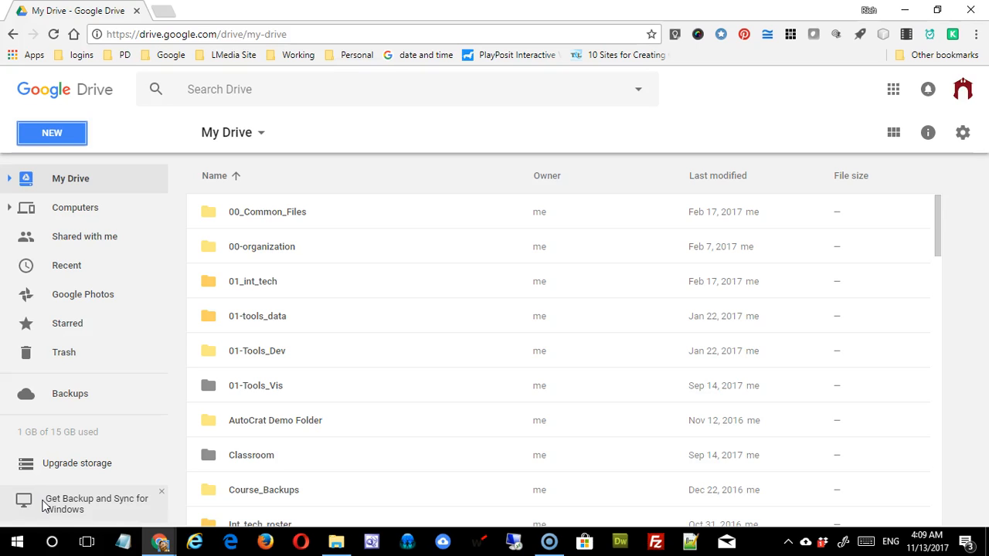
pyautogui.moveTo(195, 351)
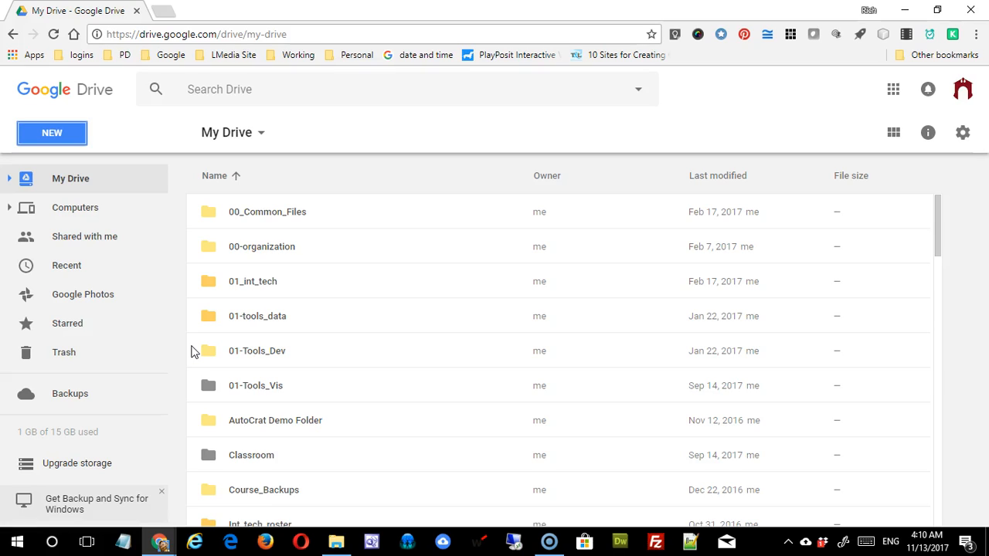
pyautogui.moveTo(250, 324)
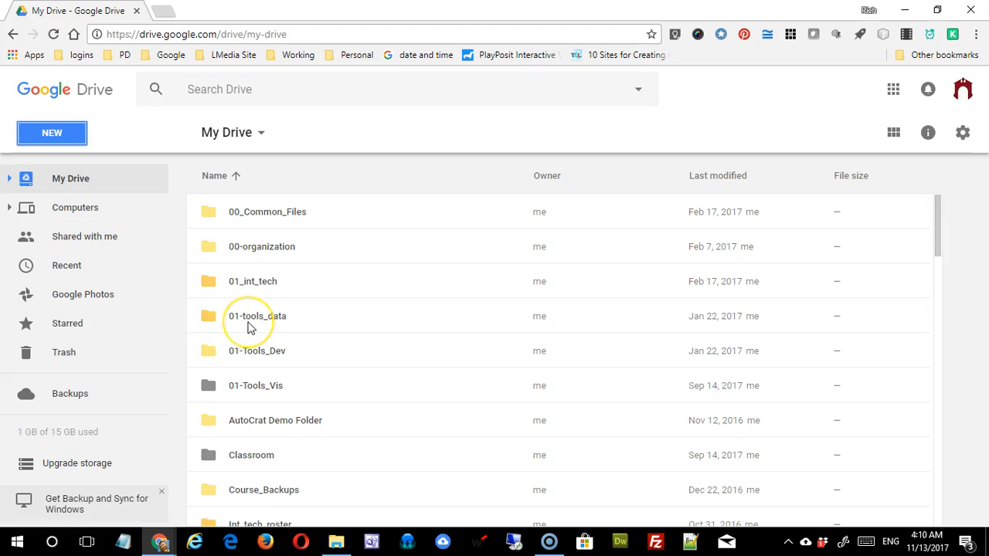
pyautogui.moveTo(249, 324)
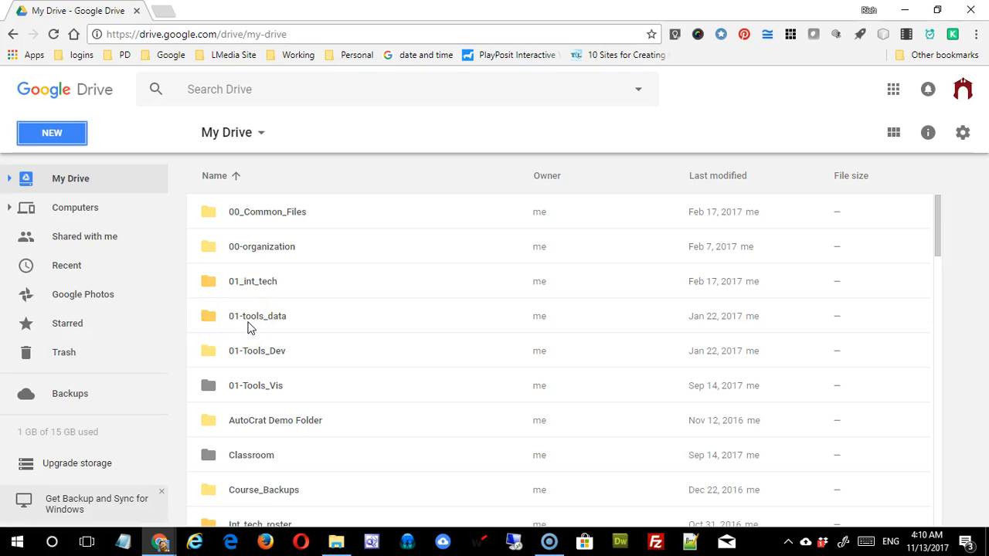
pyautogui.moveTo(432, 341)
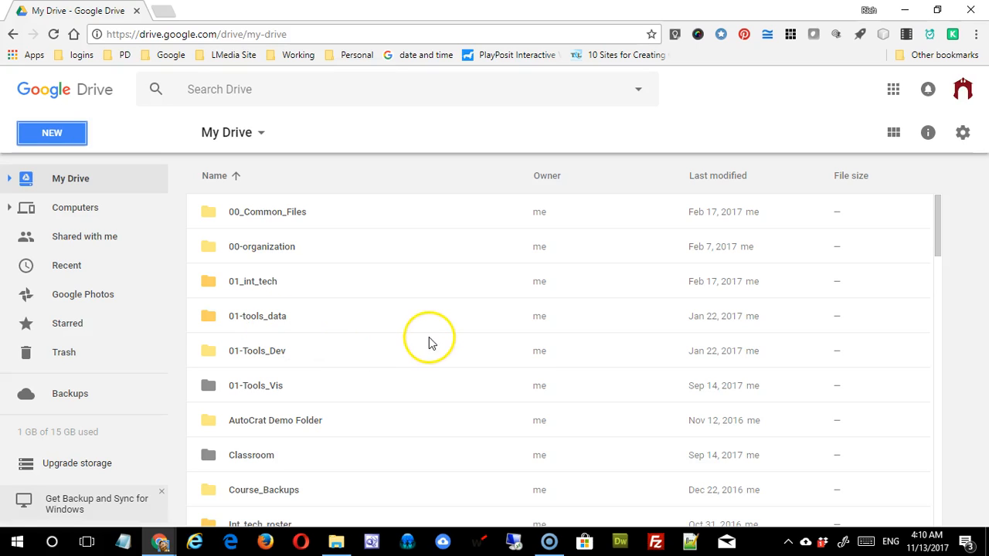
# Bring up Drive's create-new menu with its extra apps submenu
pyautogui.click(52, 133)
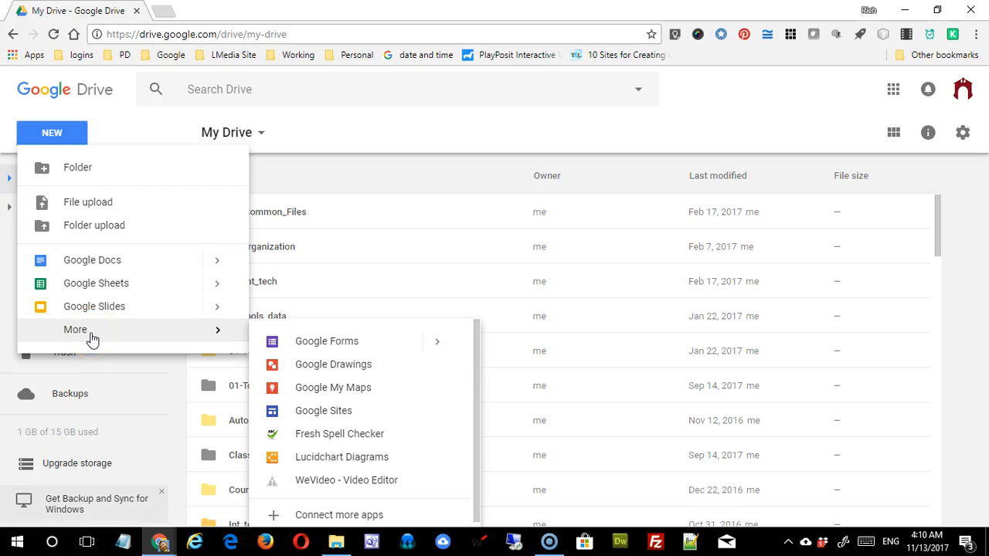
pyautogui.moveTo(327, 341)
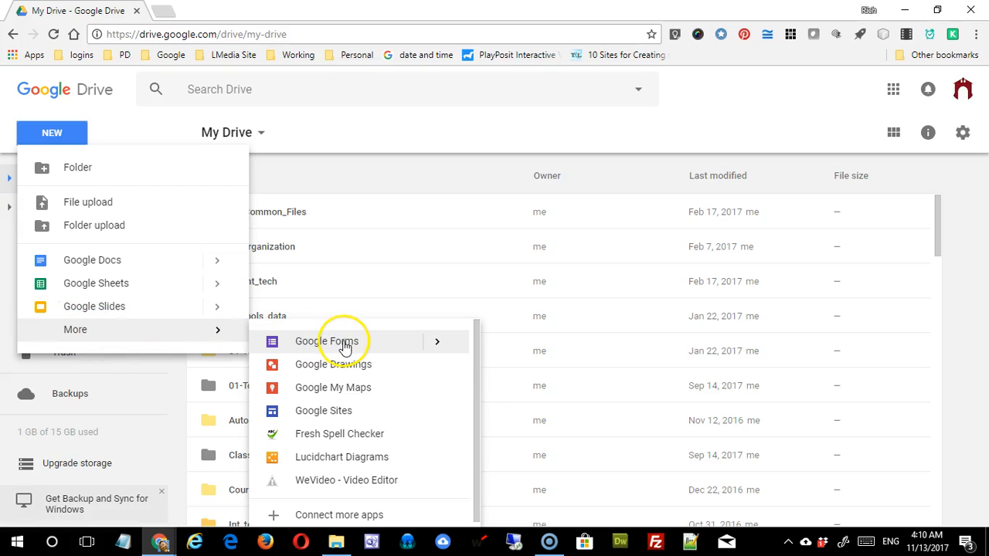
pyautogui.moveTo(401, 408)
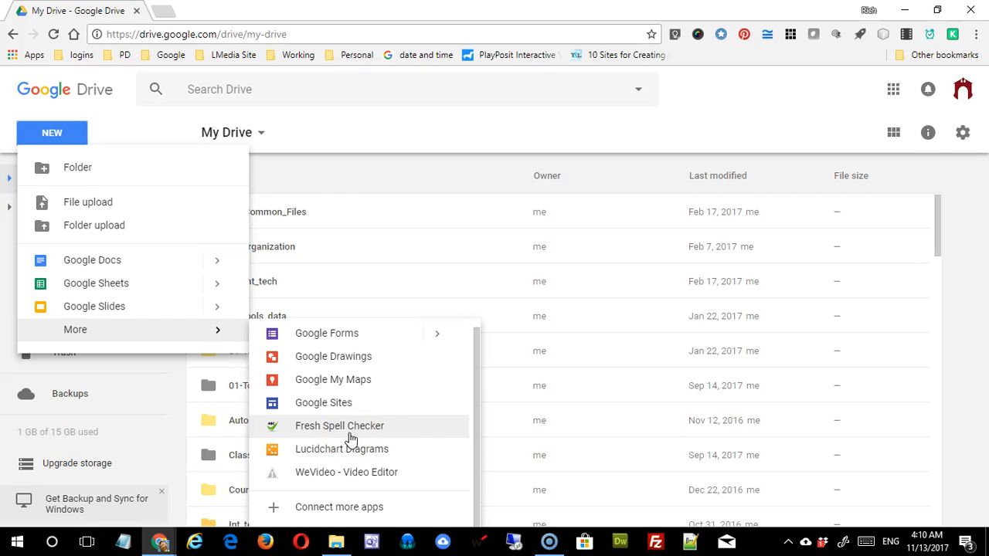
pyautogui.moveTo(368, 454)
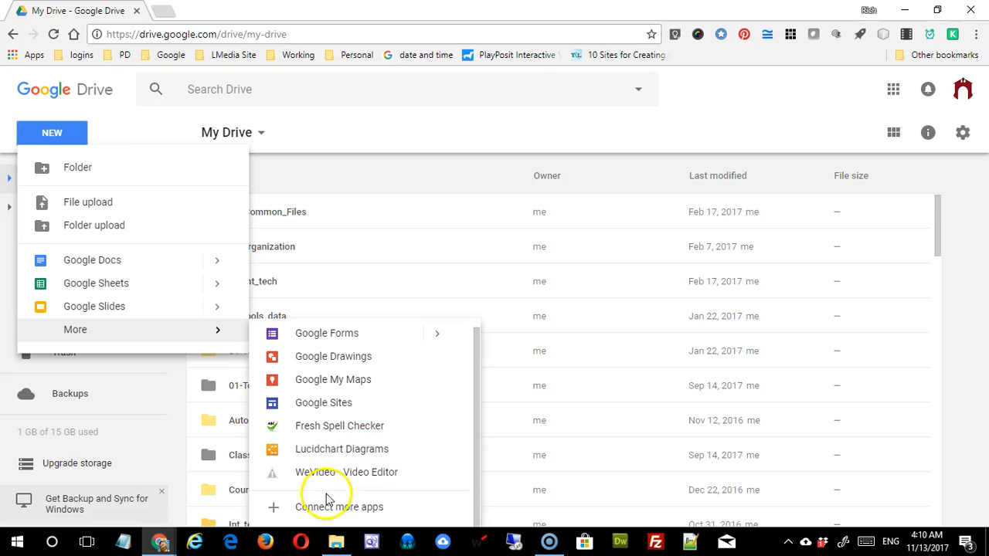
# Search Drive's connect-apps gallery for Lucidchart
pyautogui.click(340, 507)
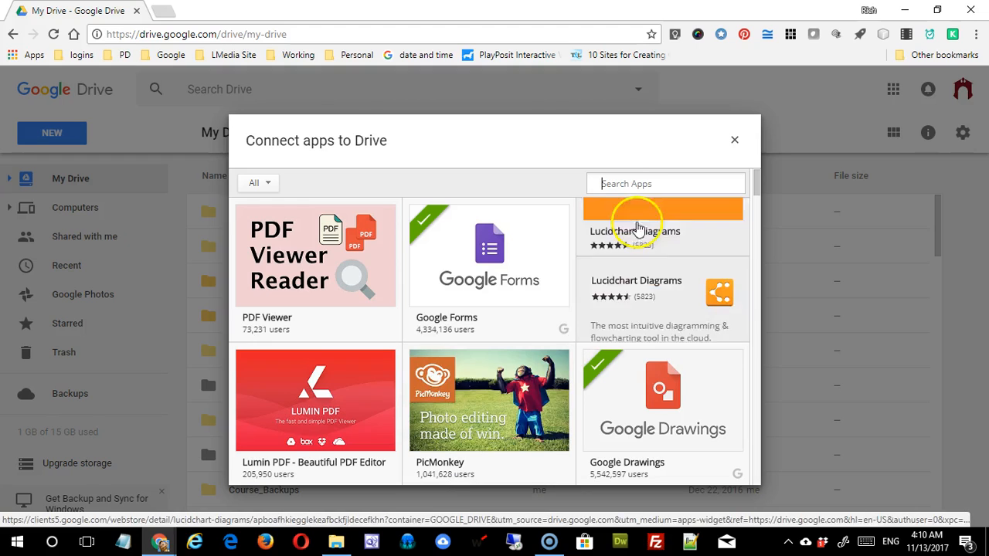
pyautogui.write('lucidcharts')
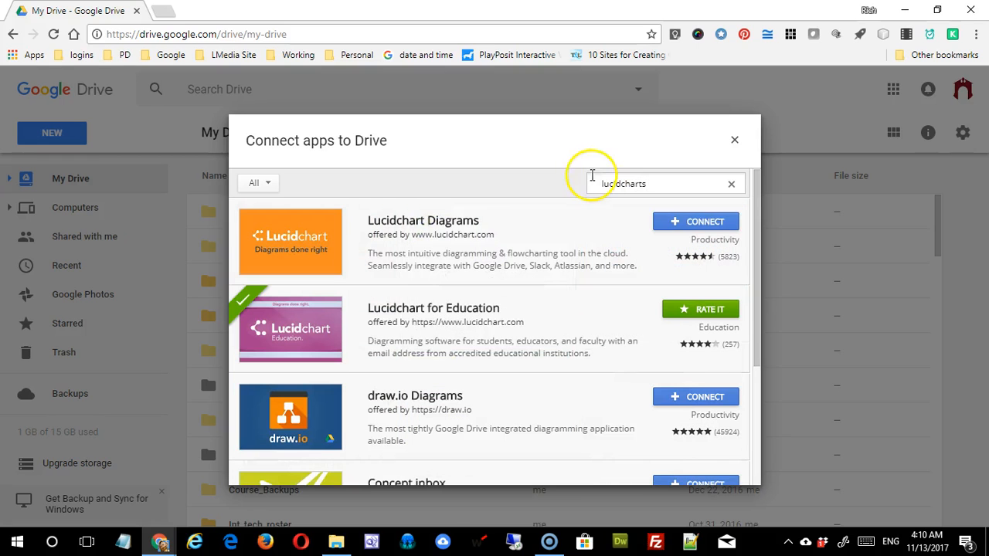
pyautogui.moveTo(603, 210)
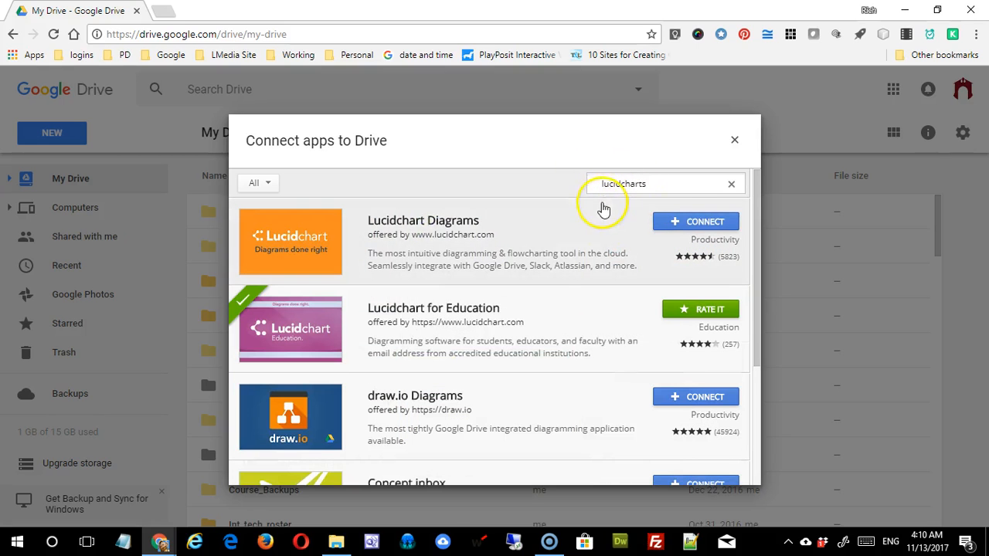
pyautogui.moveTo(451, 334)
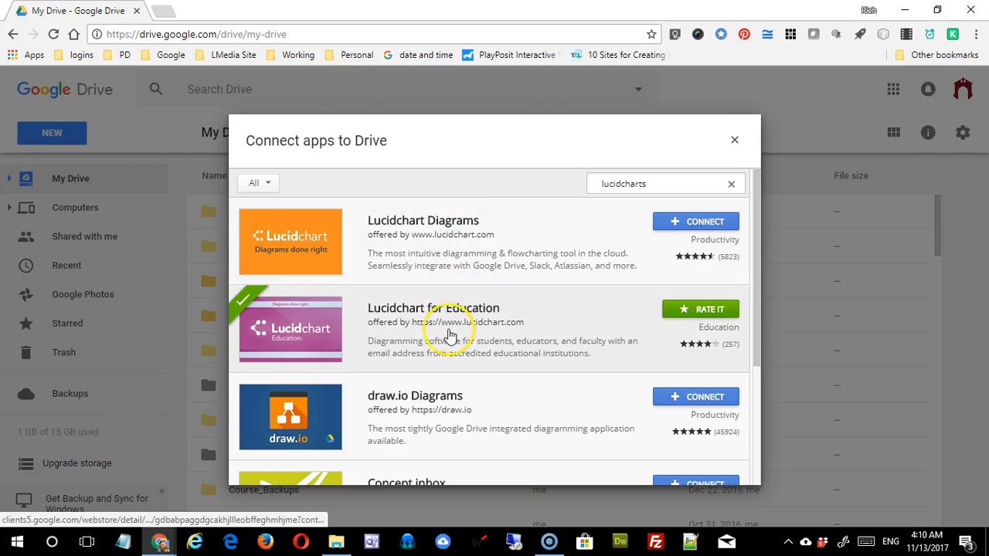
pyautogui.moveTo(519, 320)
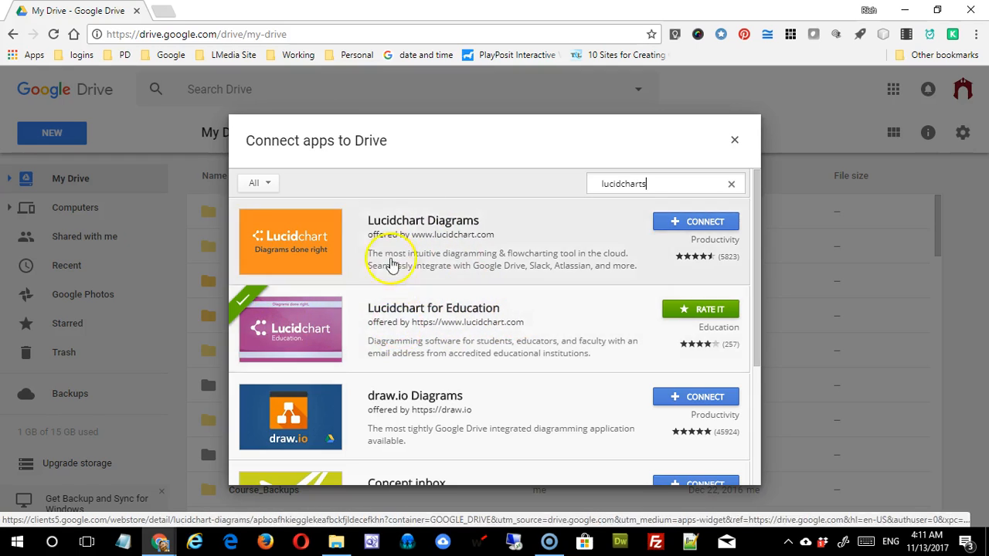
pyautogui.moveTo(451, 232)
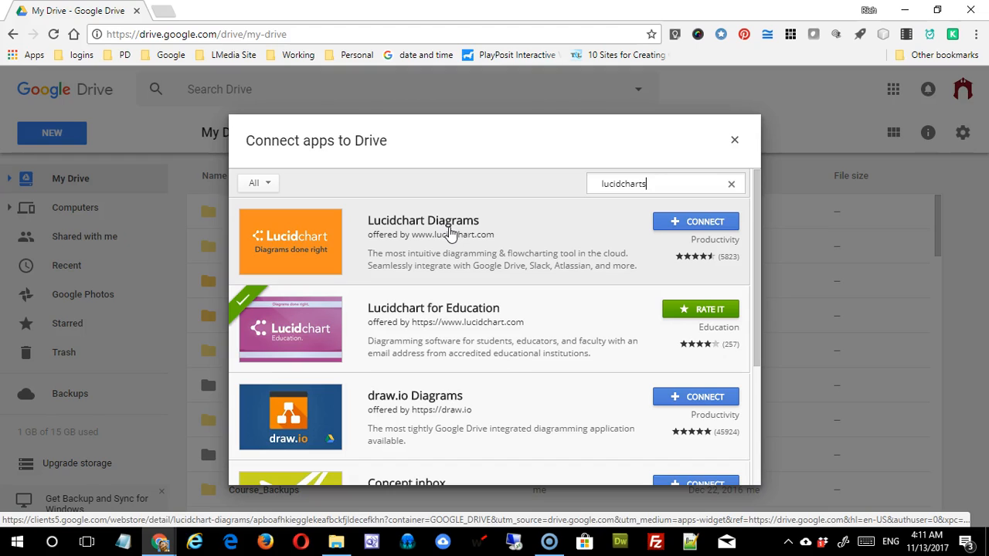
pyautogui.moveTo(701, 315)
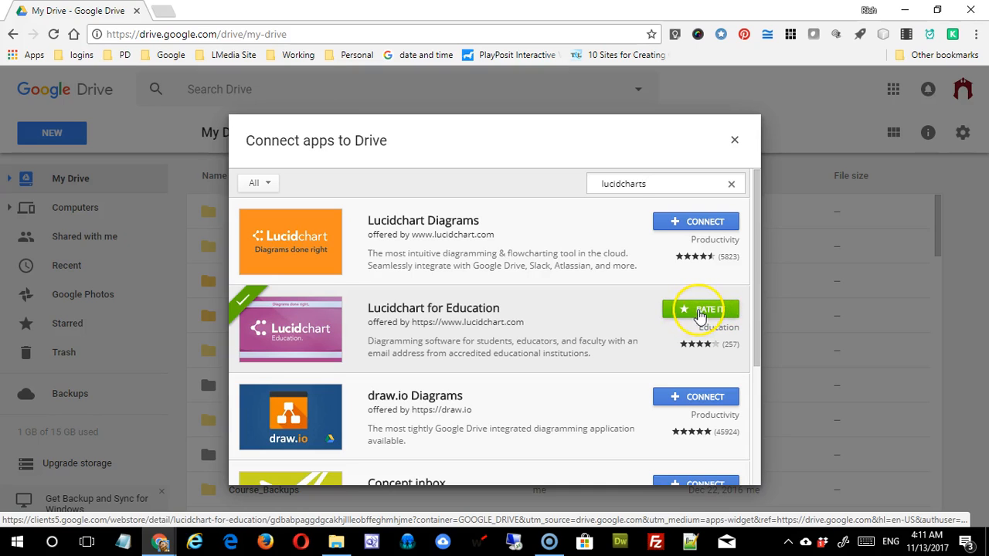
pyautogui.moveTo(695, 223)
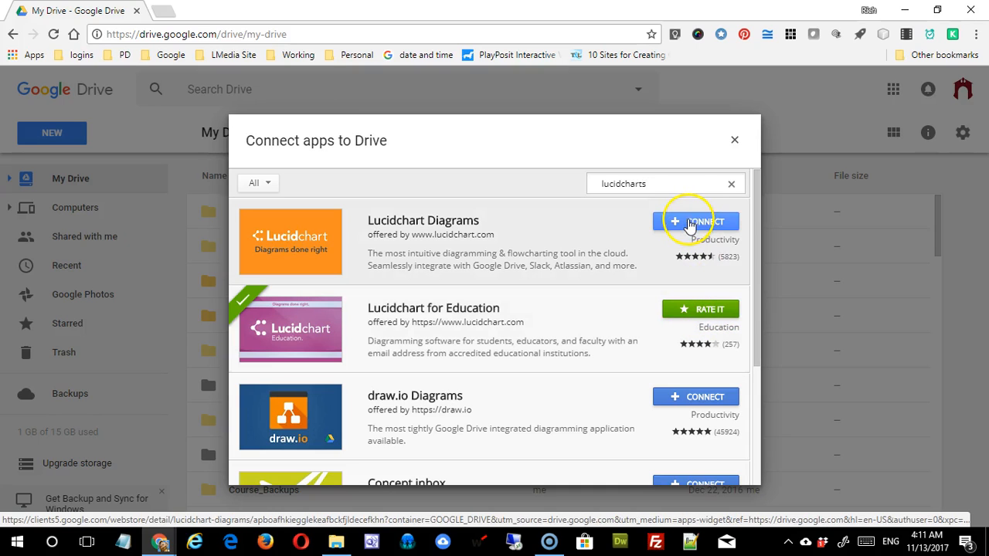
pyautogui.moveTo(723, 309)
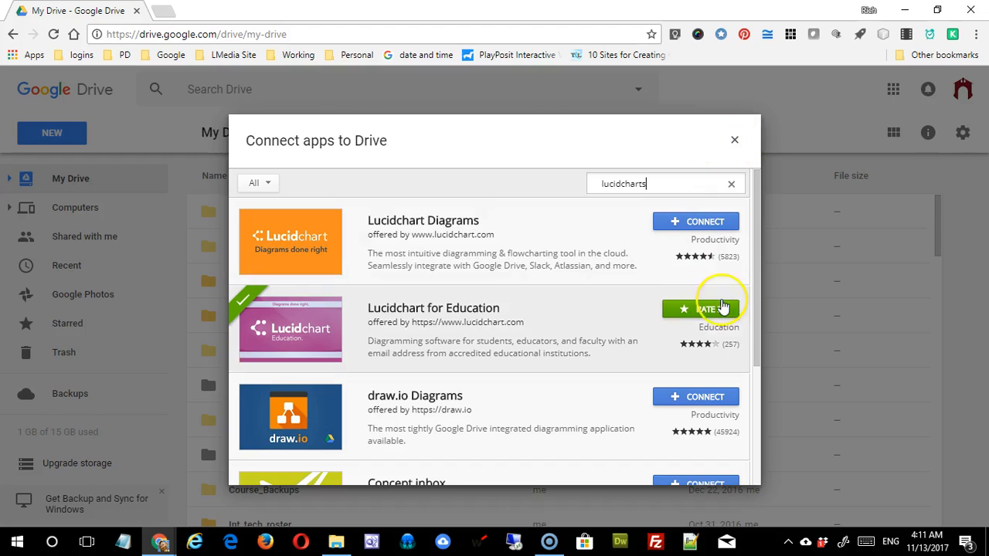
pyautogui.moveTo(701, 309)
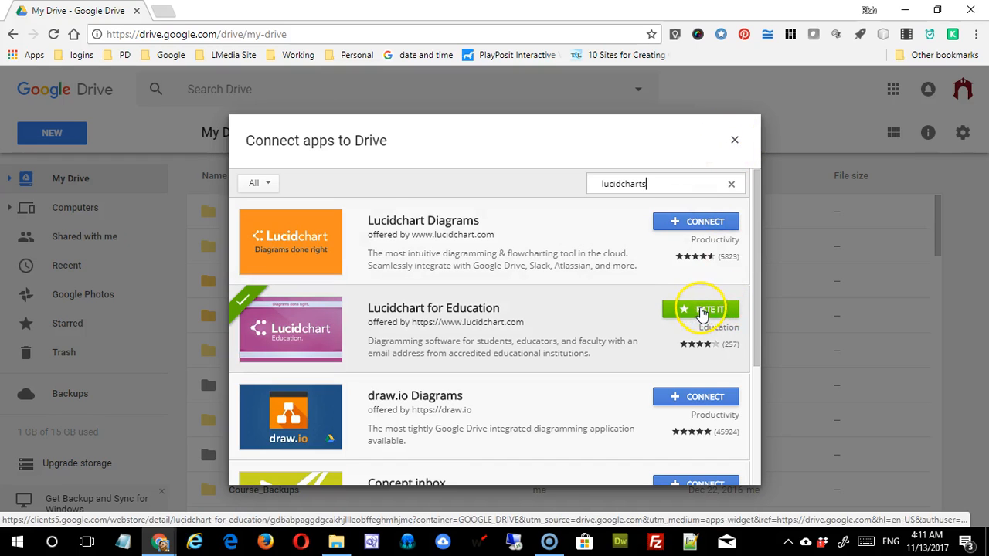
pyautogui.moveTo(719, 163)
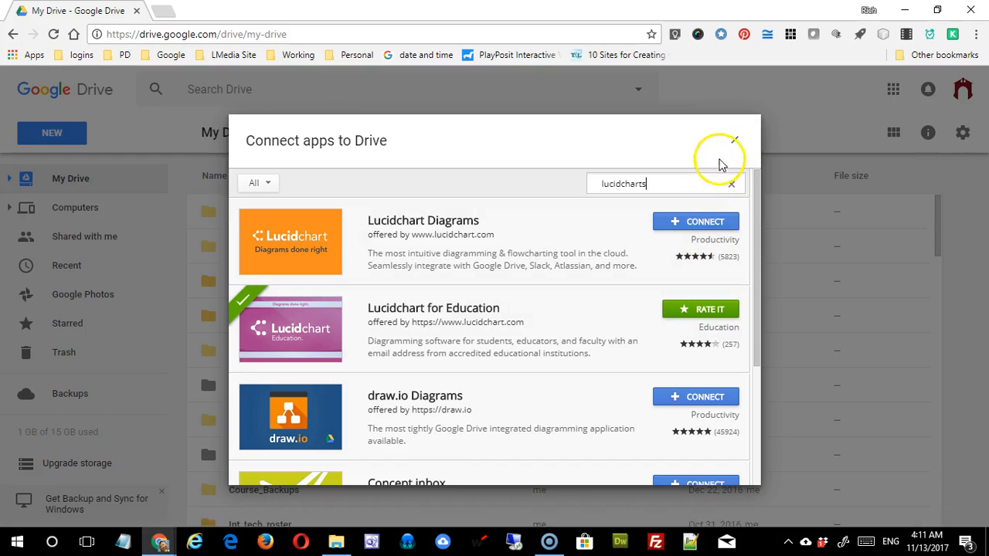
# Close the app catalogue and launch Lucidchart Diagrams from the create-new menu
pyautogui.click(732, 141)
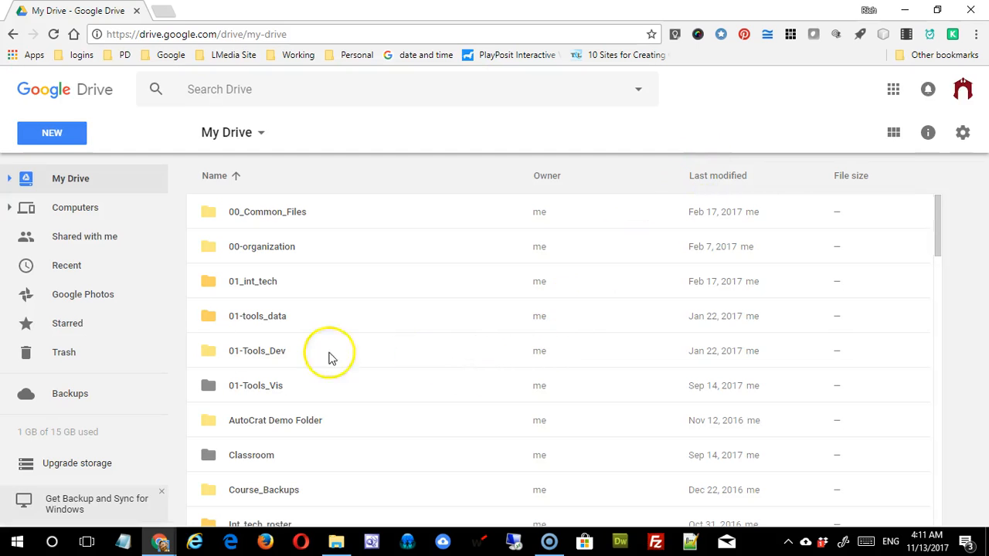
pyautogui.moveTo(52, 133)
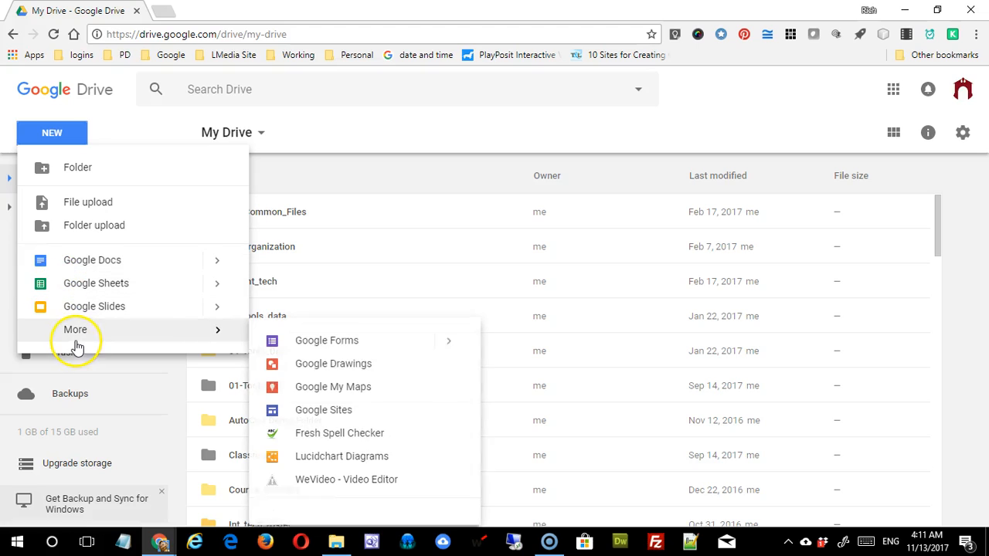
pyautogui.moveTo(302, 464)
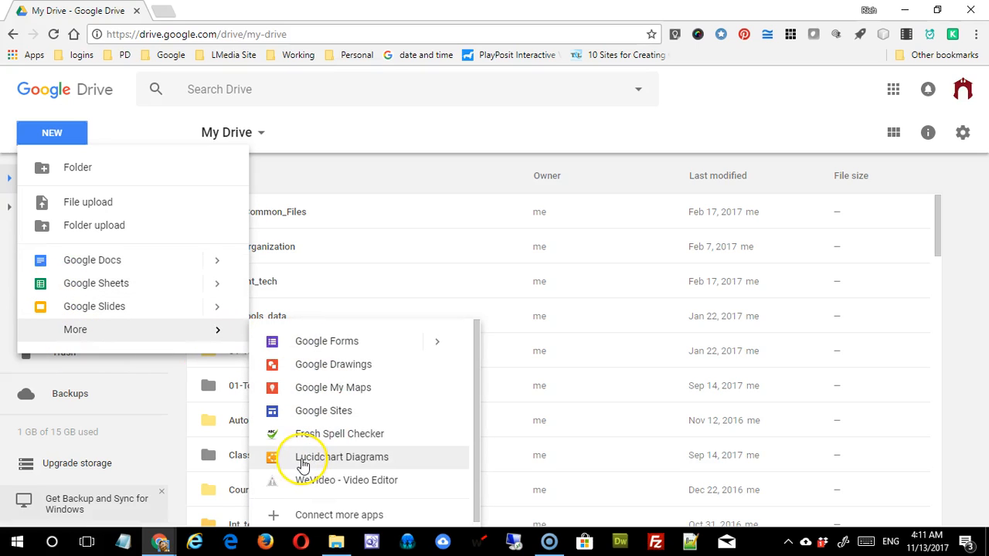
pyautogui.click(341, 457)
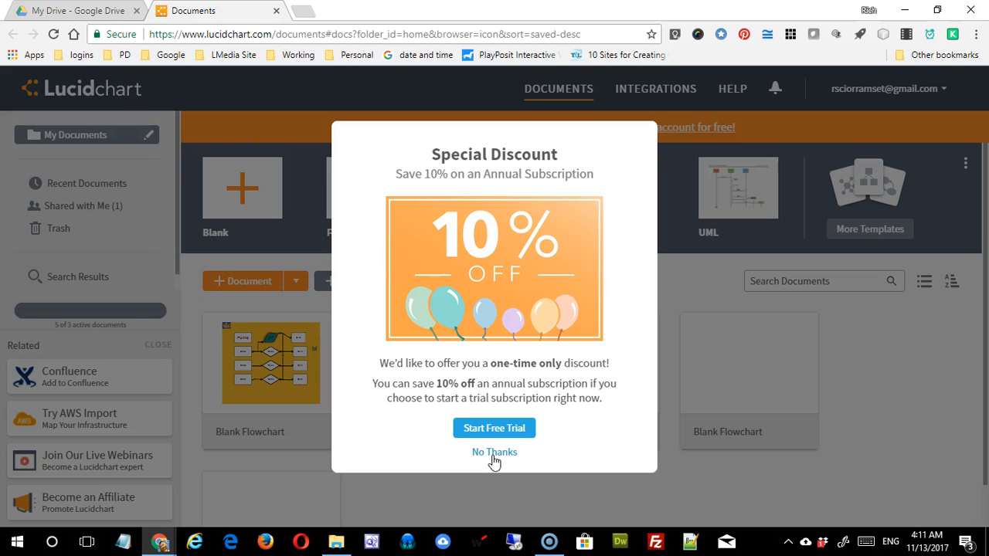
# Dismiss the discount offer to reveal the Lucidchart documents page
pyautogui.click(494, 451)
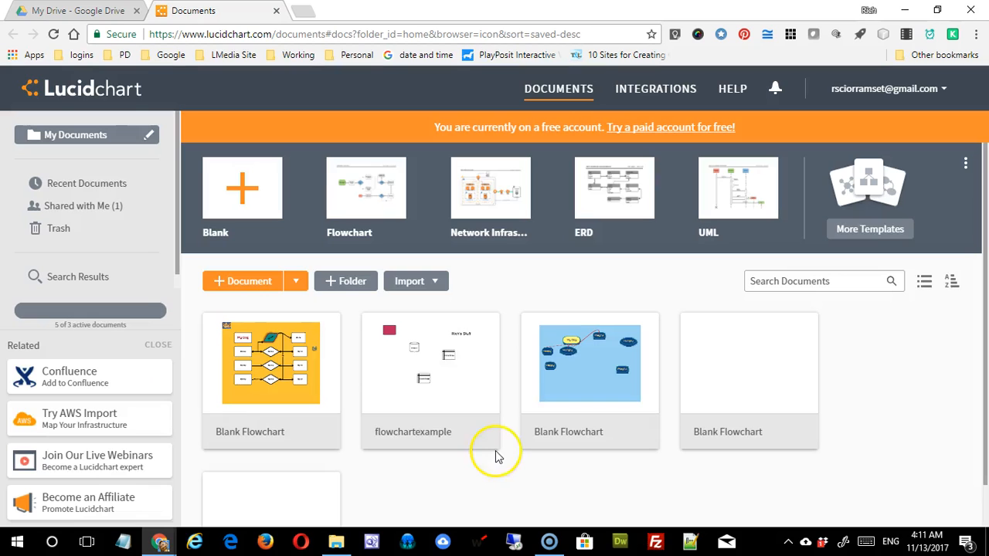
pyautogui.moveTo(467, 379)
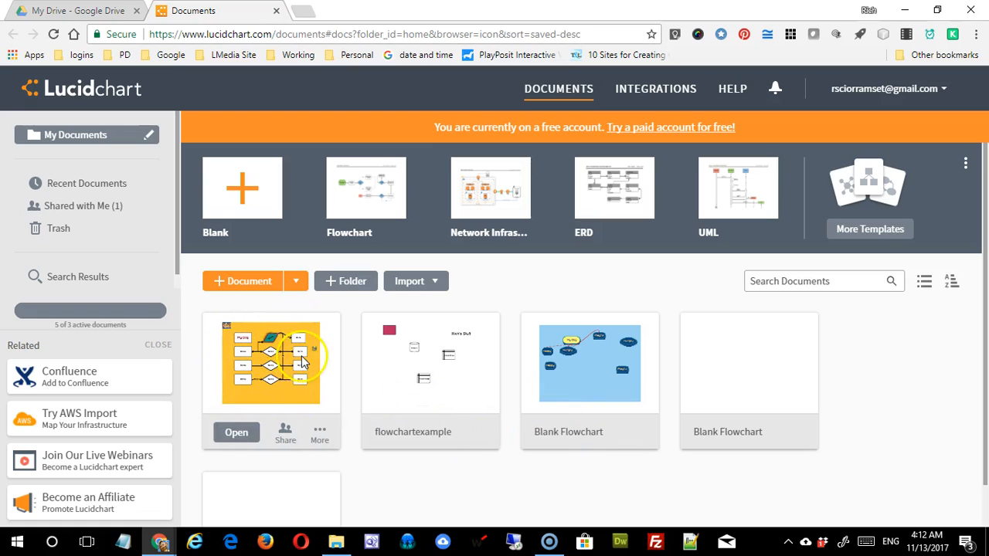
pyautogui.moveTo(302, 367)
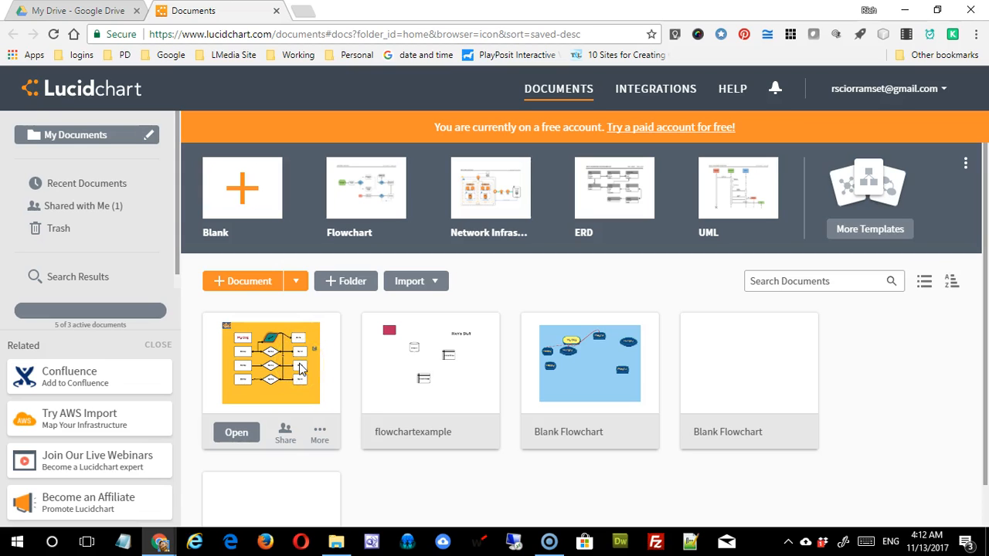
pyautogui.moveTo(301, 376)
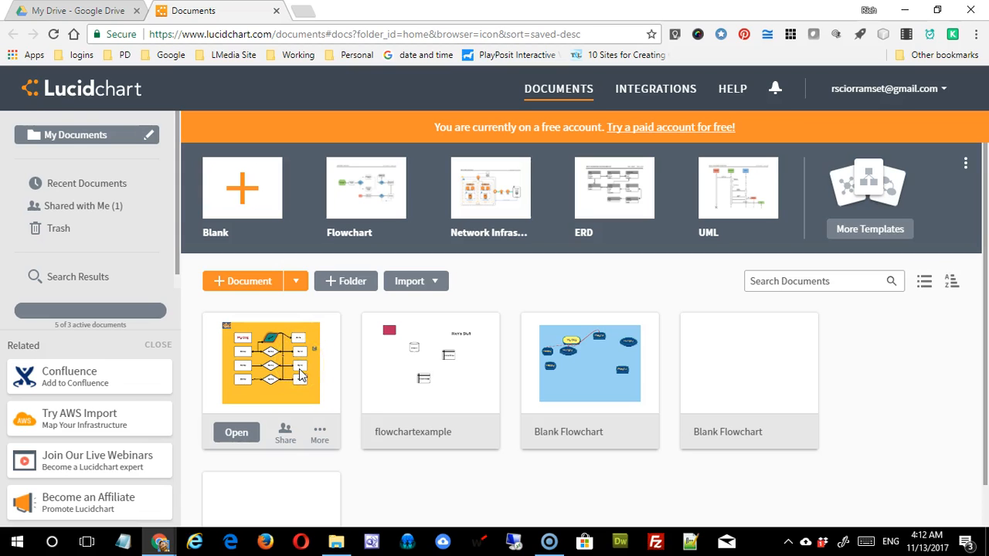
pyautogui.moveTo(238, 331)
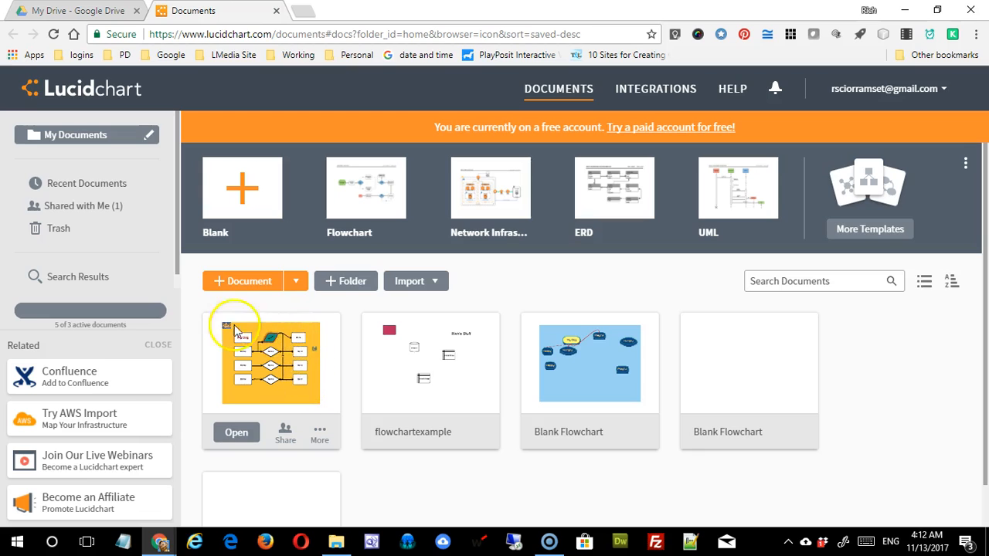
pyautogui.moveTo(281, 384)
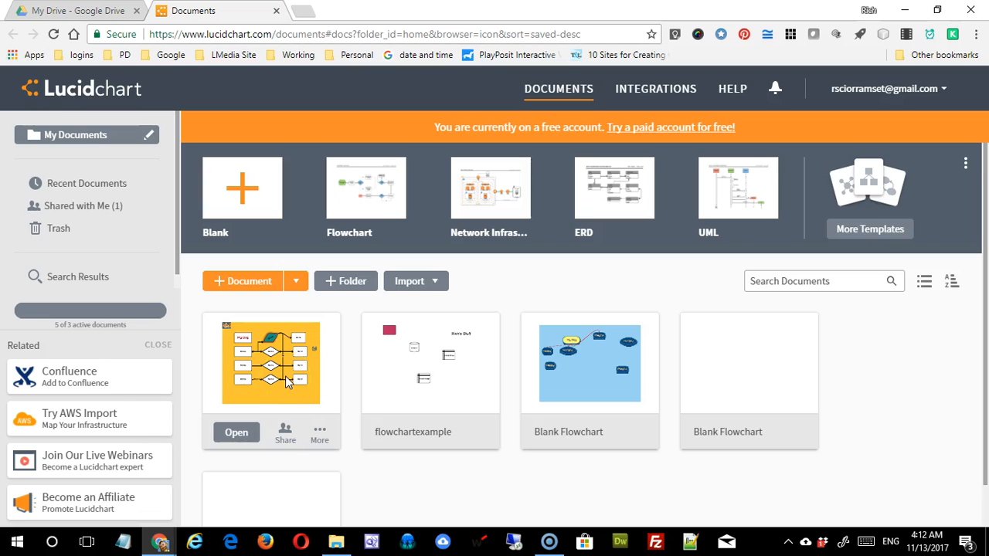
pyautogui.moveTo(328, 384)
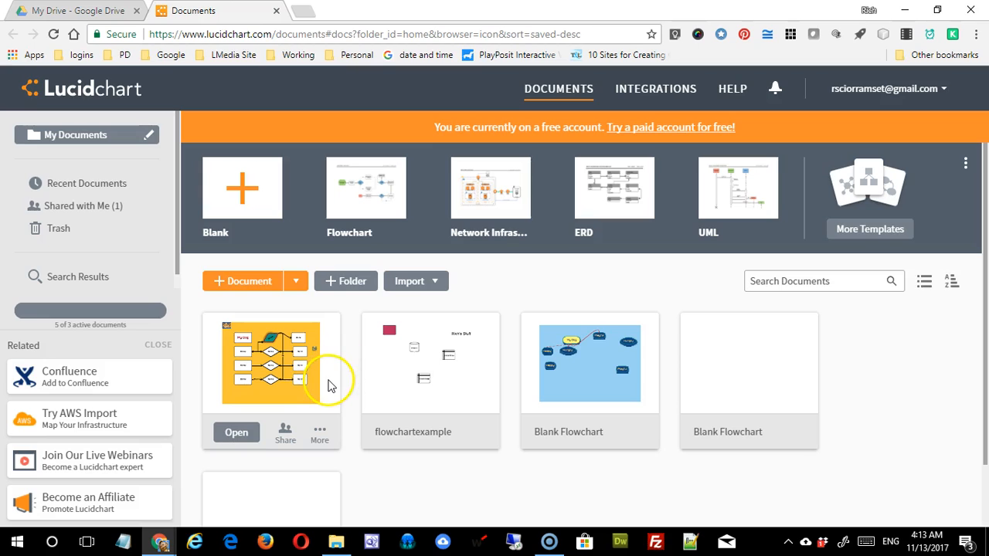
pyautogui.moveTo(275, 343)
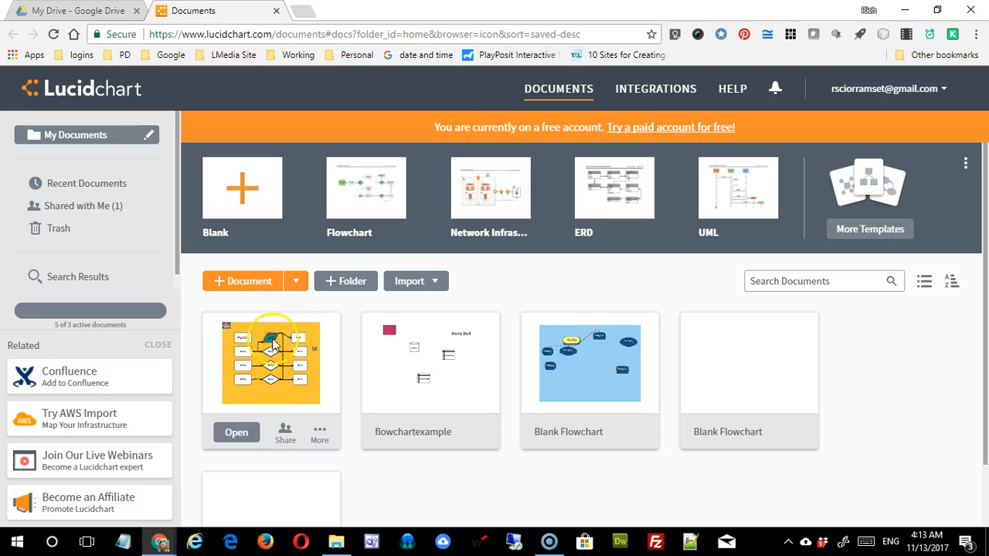
pyautogui.moveTo(290, 403)
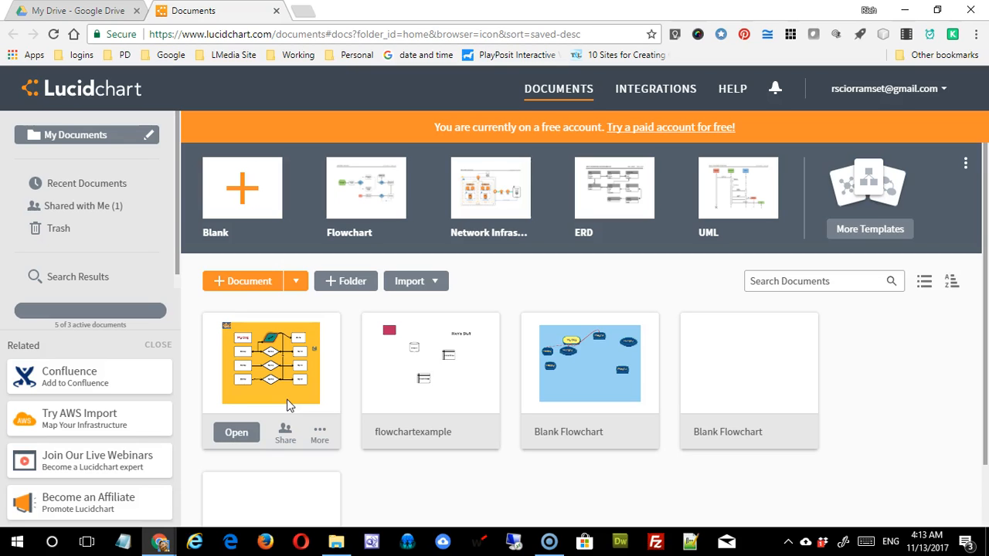
pyautogui.moveTo(408, 496)
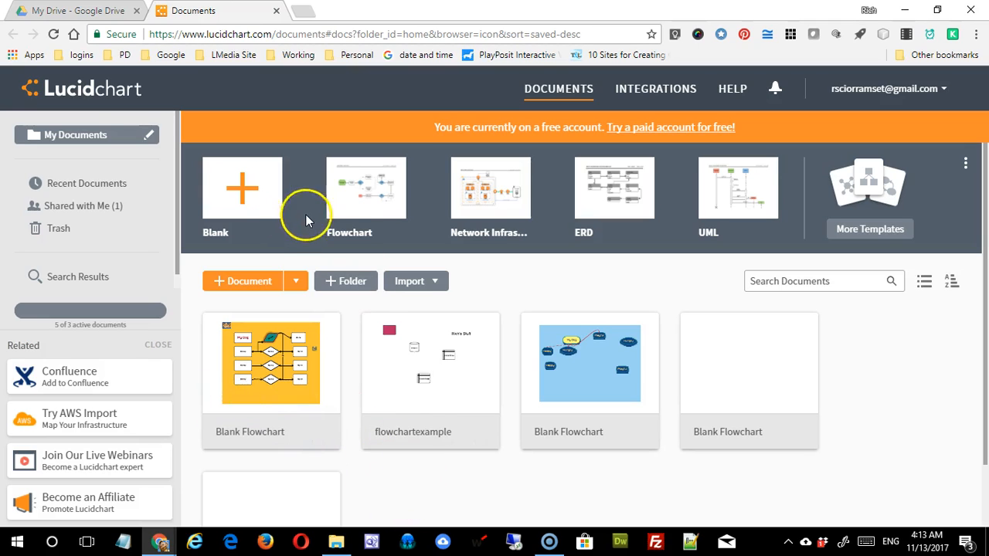
pyautogui.moveTo(610, 407)
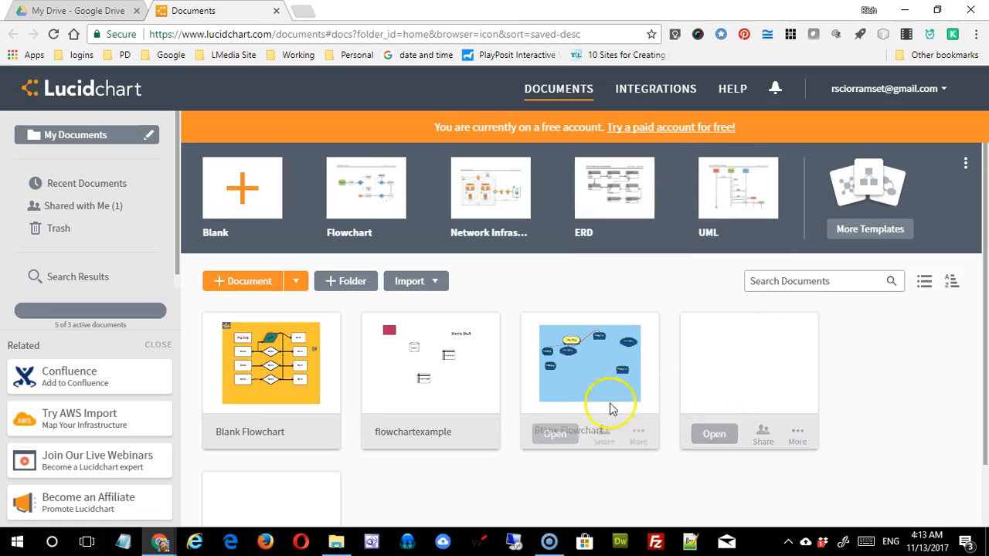
pyautogui.moveTo(757, 386)
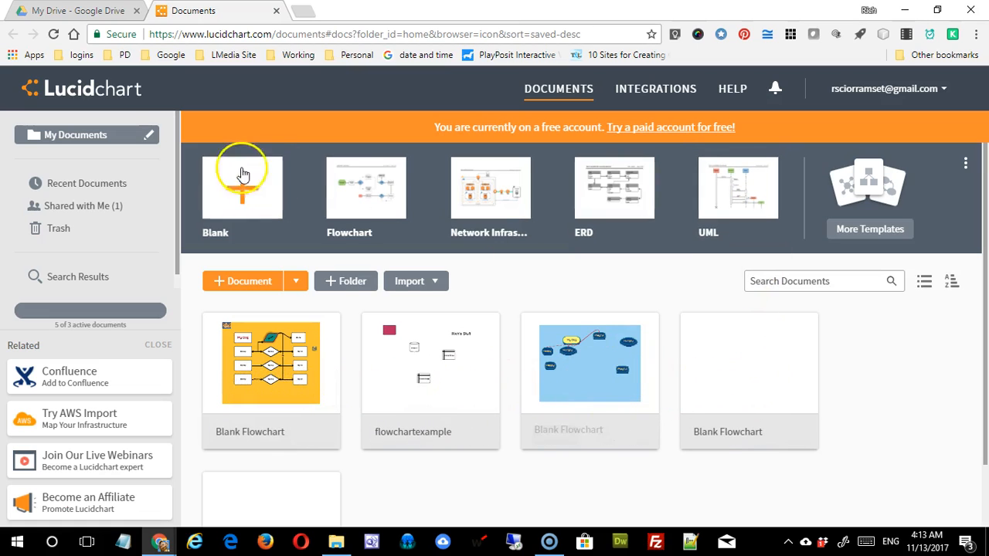
pyautogui.moveTo(460, 217)
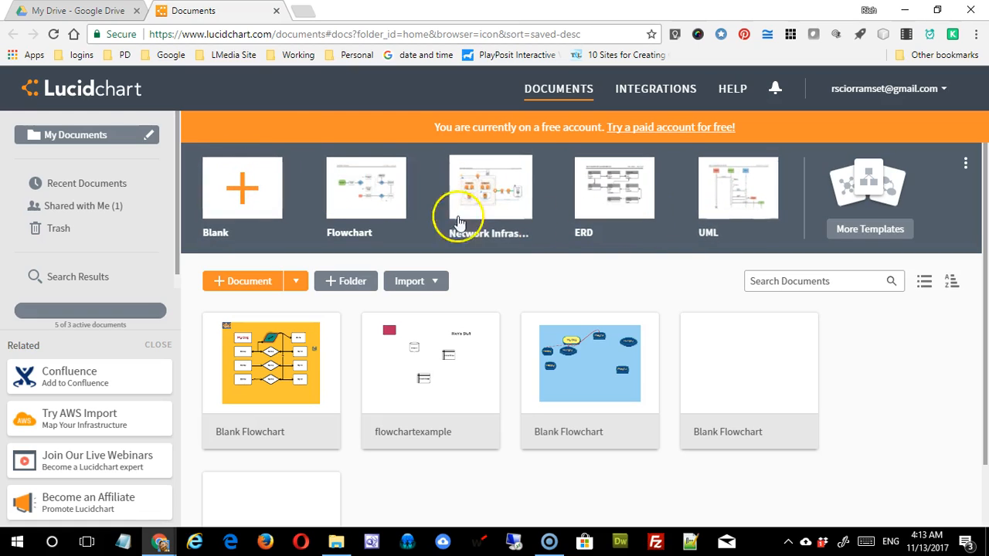
pyautogui.moveTo(365, 186)
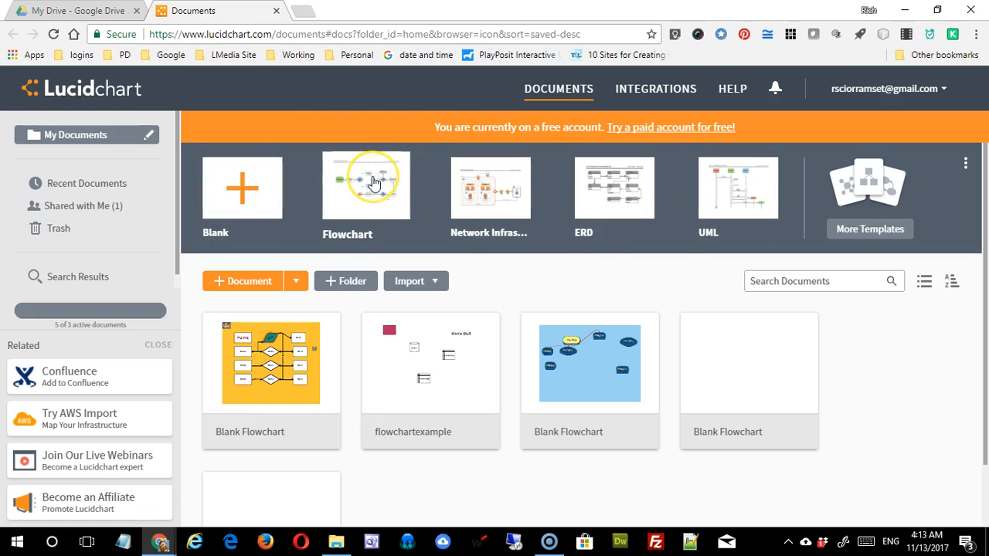
pyautogui.moveTo(513, 182)
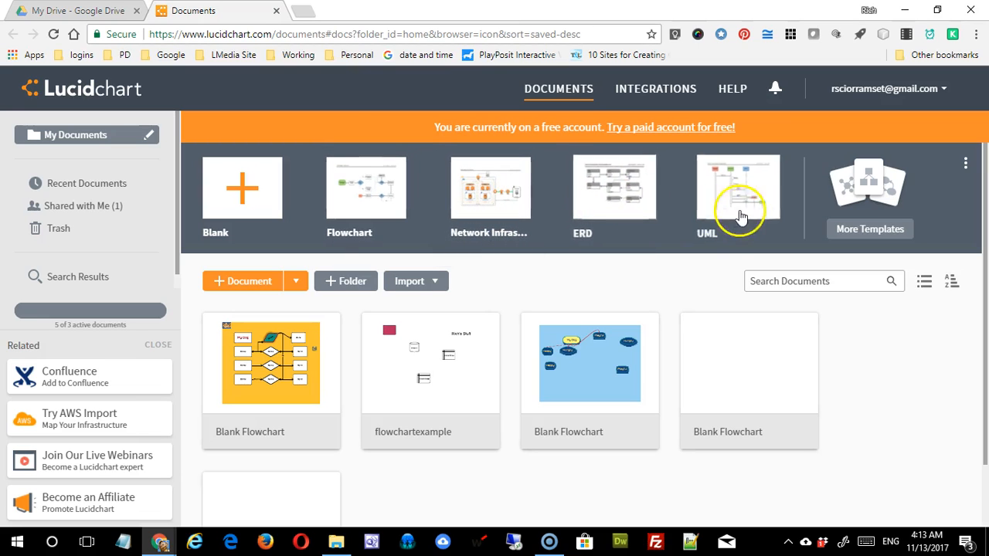
pyautogui.moveTo(485, 222)
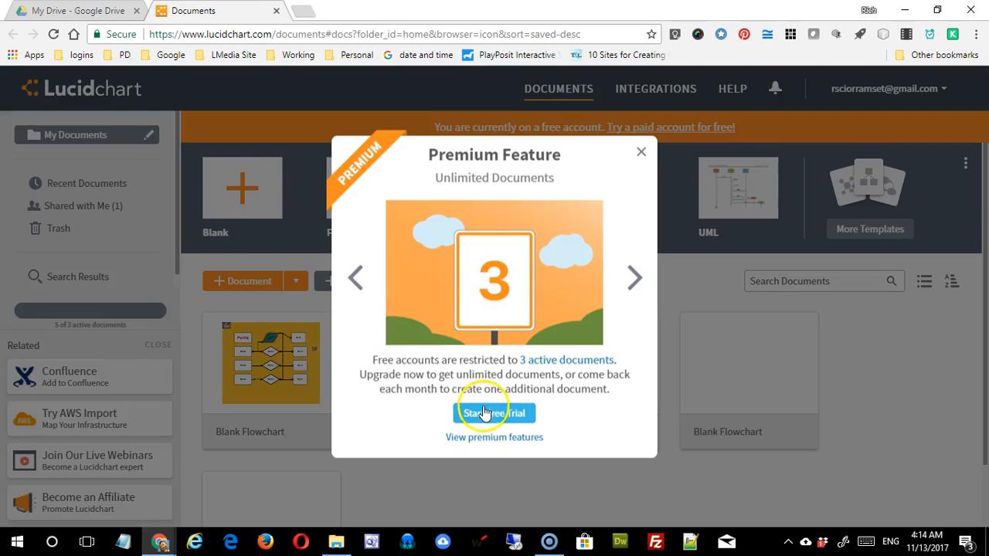
pyautogui.moveTo(478, 485)
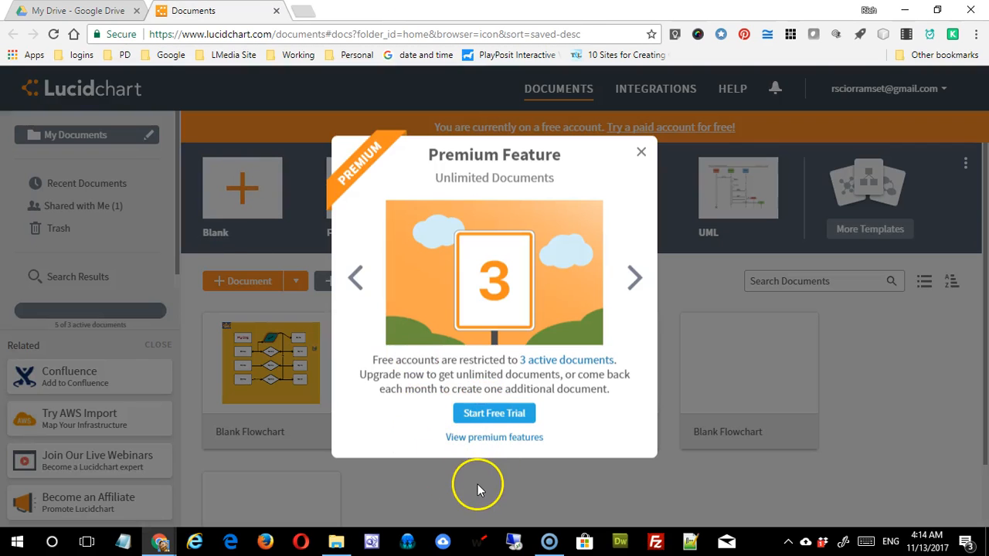
pyautogui.moveTo(587, 365)
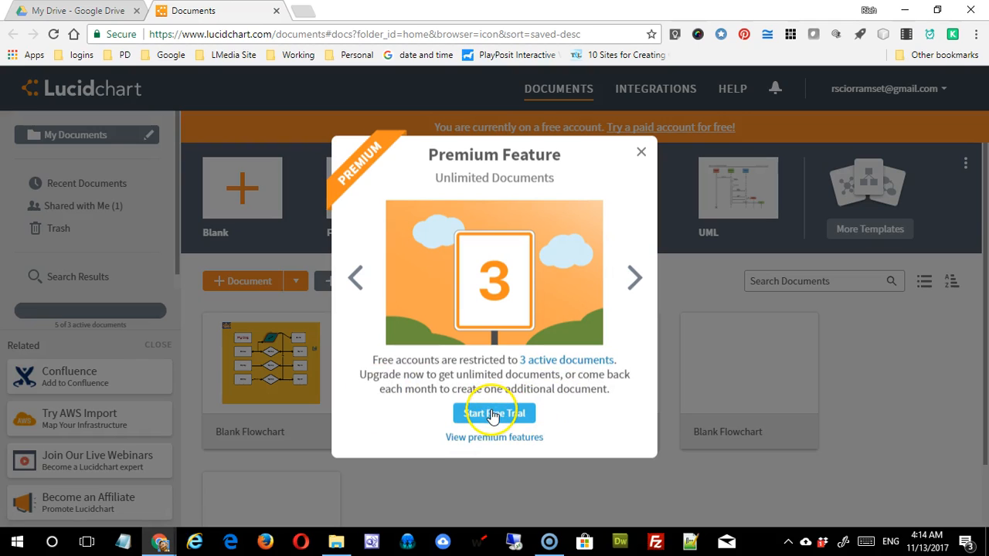
pyautogui.moveTo(640, 151)
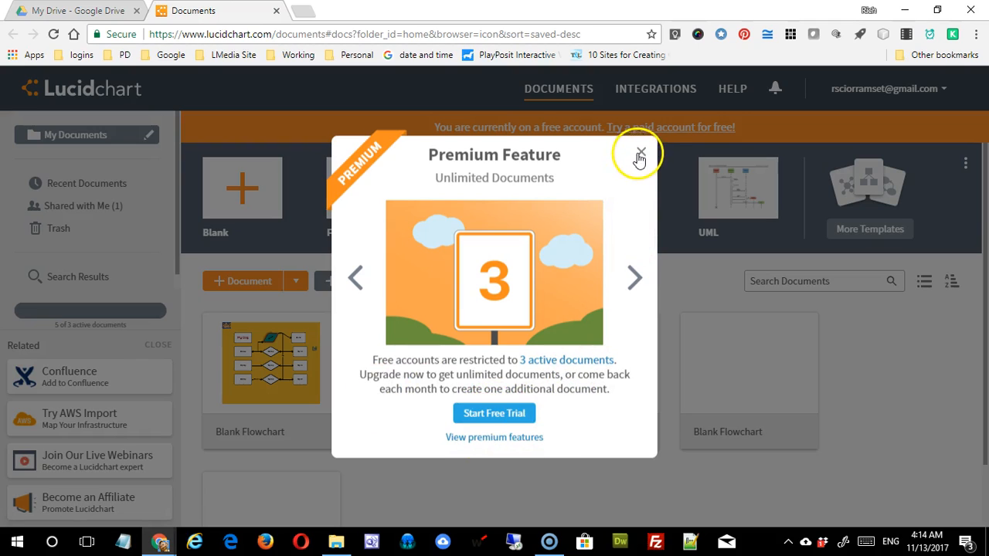
pyautogui.click(640, 153)
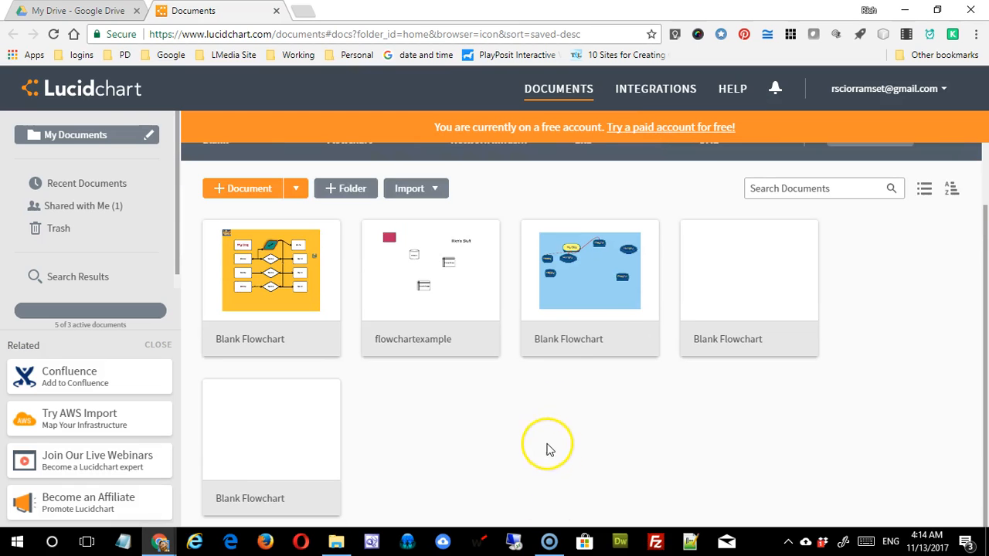
pyautogui.moveTo(692, 306)
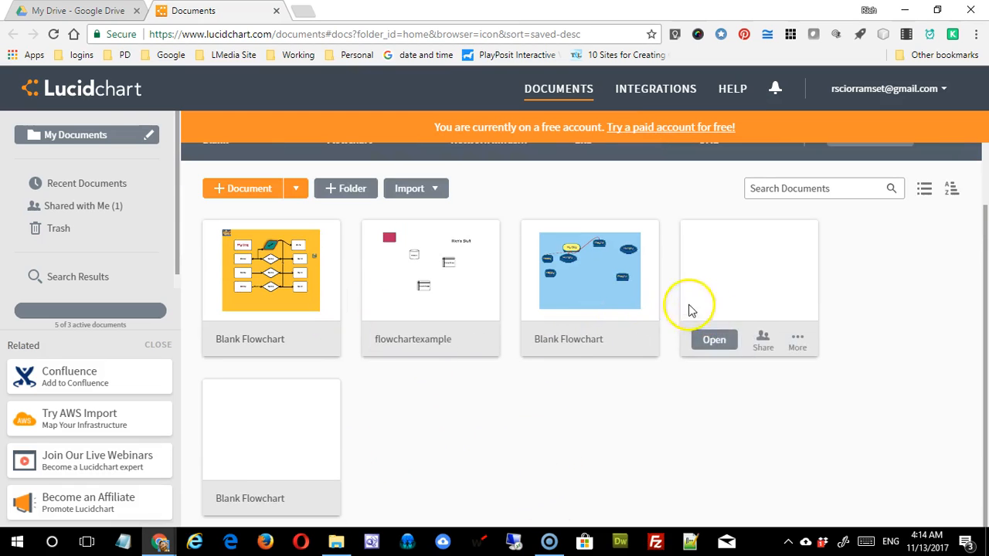
pyautogui.moveTo(300, 471)
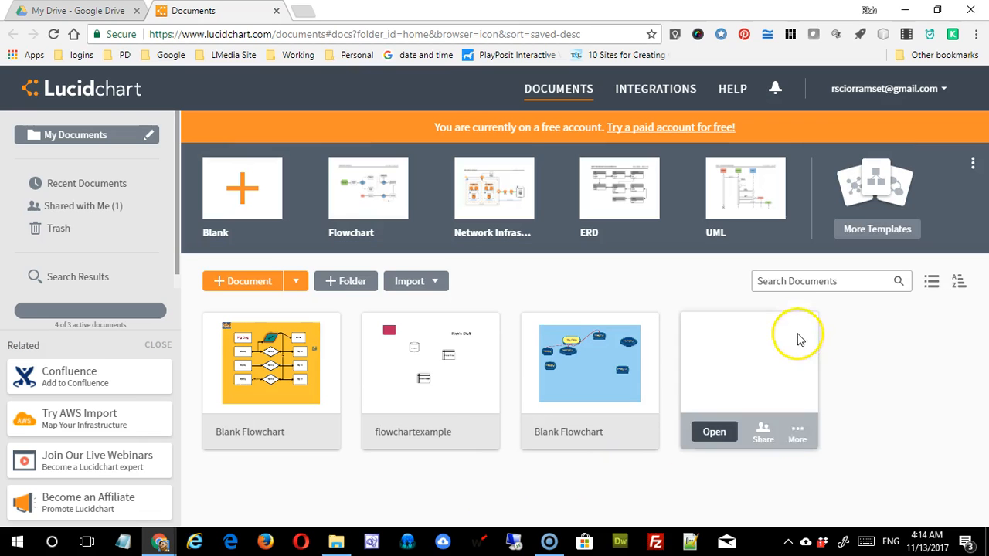
# Delete the unneeded Blank Flowchart documents, including the blue one, leaving two
pyautogui.click(797, 431)
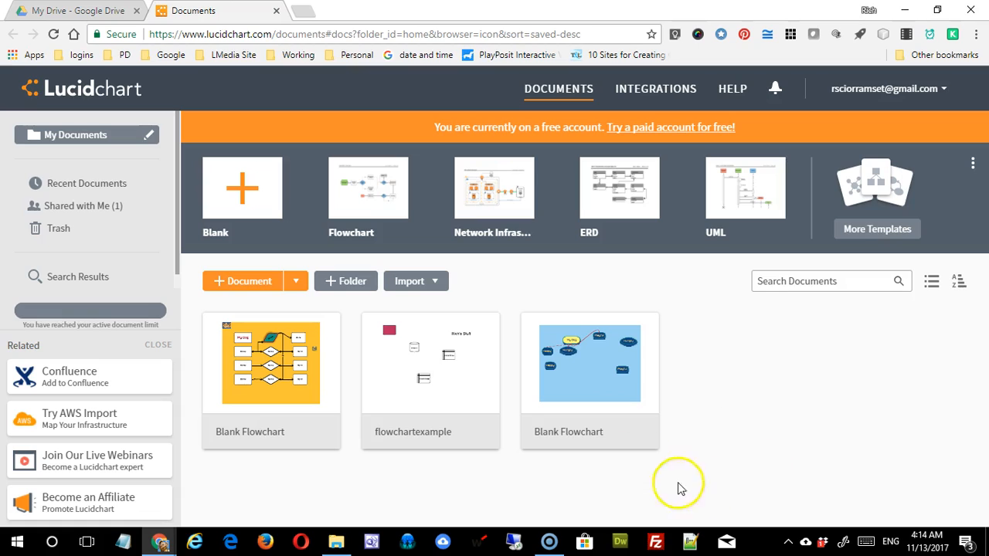
pyautogui.rightClick(589, 363)
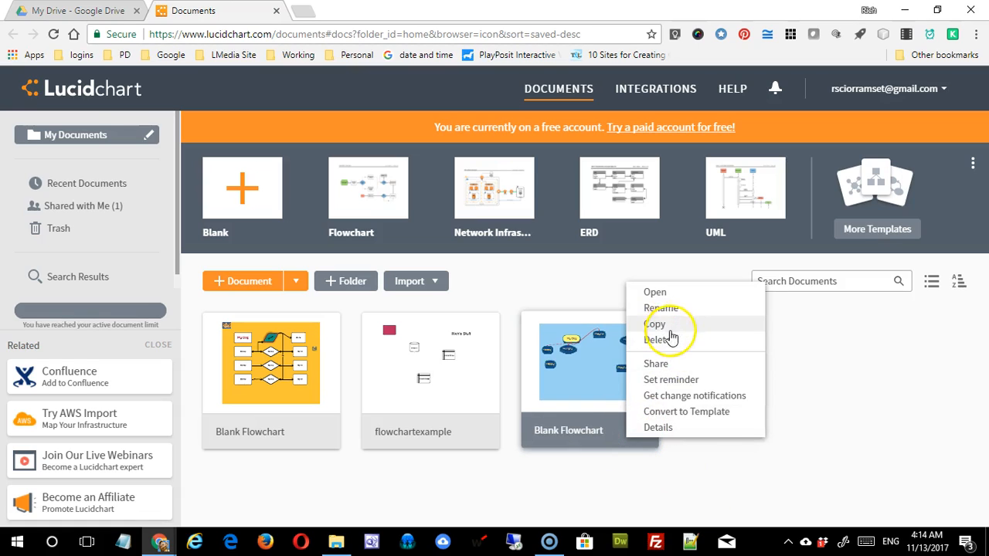
pyautogui.click(694, 445)
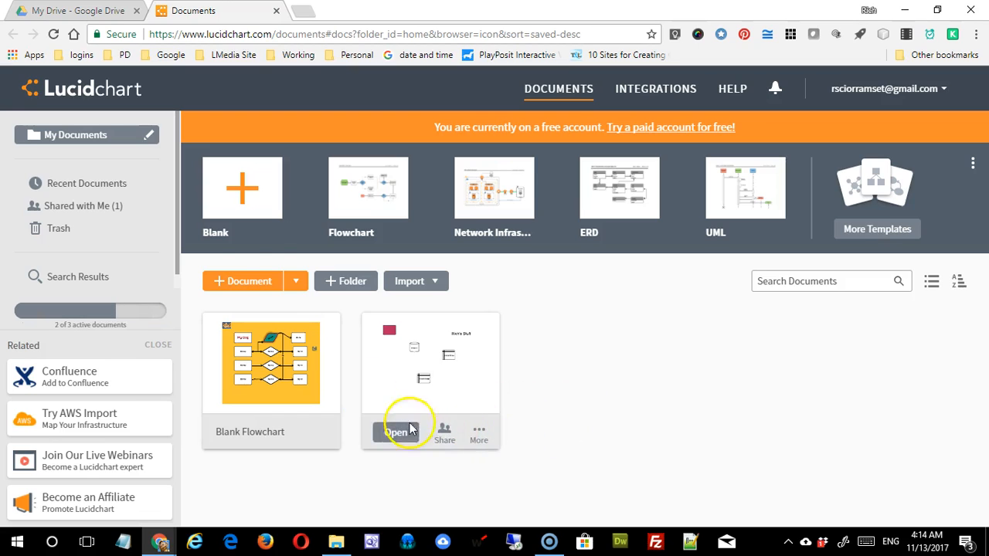
# Create a new blank diagram, drop in a Predefined Process shape, then remove it
pyautogui.click(395, 432)
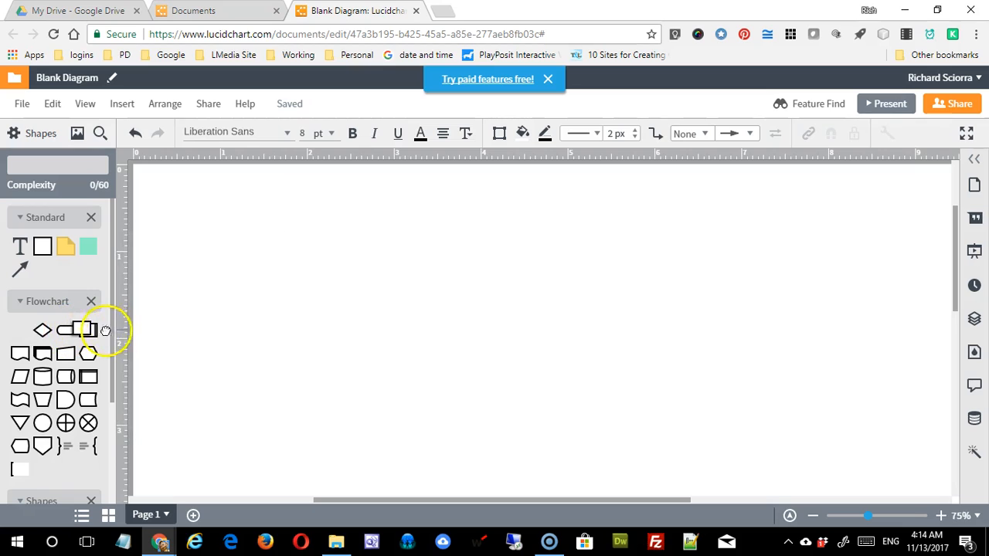
pyautogui.moveTo(88, 330); pyautogui.dragTo(338, 302)
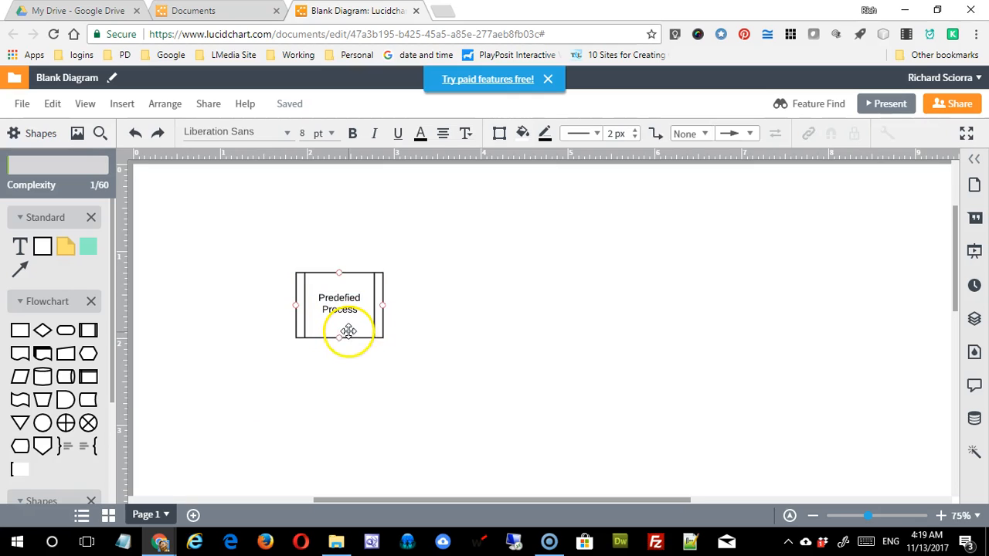
pyautogui.click(339, 303)
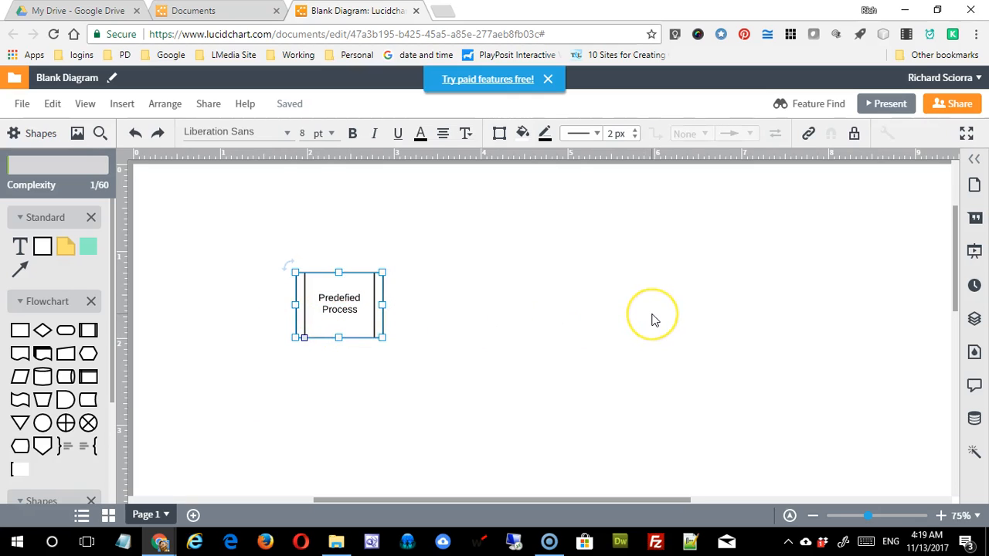
pyautogui.moveTo(338, 305); pyautogui.dragTo(340, 309)
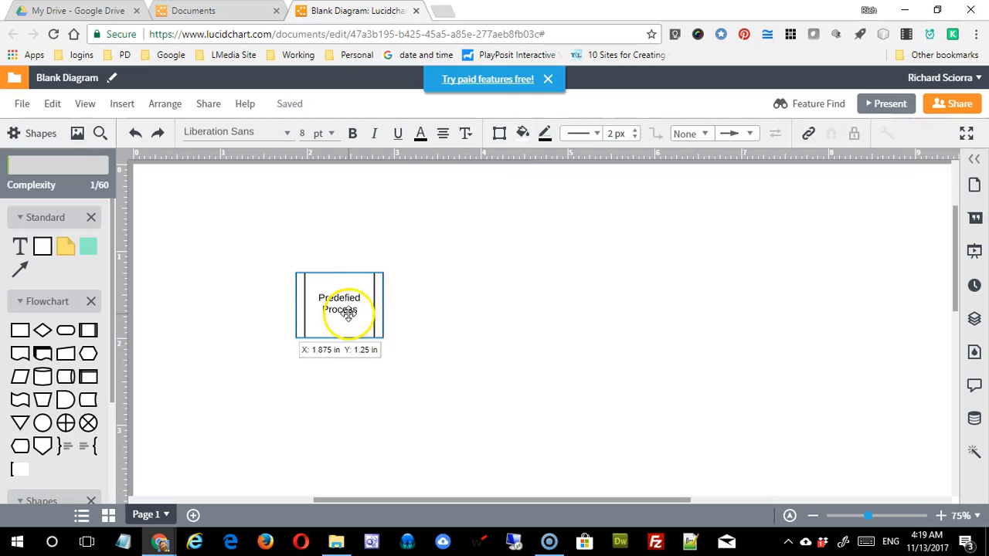
pyautogui.press('Delete')
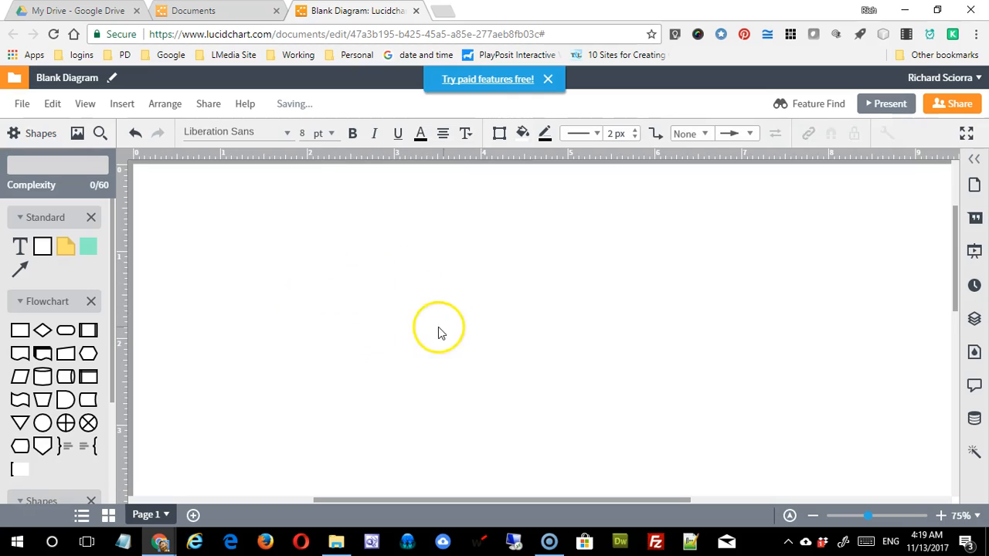
pyautogui.moveTo(20, 331)
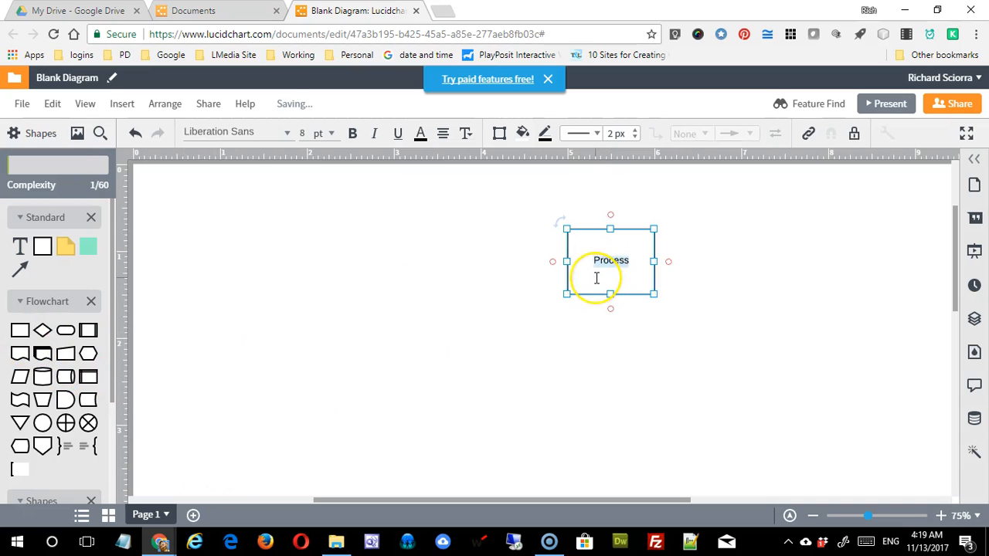
# Label the rectangle 'Health', then edit it to read 'Your Health'
pyautogui.write('H')
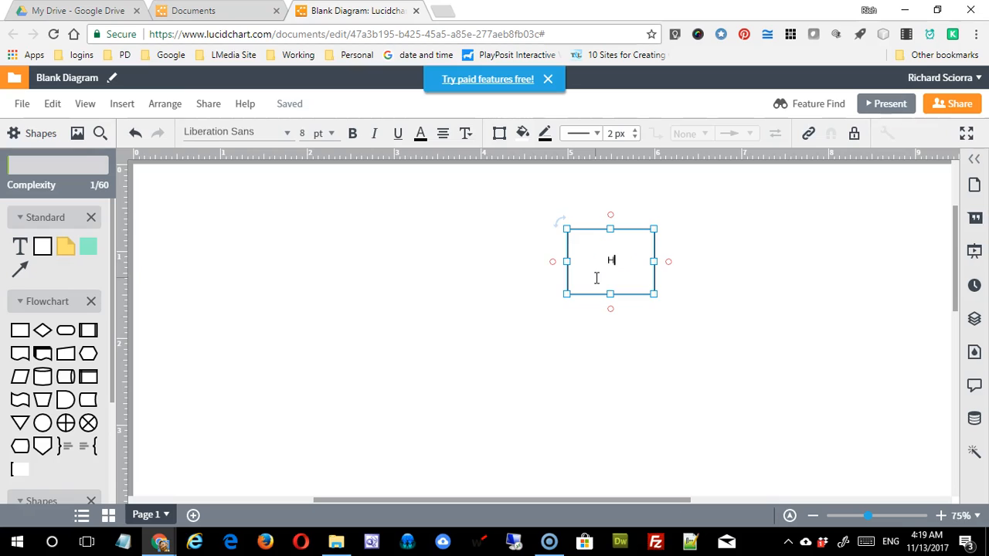
pyautogui.write('ealth')
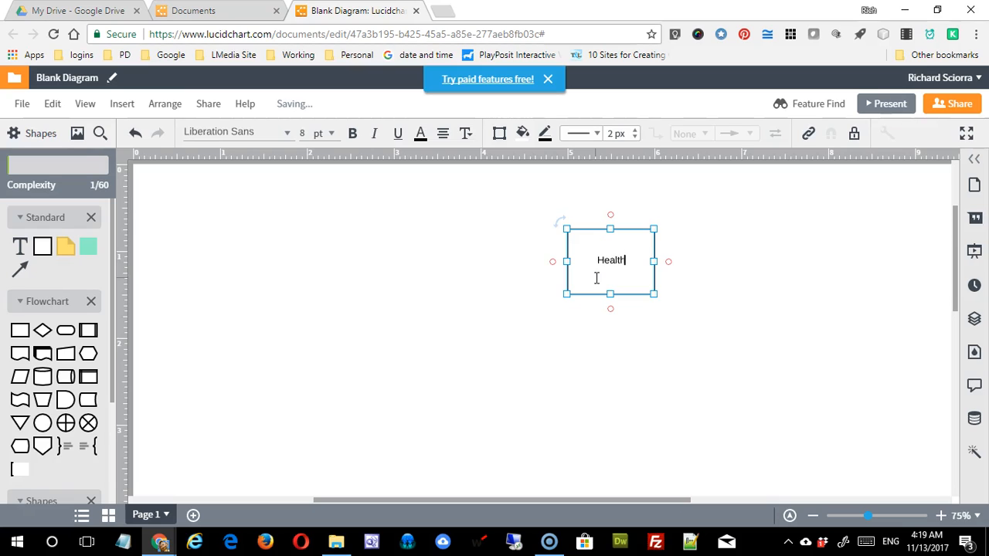
pyautogui.click(632, 350)
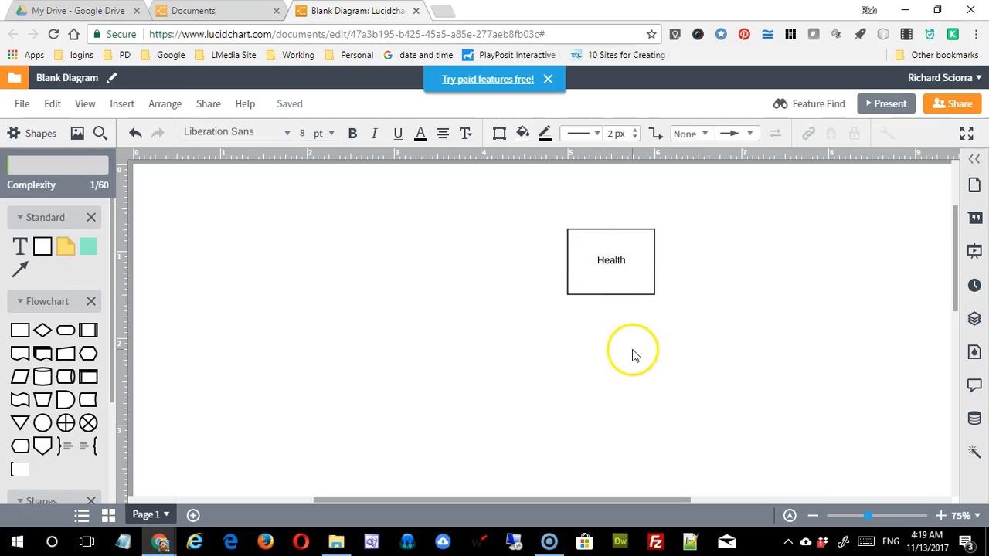
pyautogui.click(611, 260)
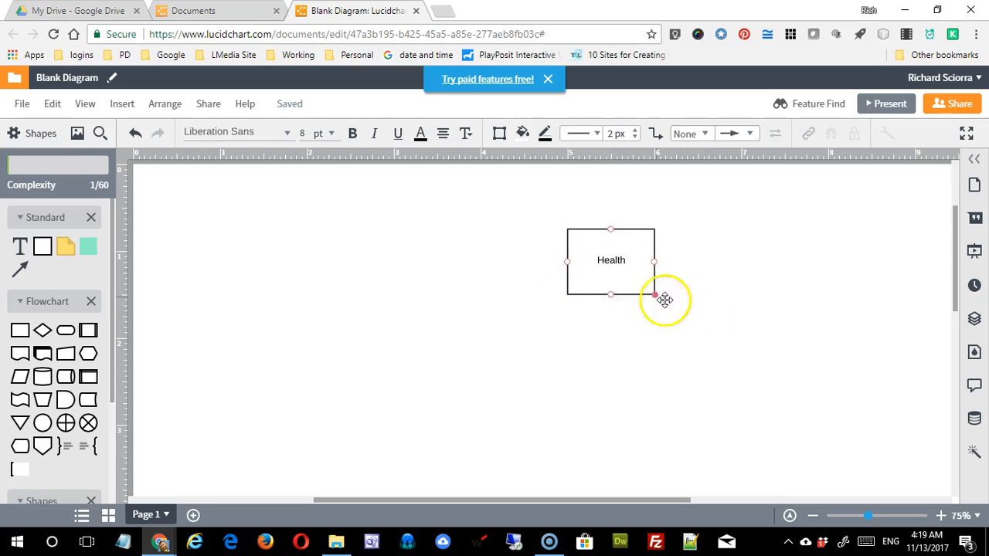
pyautogui.click(610, 260)
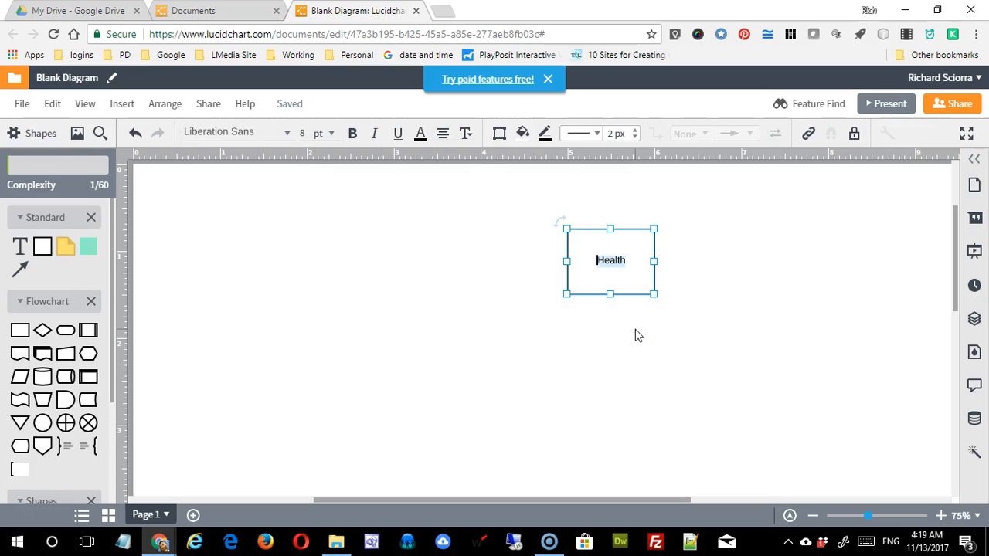
pyautogui.write('Your H')
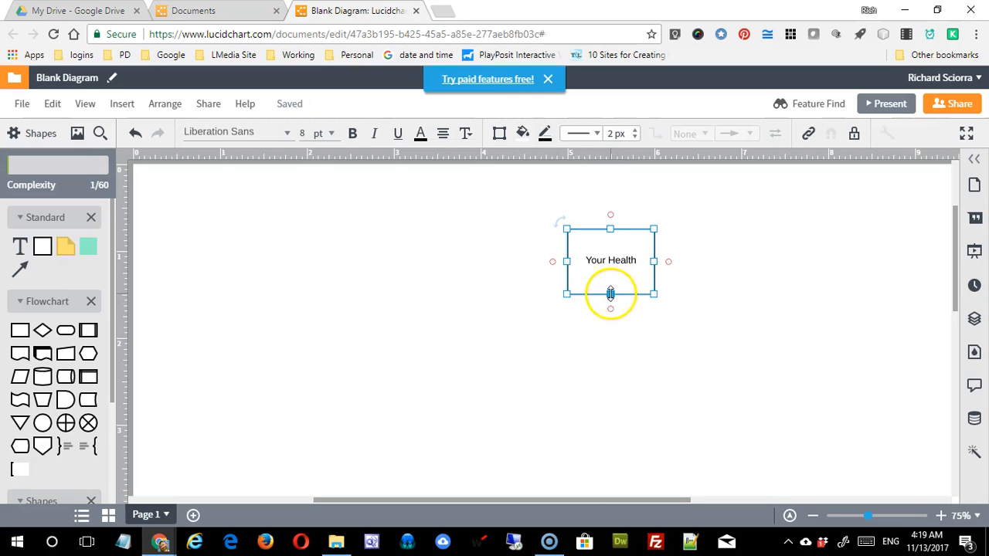
# Make the Your Health box shorter and shift it slightly left
pyautogui.moveTo(610, 294); pyautogui.dragTo(610, 266)
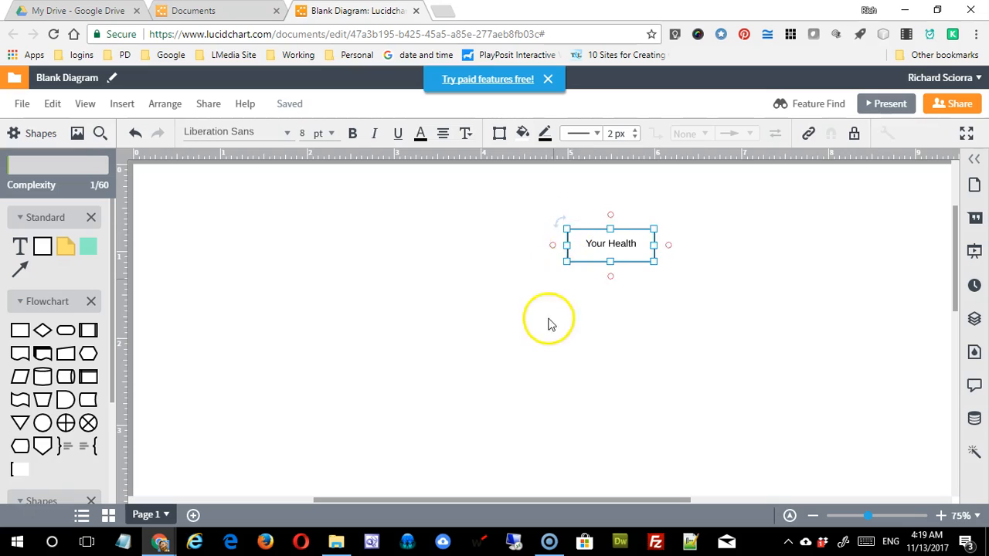
pyautogui.moveTo(611, 245); pyautogui.dragTo(578, 255)
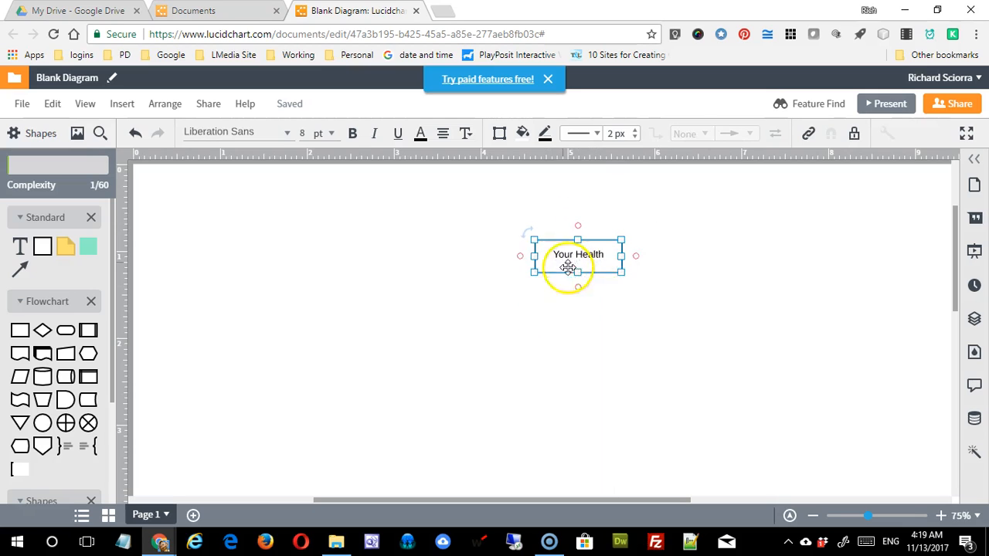
pyautogui.click(296, 378)
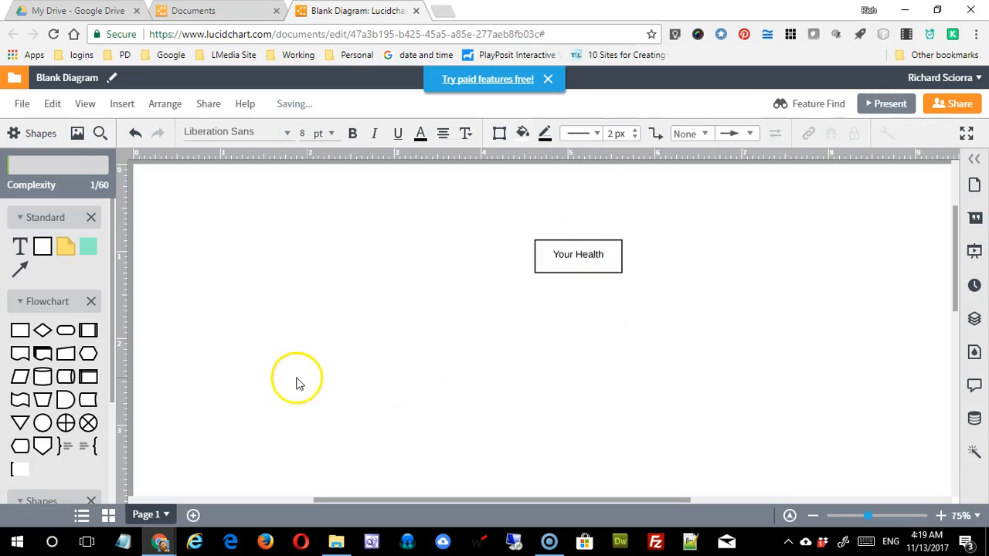
pyautogui.moveTo(210, 343)
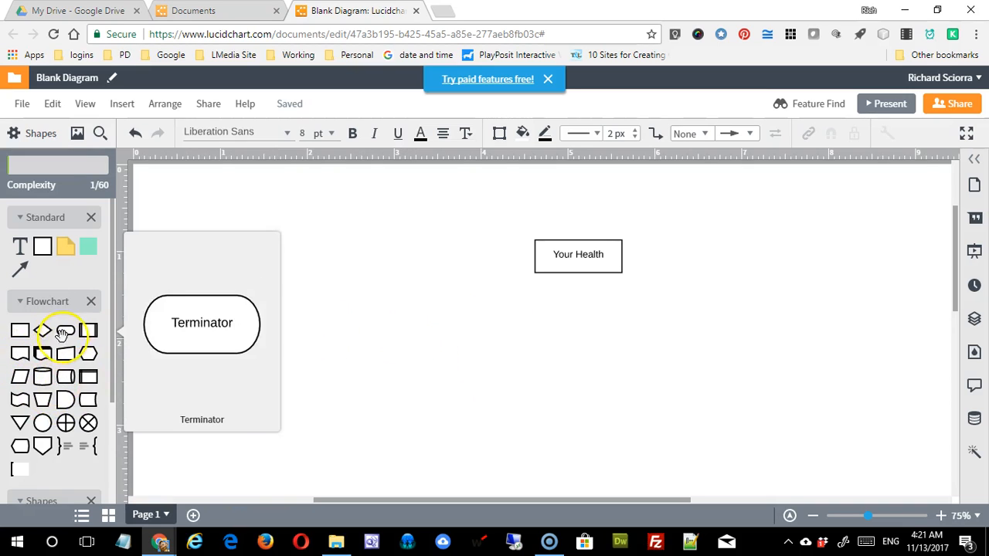
# Place a decision diamond labelled 'Exercise' below-left of Your Health
pyautogui.moveTo(43, 331); pyautogui.dragTo(340, 346)
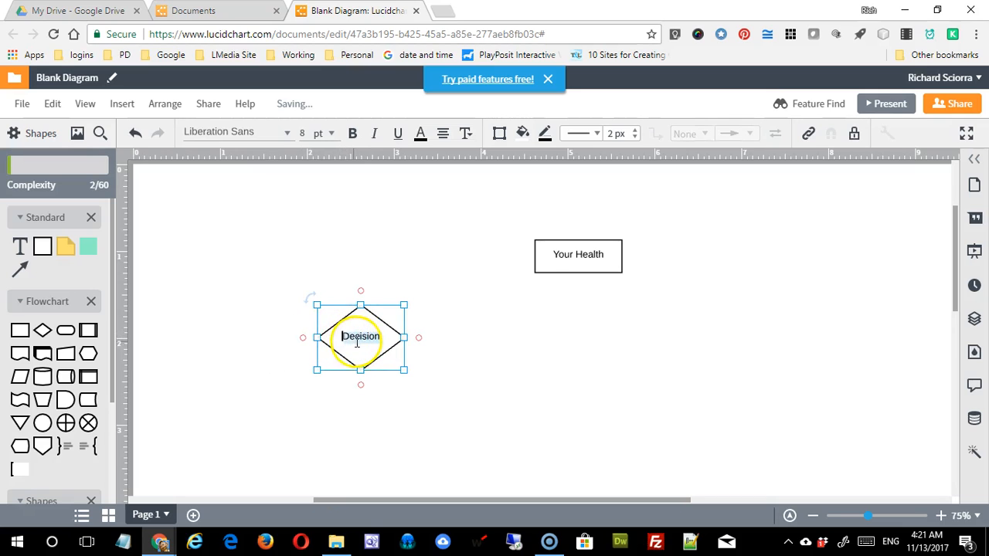
pyautogui.write('Exe')
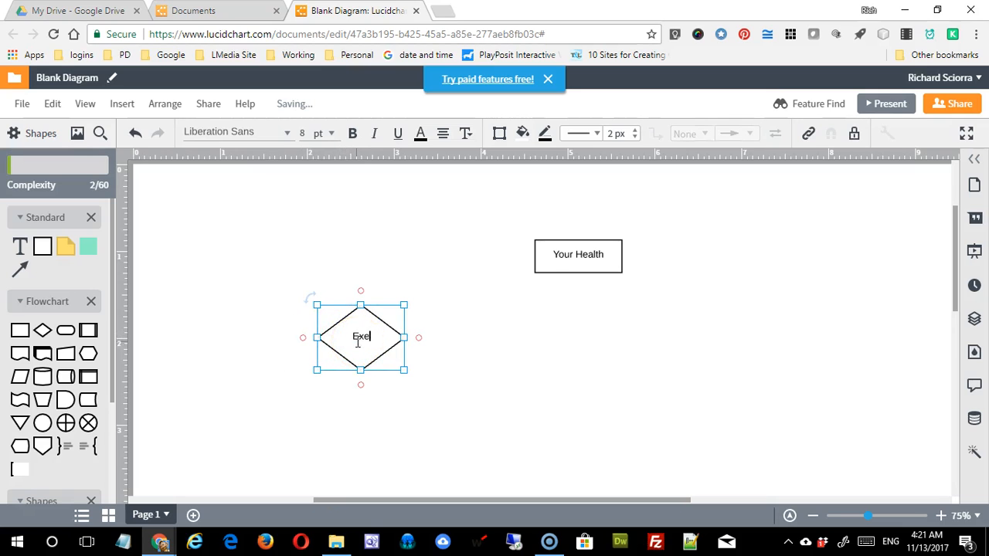
pyautogui.write('rcise')
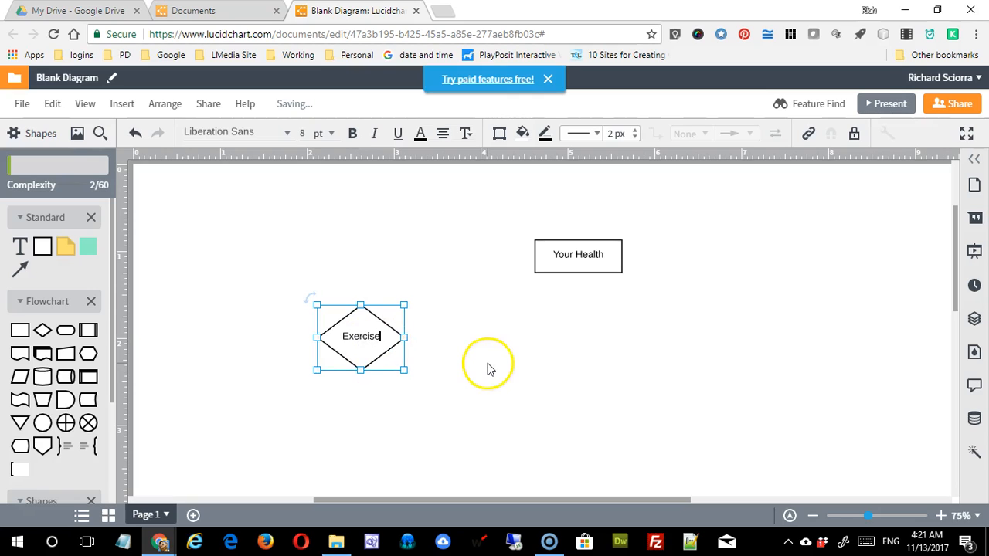
pyautogui.click(436, 363)
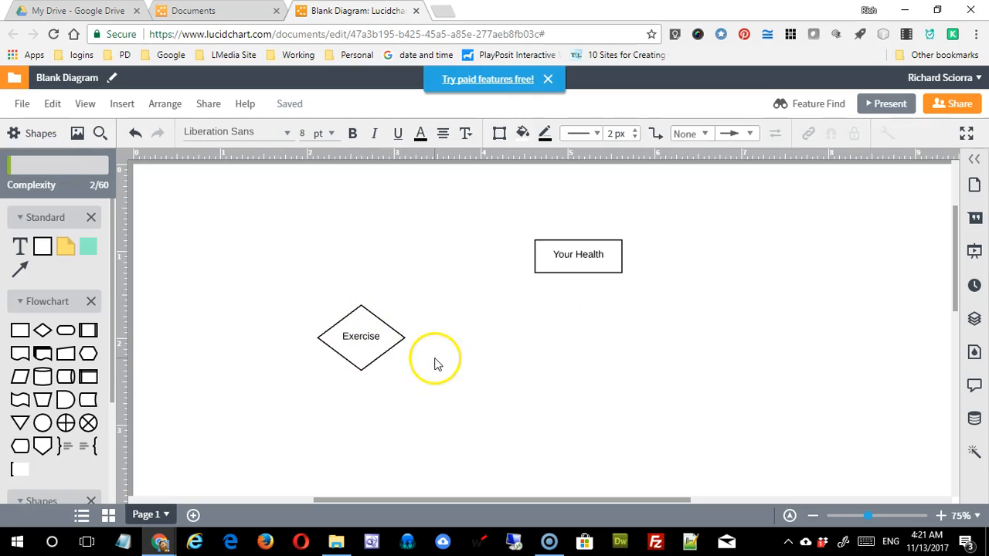
pyautogui.moveTo(818, 364)
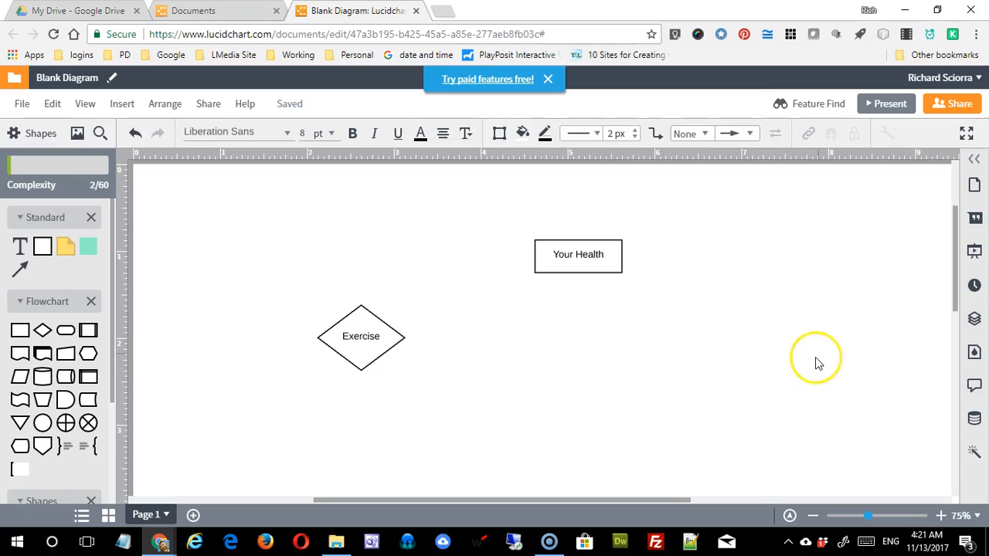
# Draw an arrow from the Your Health box's left side to the top of Exercise
pyautogui.click(578, 254)
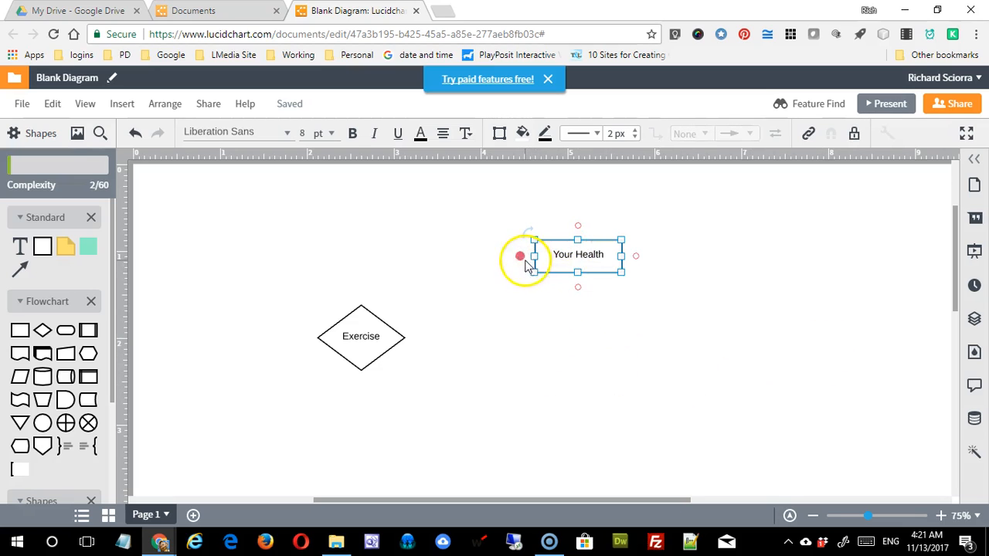
pyautogui.moveTo(579, 317)
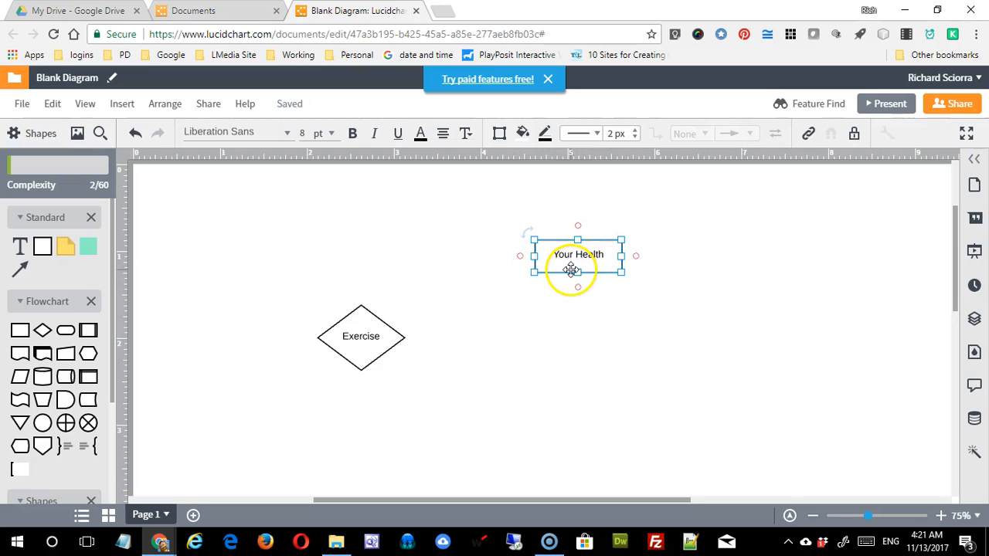
pyautogui.moveTo(522, 255)
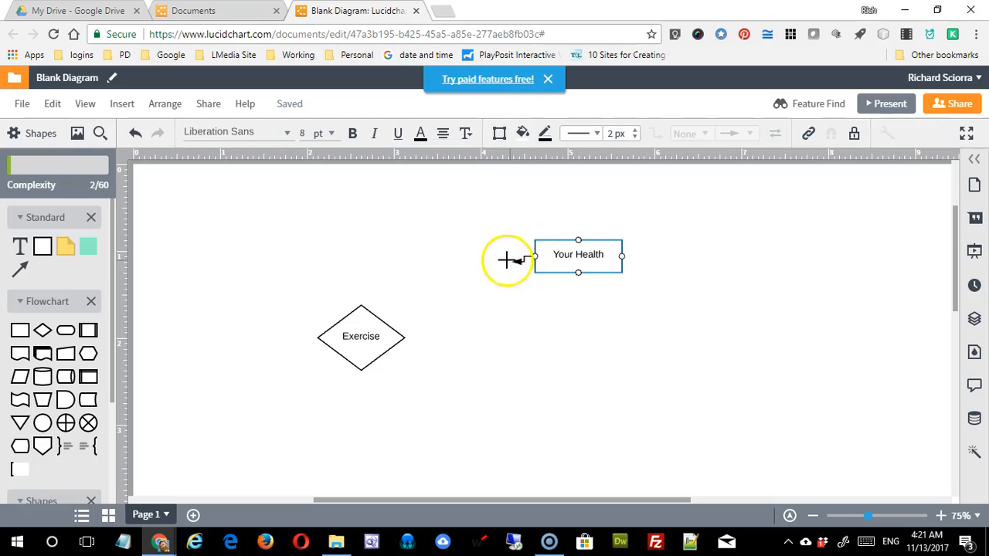
pyautogui.moveTo(533, 255); pyautogui.dragTo(386, 317)
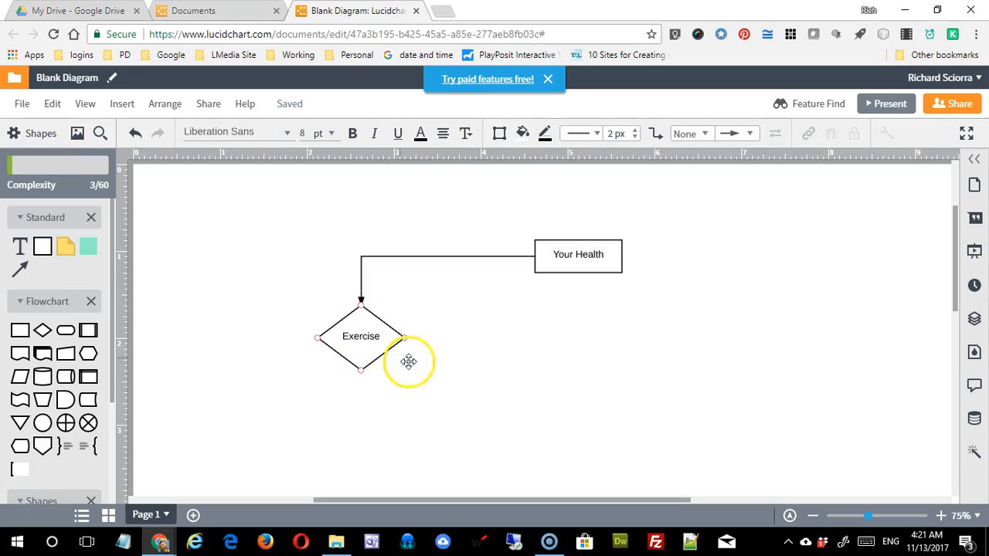
pyautogui.moveTo(377, 336)
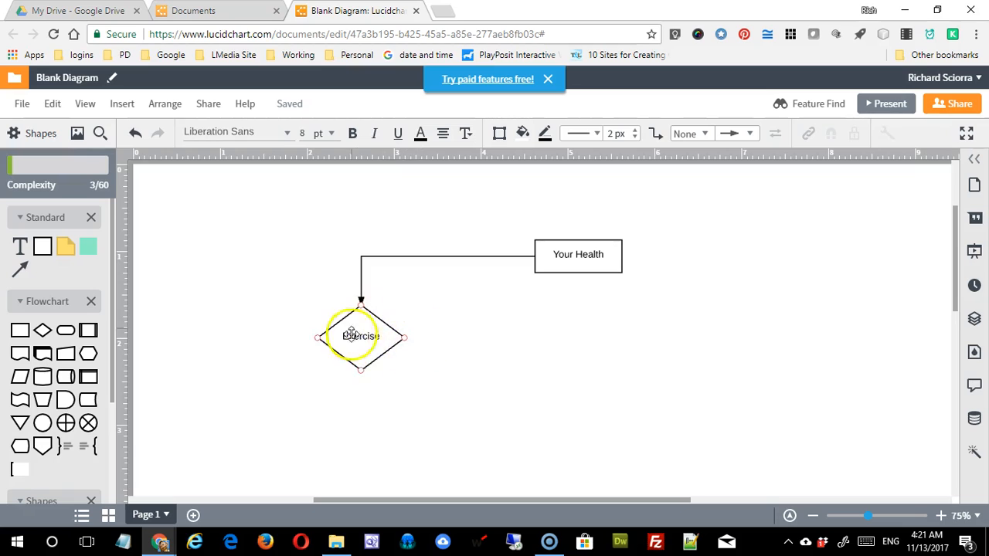
pyautogui.click(360, 337)
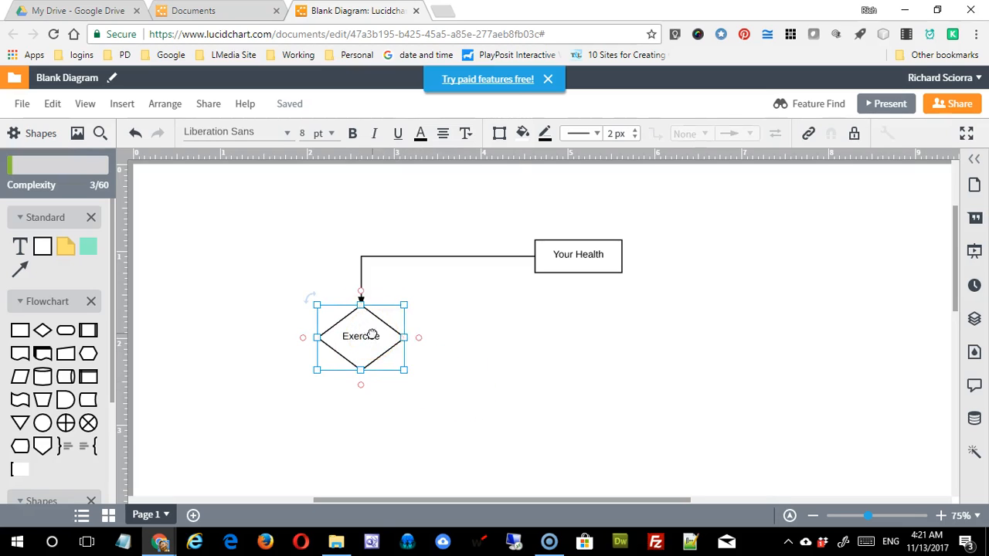
# Bring up the context menu on the Exercise diamond to copy it
pyautogui.rightClick(360, 337)
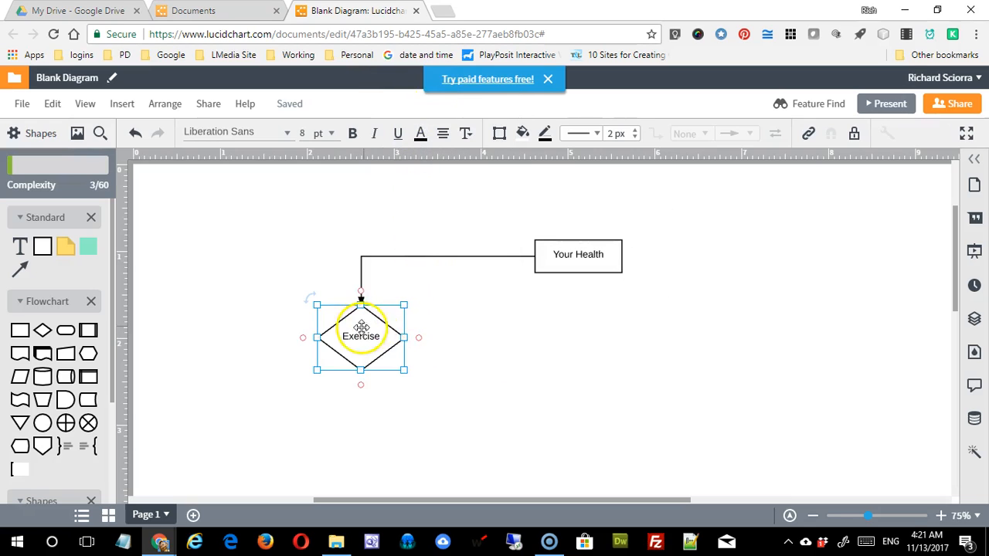
pyautogui.moveTo(395, 81)
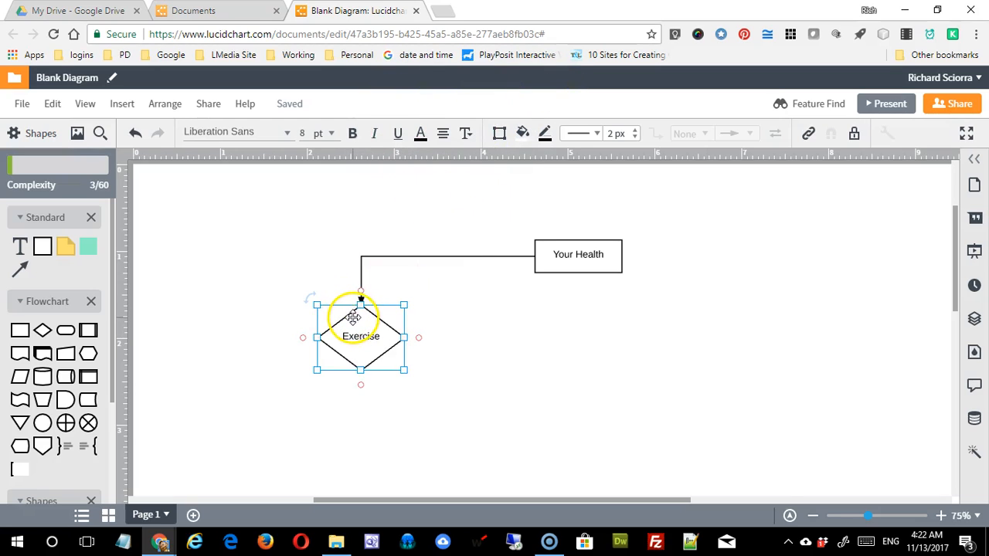
pyautogui.moveTo(491, 294)
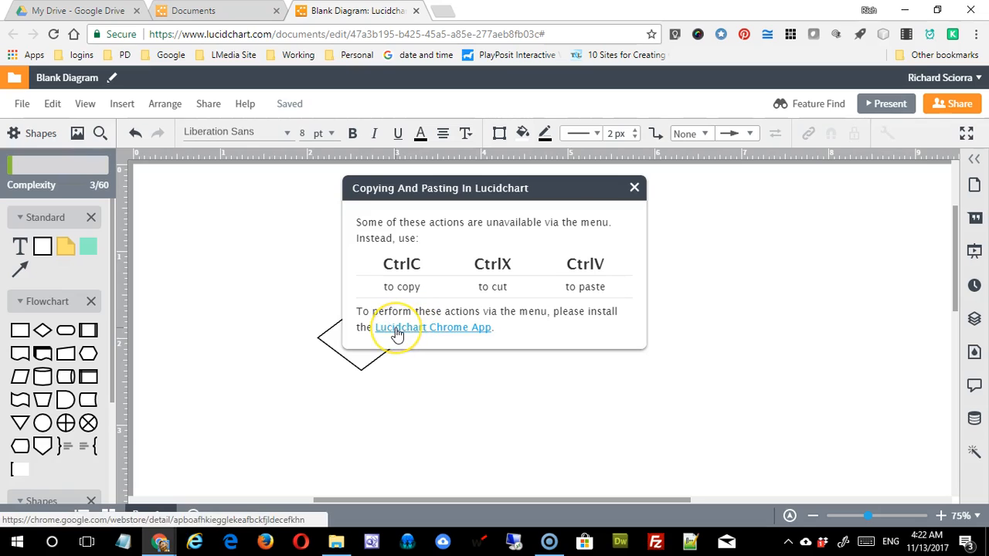
pyautogui.moveTo(408, 238)
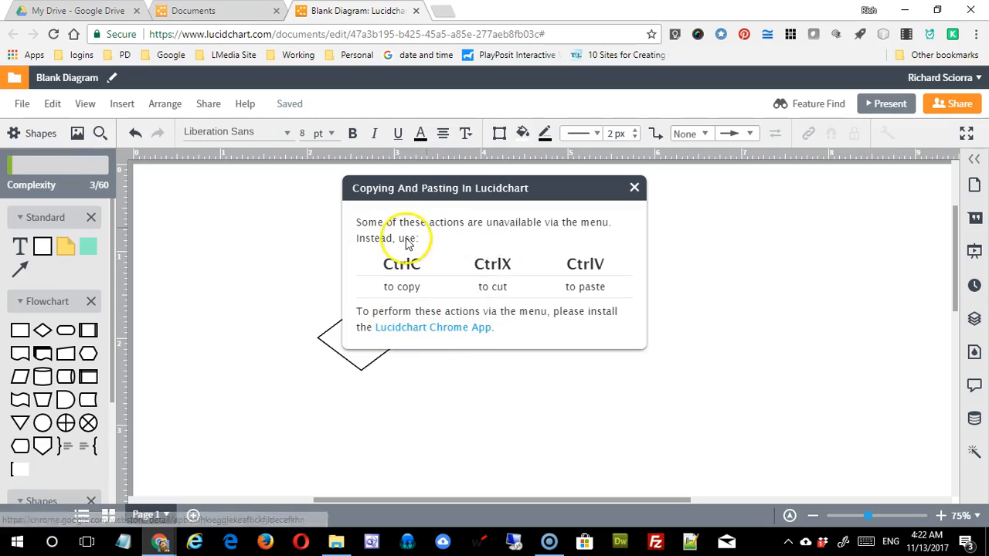
pyautogui.moveTo(401, 320)
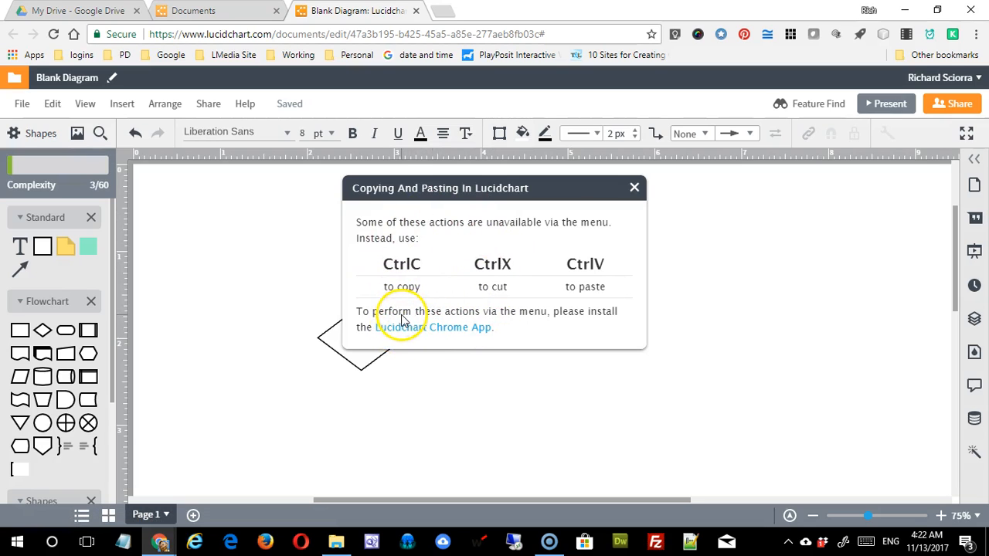
pyautogui.moveTo(522, 349)
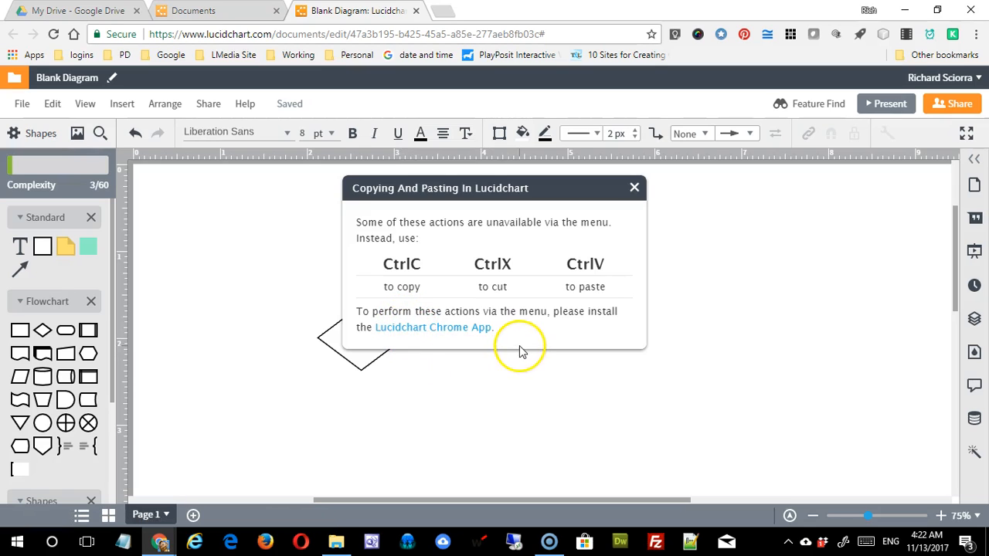
pyautogui.moveTo(491, 319)
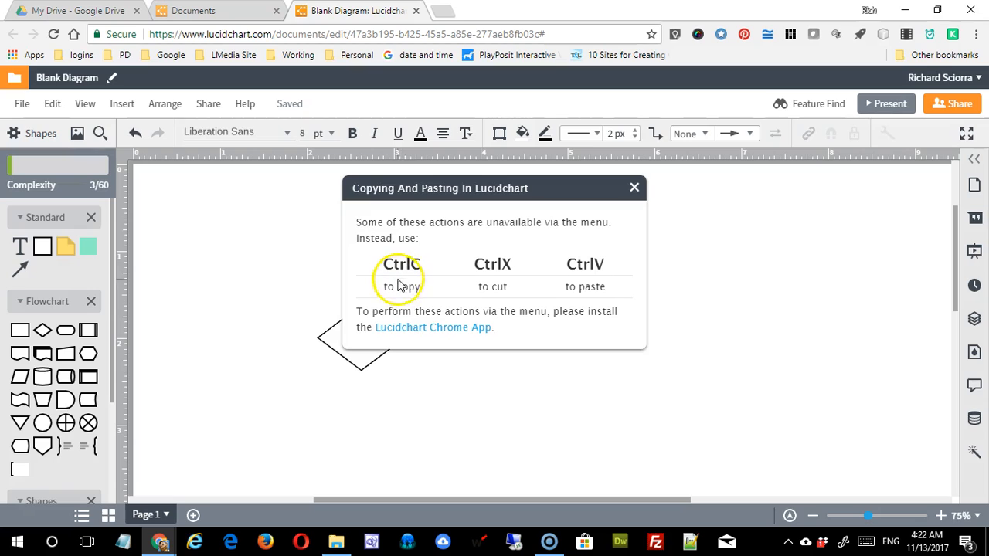
pyautogui.moveTo(418, 275)
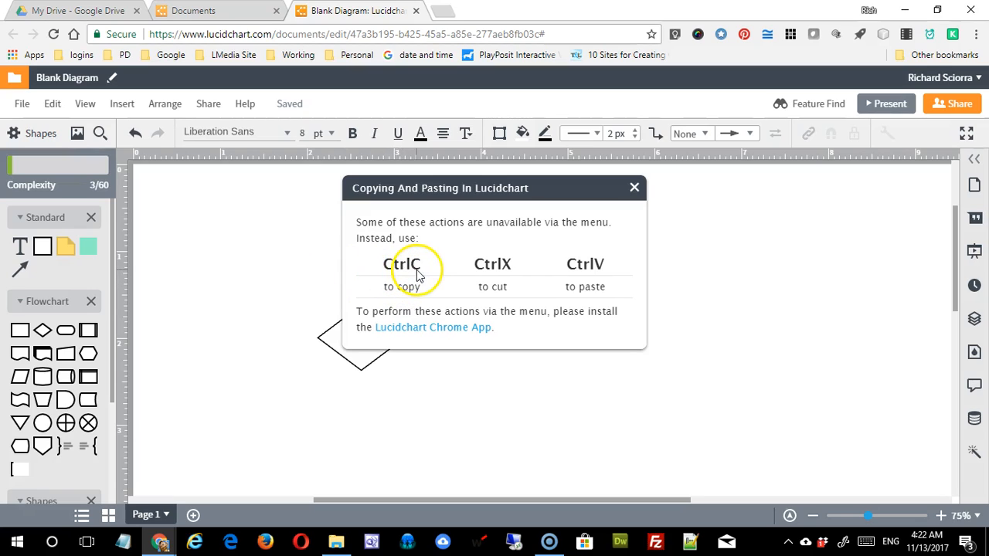
pyautogui.moveTo(502, 269)
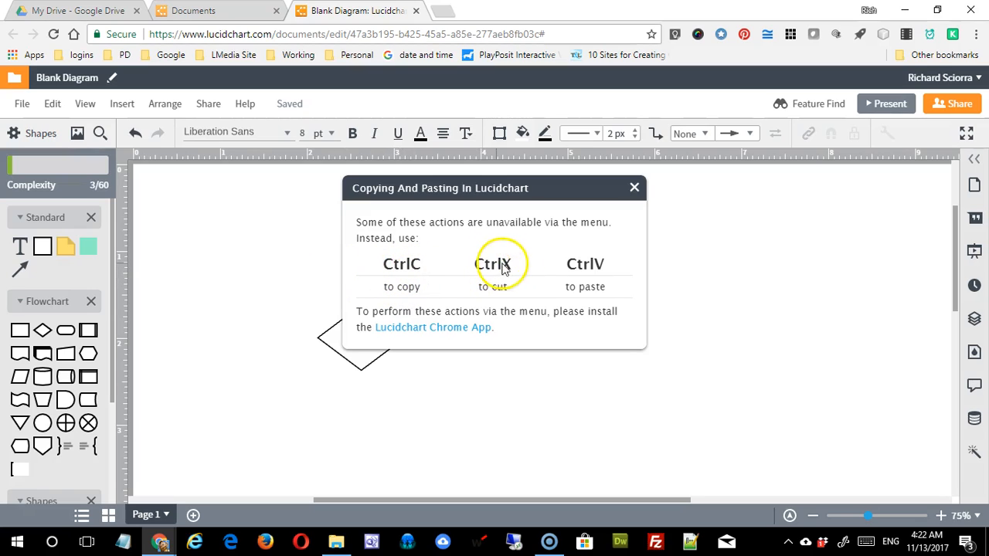
pyautogui.moveTo(633, 189)
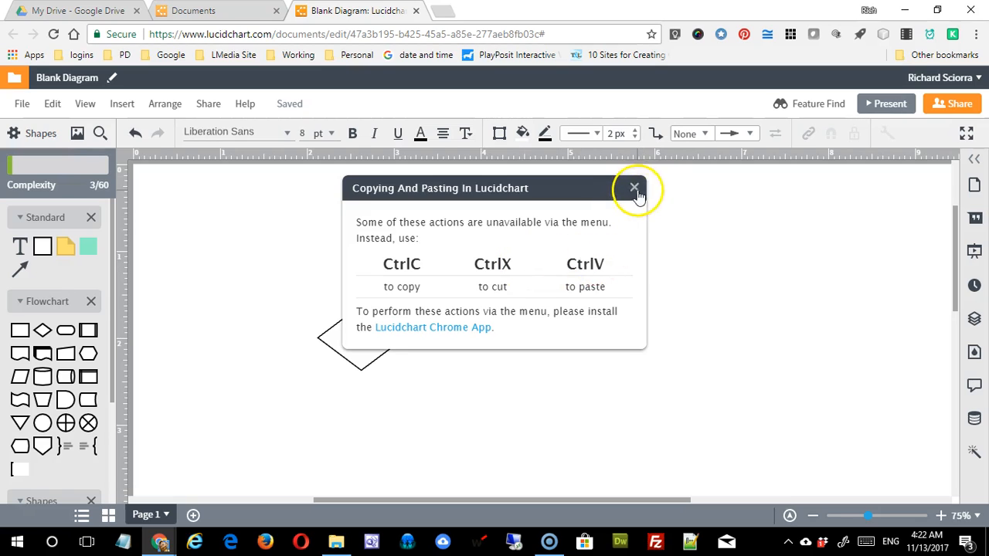
# Place two copies of the Exercise diamond in a row to its right
pyautogui.click(633, 188)
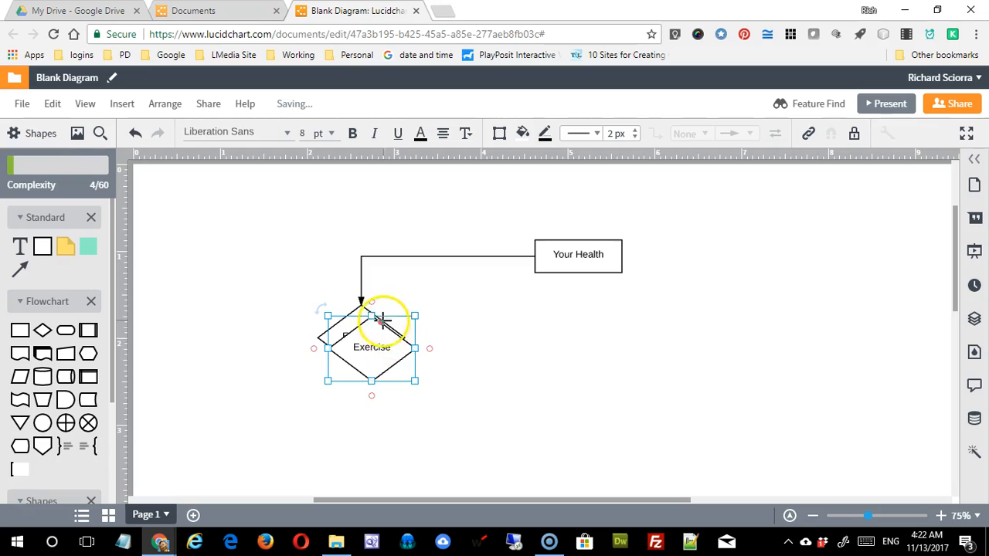
pyautogui.moveTo(371, 348); pyautogui.dragTo(590, 336)
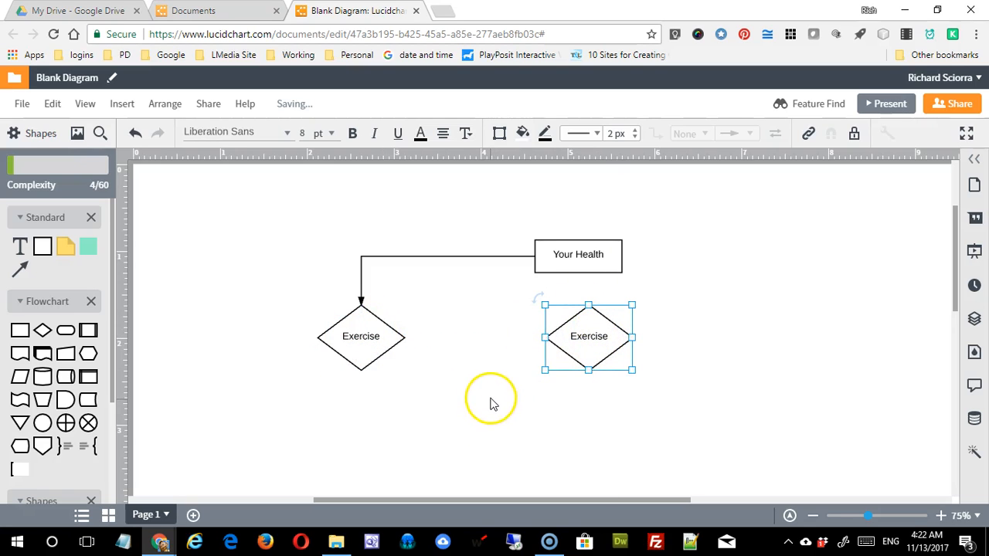
pyautogui.moveTo(588, 337); pyautogui.dragTo(371, 348)
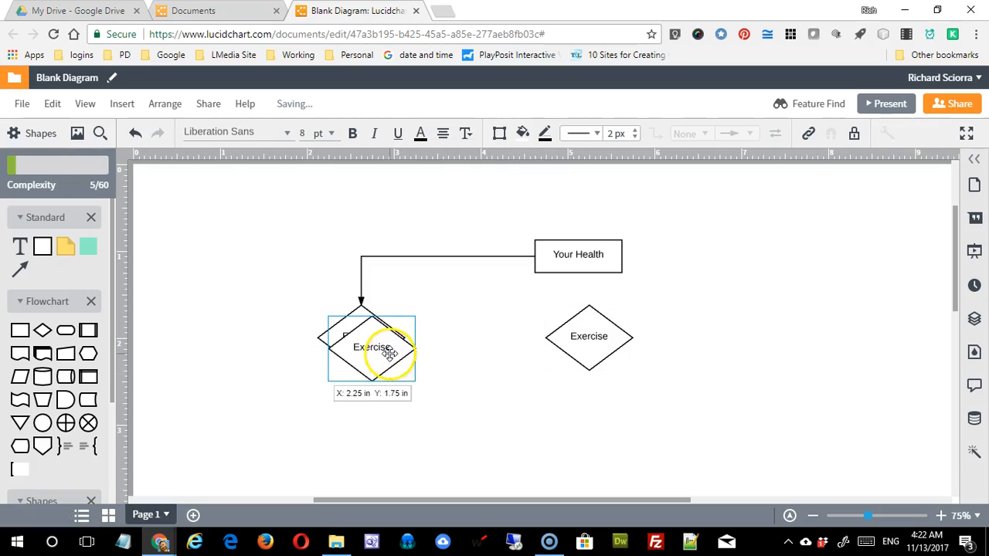
pyautogui.moveTo(371, 348); pyautogui.dragTo(815, 337)
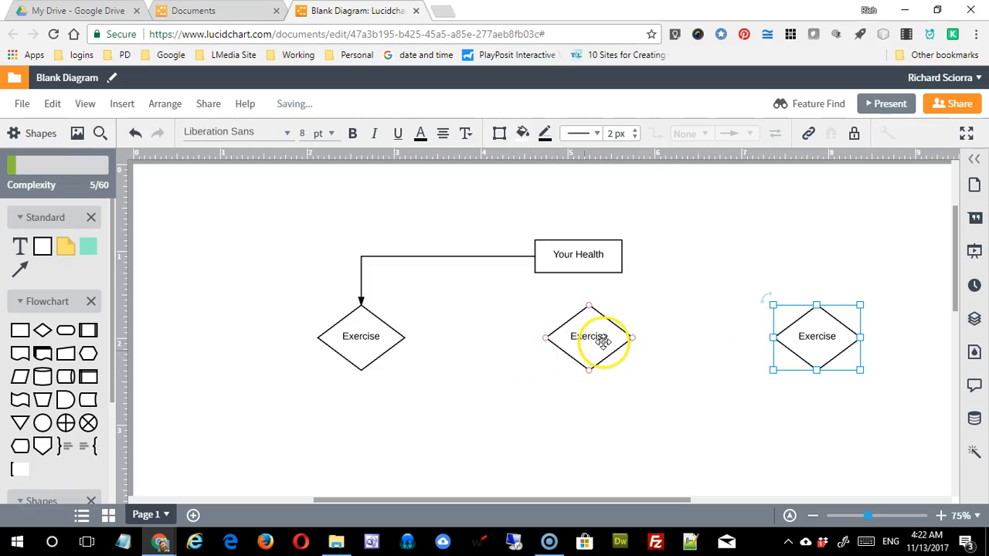
# Relabel the middle diamond as Diet and the rightmost one as Sleep
pyautogui.click(588, 337)
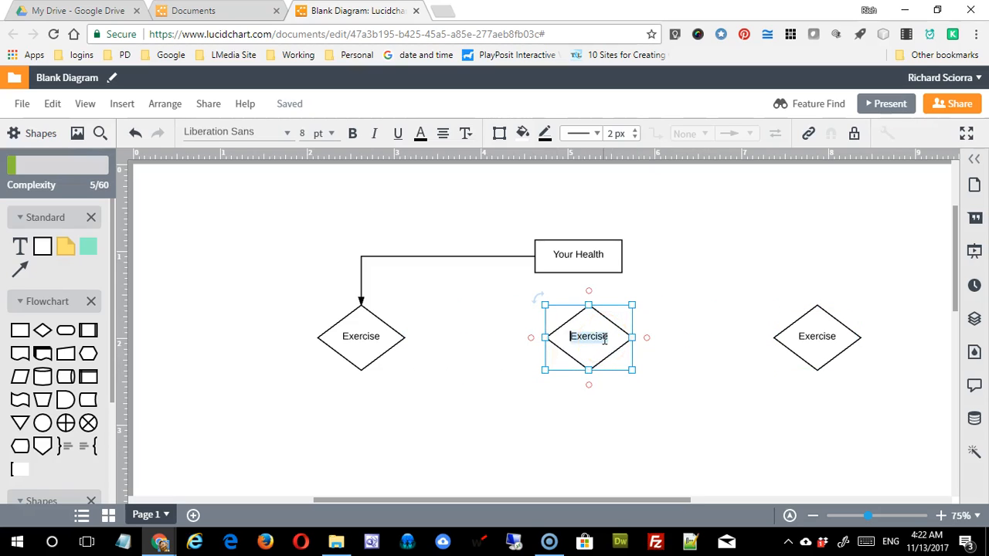
pyautogui.write('Did')
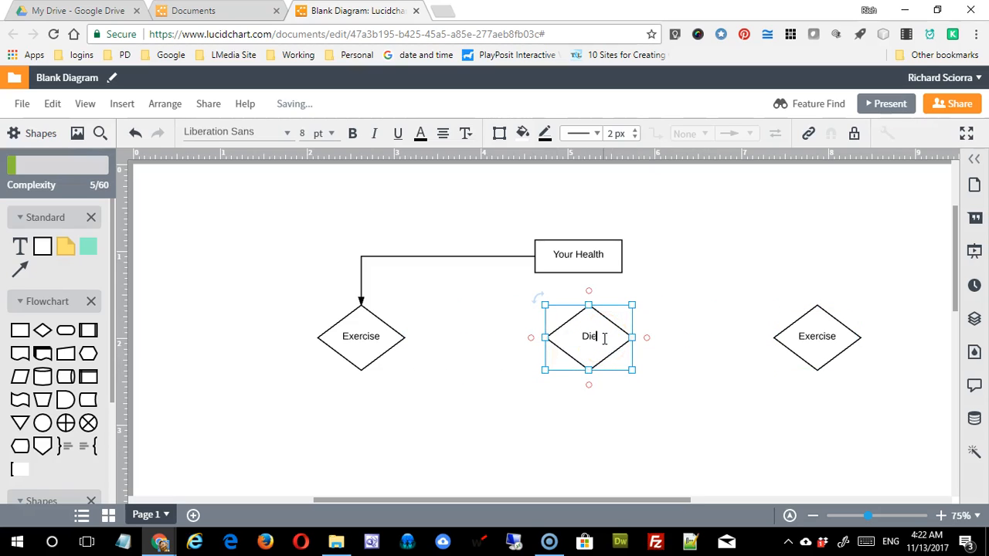
pyautogui.click(815, 336)
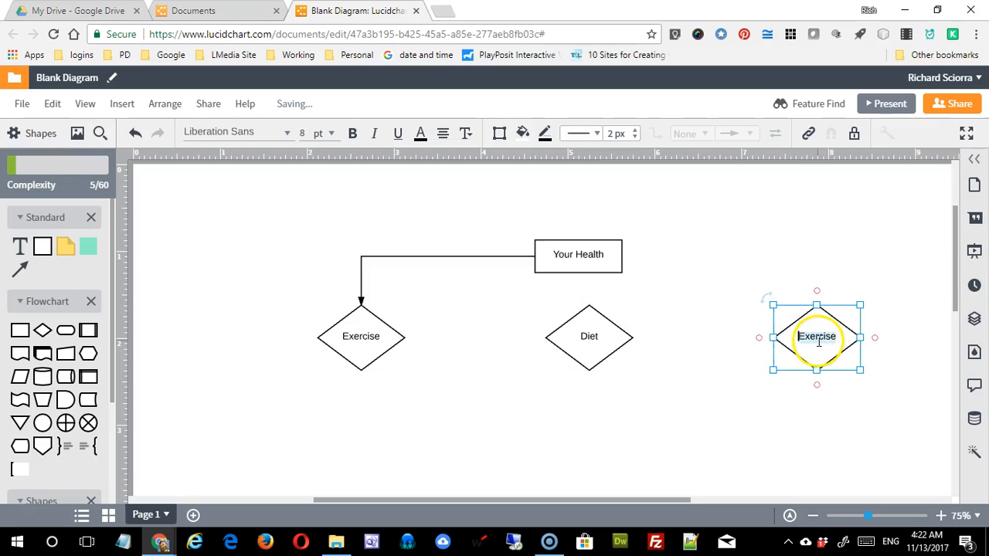
pyautogui.write('Sleep')
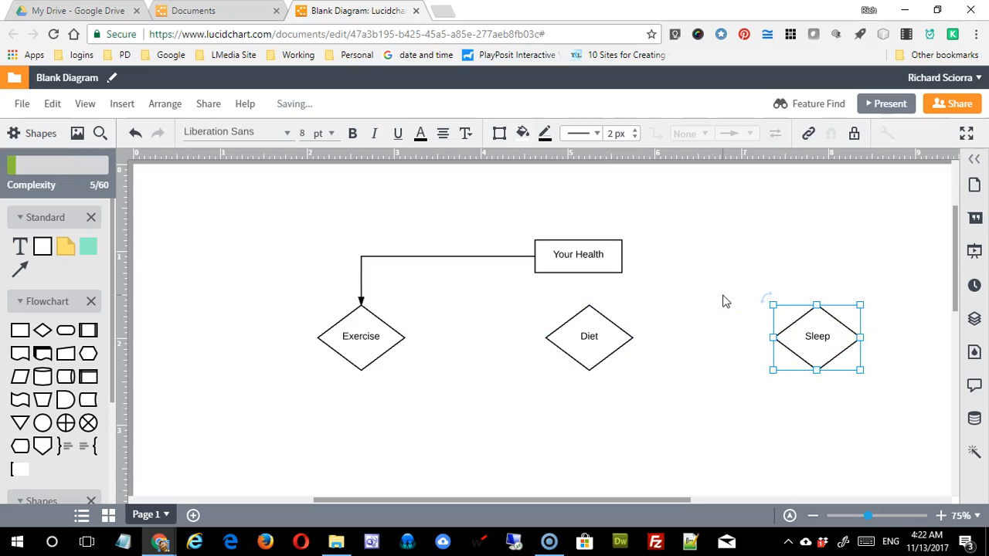
pyautogui.click(577, 253)
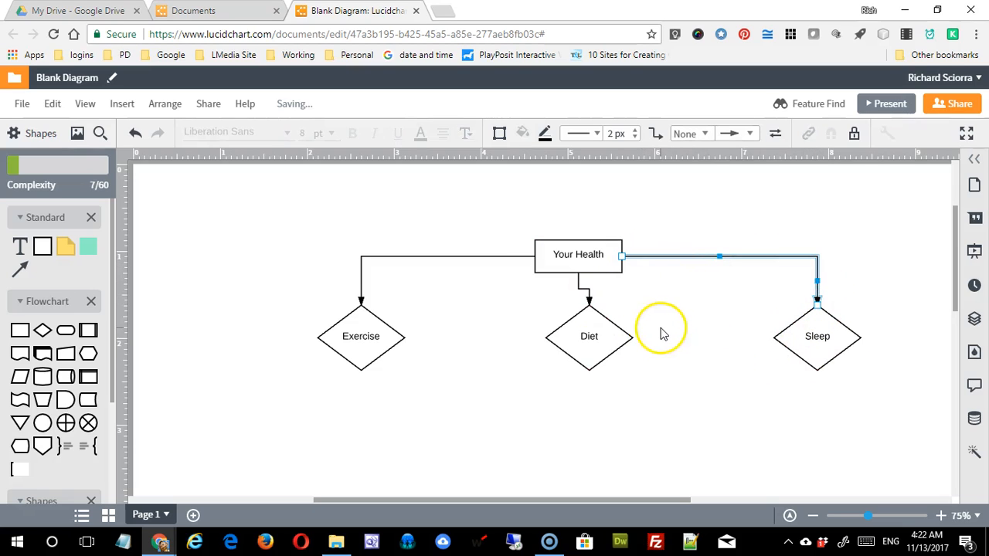
pyautogui.moveTo(709, 396)
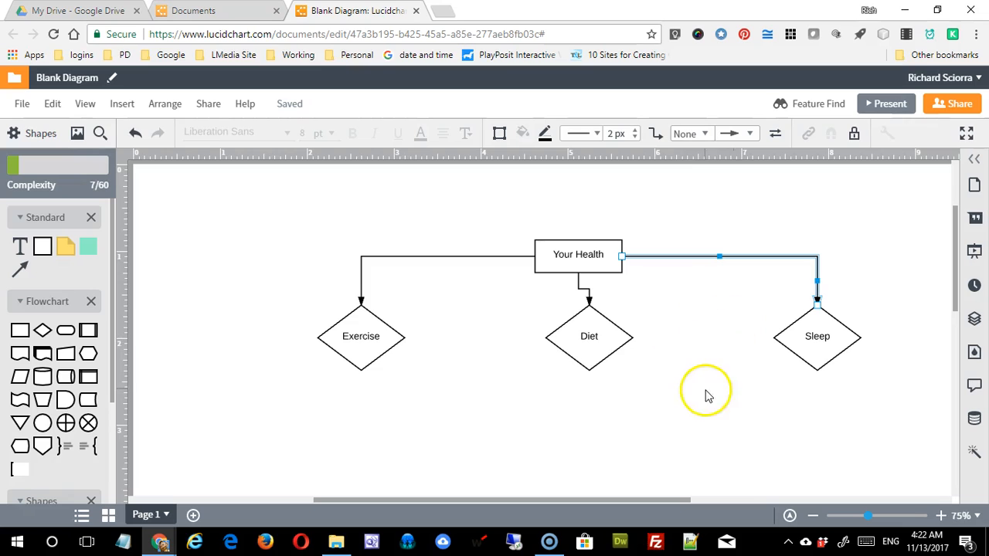
pyautogui.moveTo(601, 299)
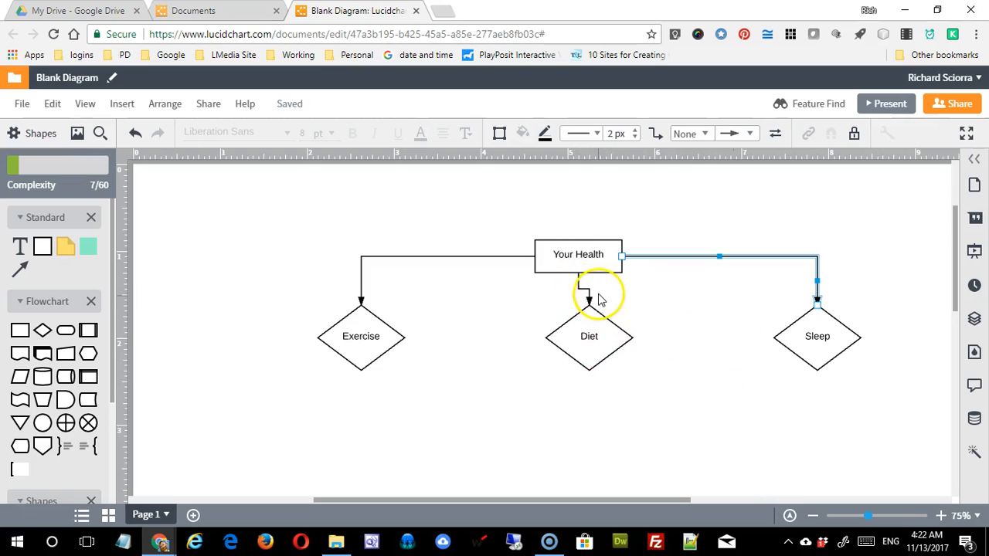
# Attach an arrow from Your Health to Diet and select the stray Exercise-to-Diet connector
pyautogui.click(588, 337)
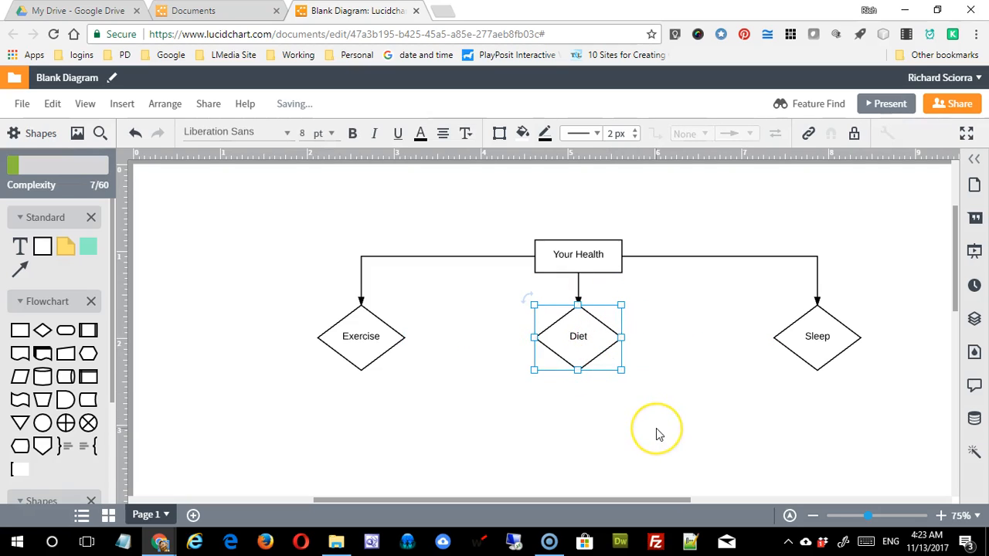
pyautogui.click(360, 337)
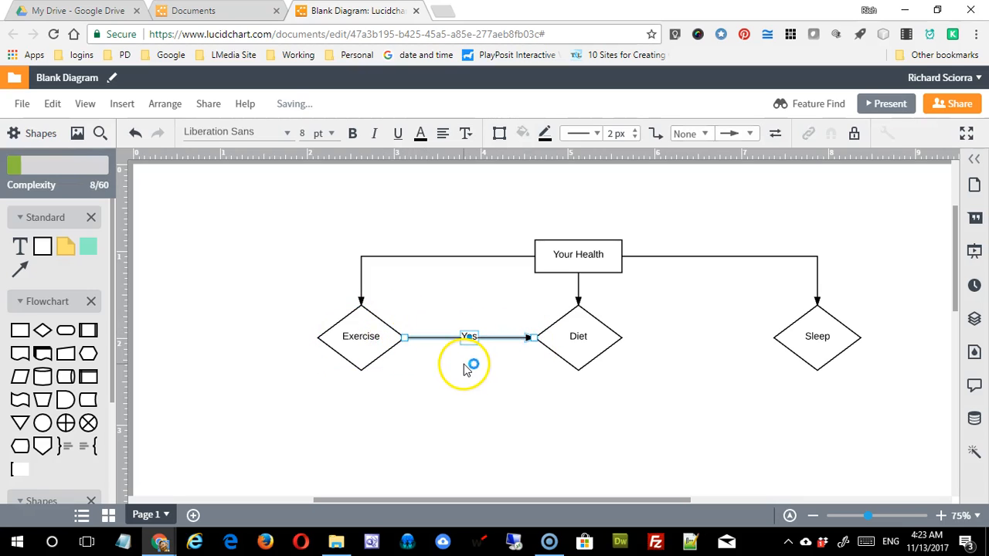
pyautogui.click(362, 337)
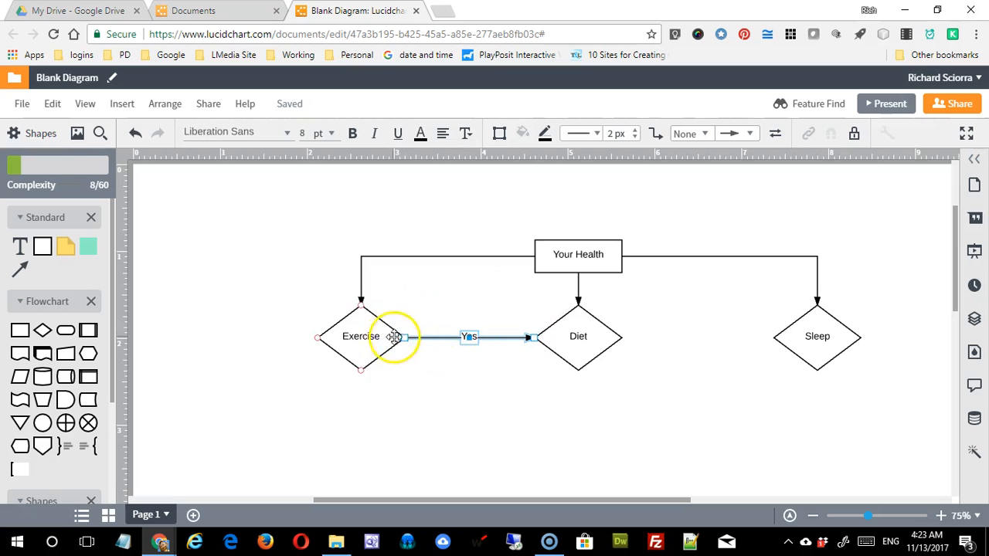
pyautogui.click(531, 411)
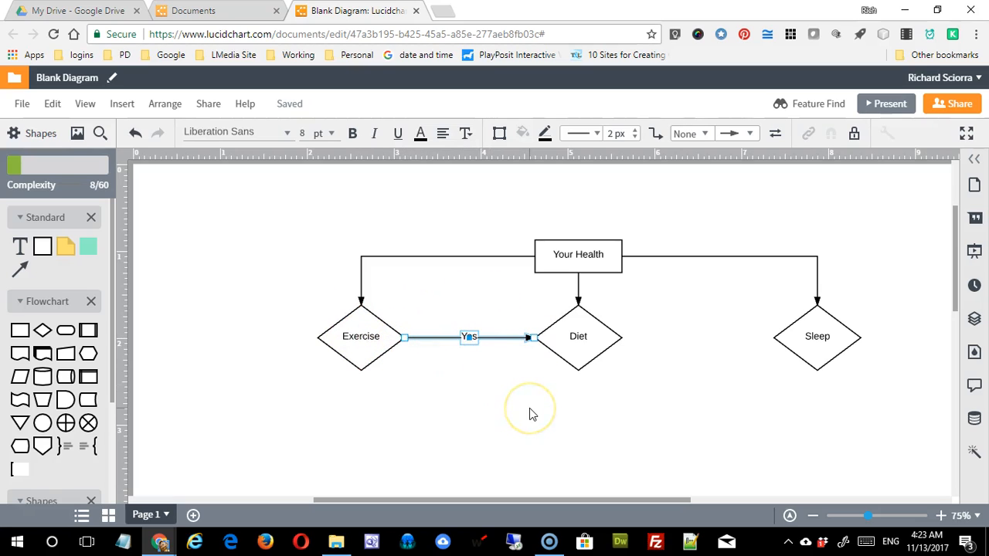
pyautogui.moveTo(540, 408)
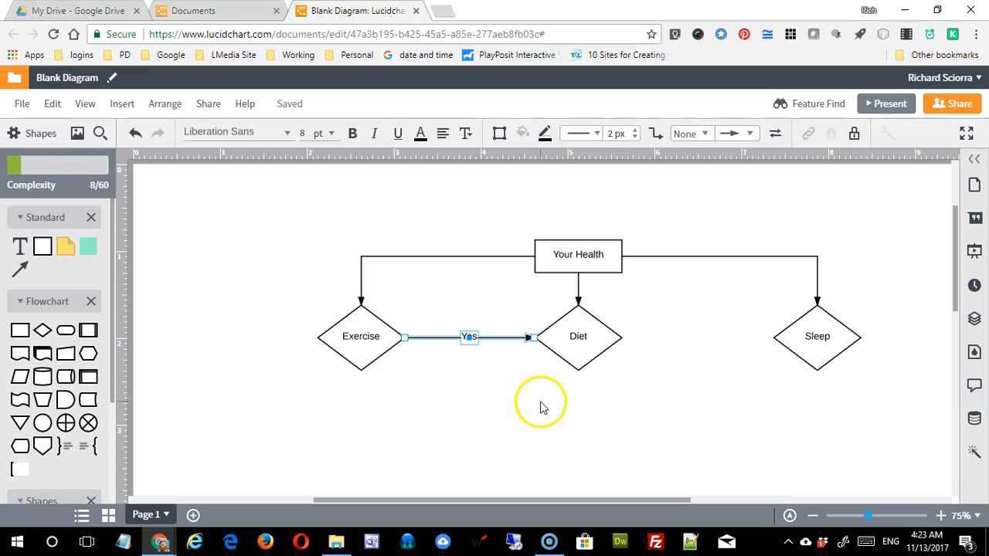
pyautogui.moveTo(458, 375)
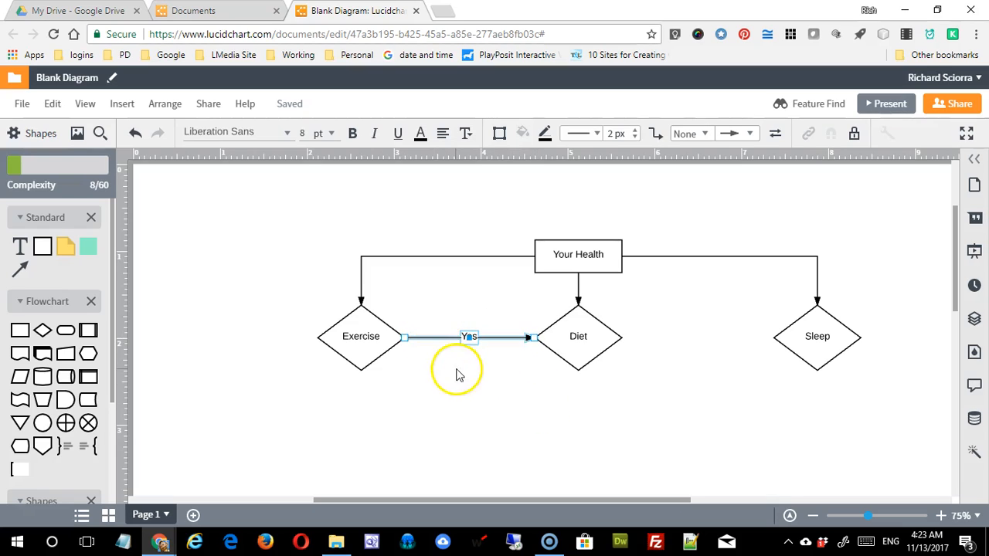
pyautogui.moveTo(470, 392)
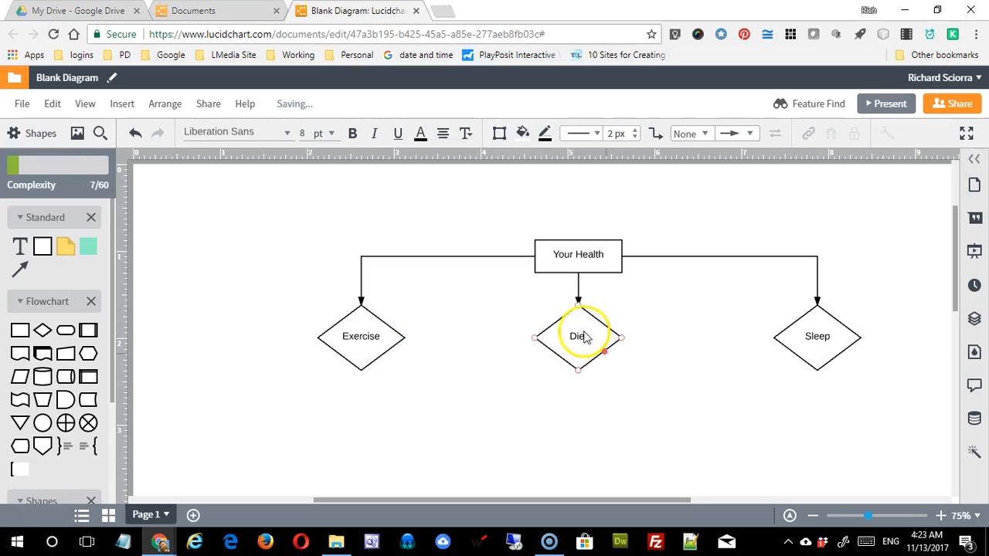
# Set the Your Health label to the Kirsty font at 10 pt, italic
pyautogui.click(578, 253)
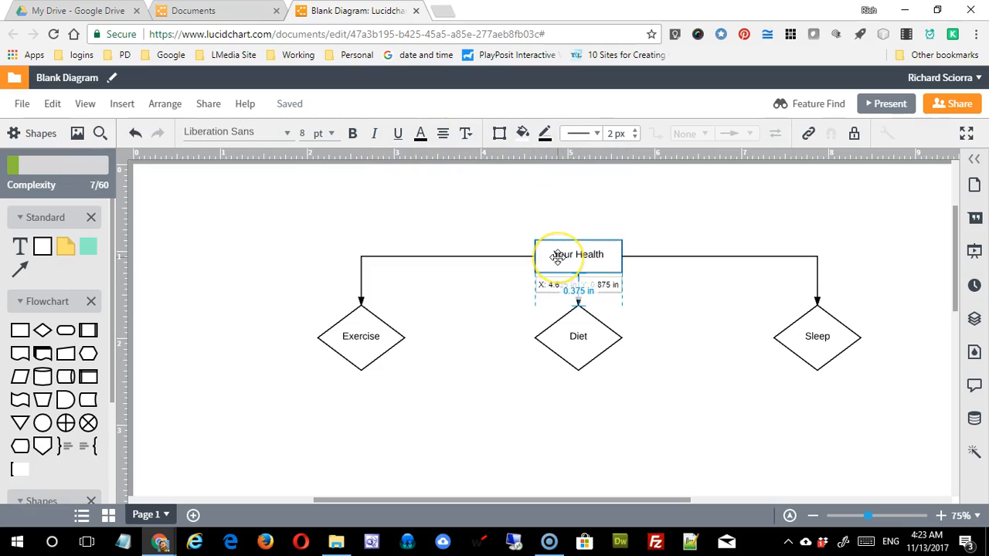
pyautogui.click(578, 255)
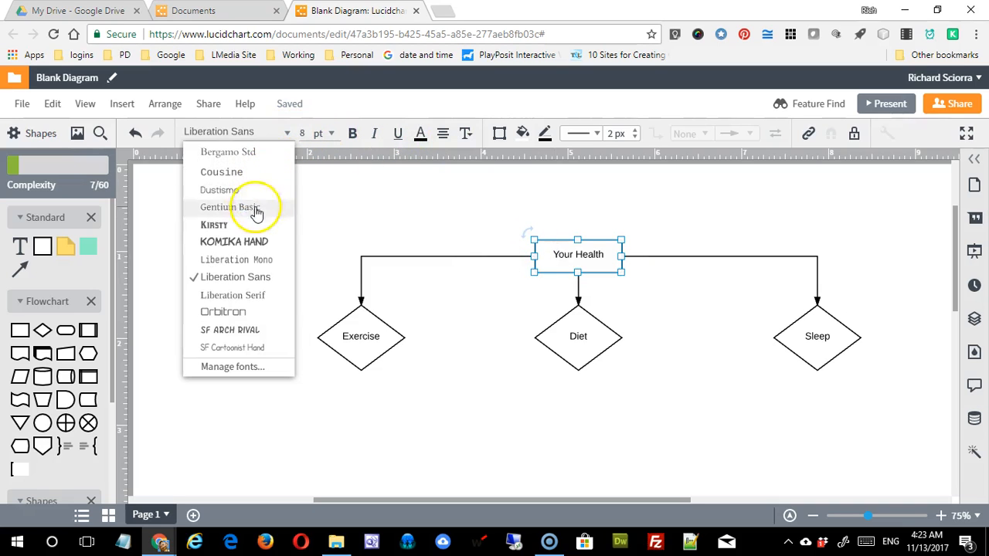
pyautogui.click(213, 225)
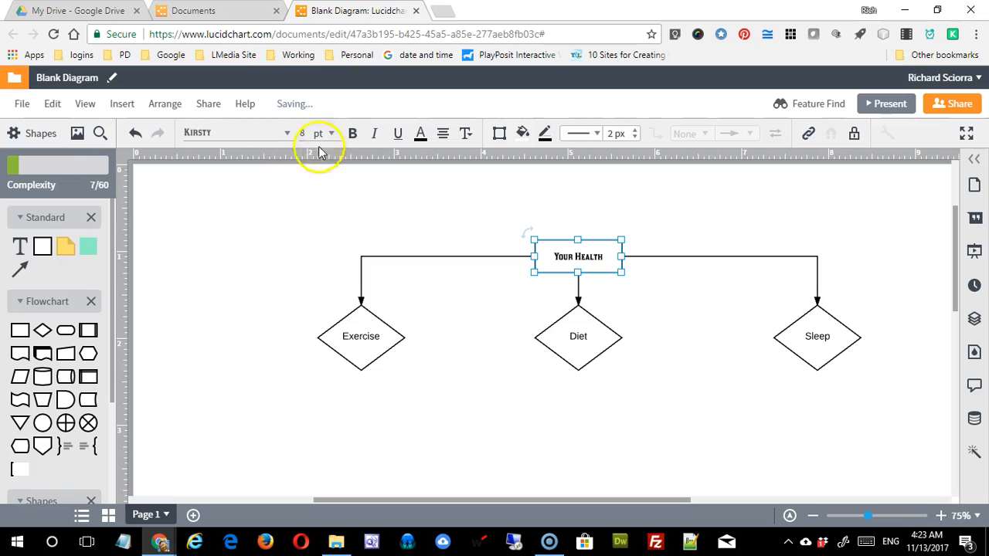
pyautogui.click(318, 133)
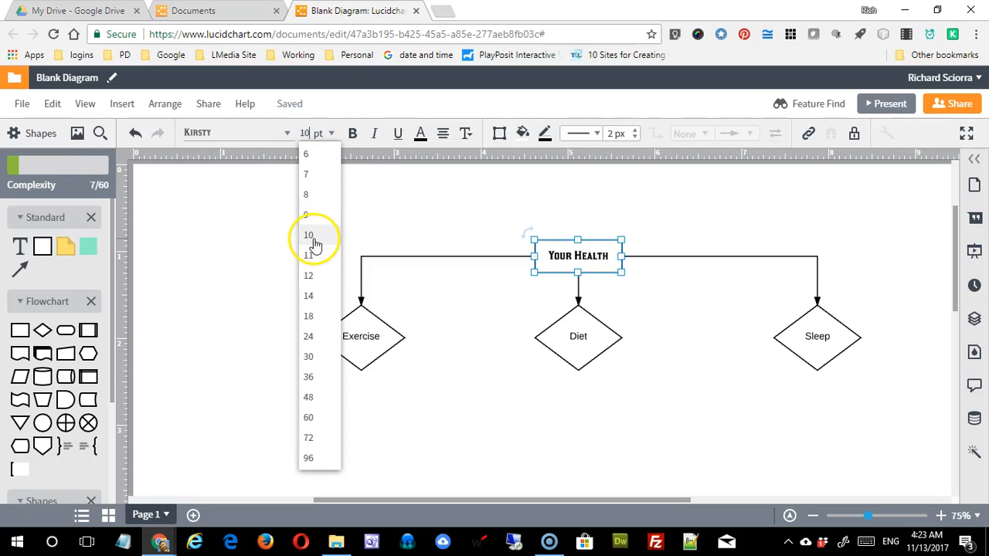
pyautogui.click(309, 235)
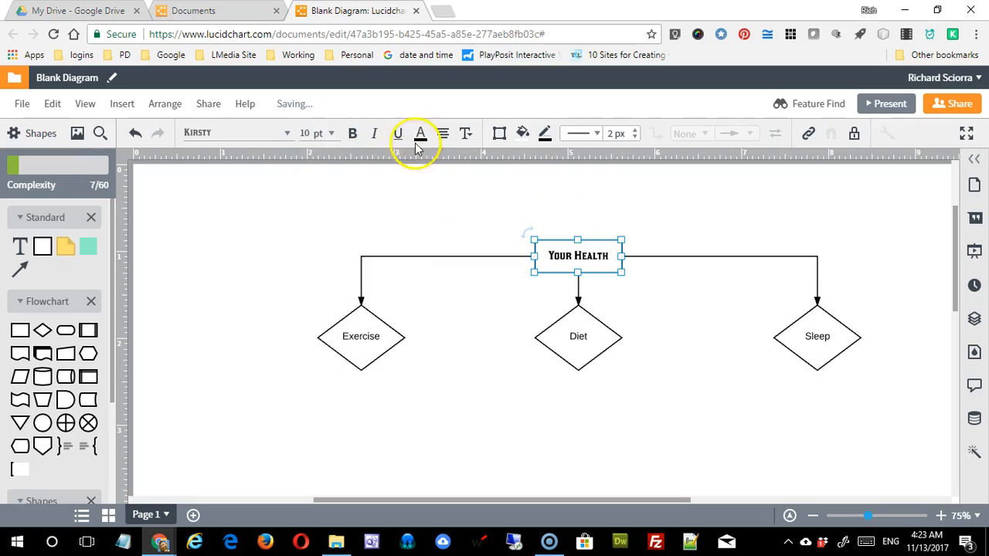
pyautogui.moveTo(374, 133)
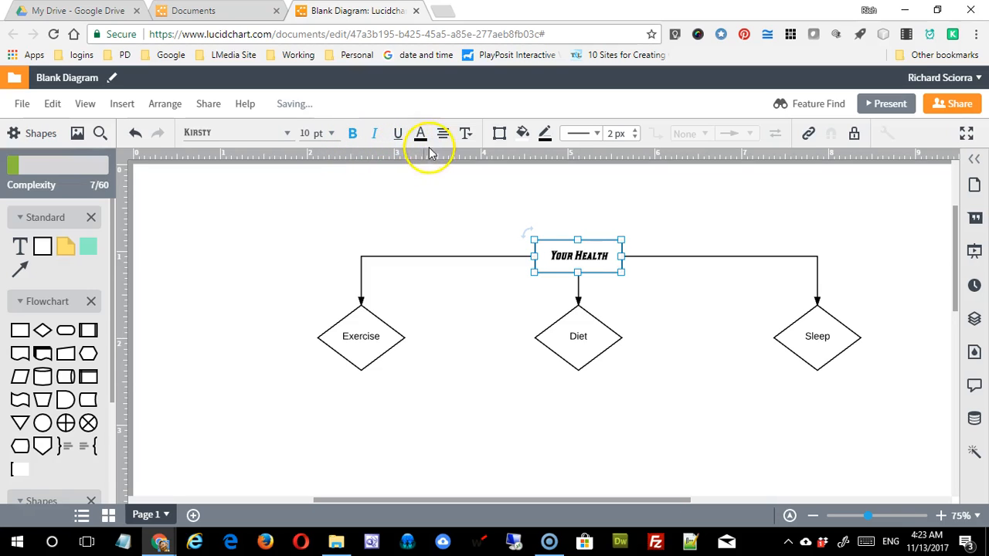
pyautogui.click(420, 133)
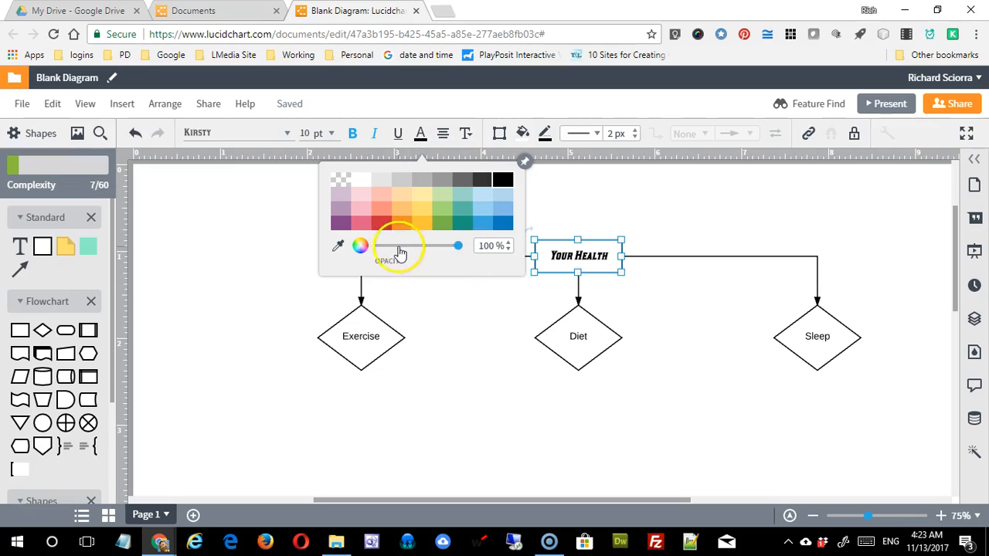
# Colour the Your Health text salmon from the text colour palette
pyautogui.click(380, 211)
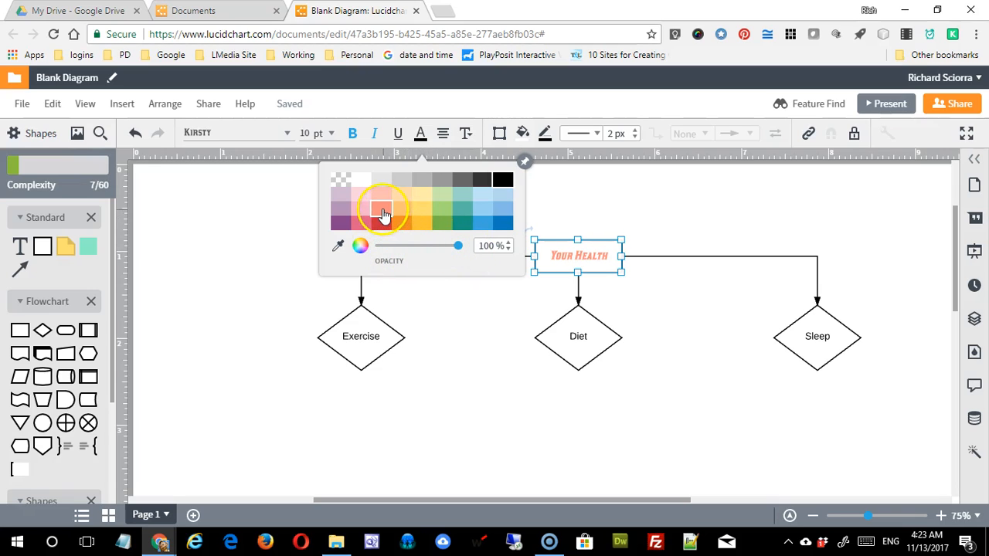
pyautogui.click(380, 210)
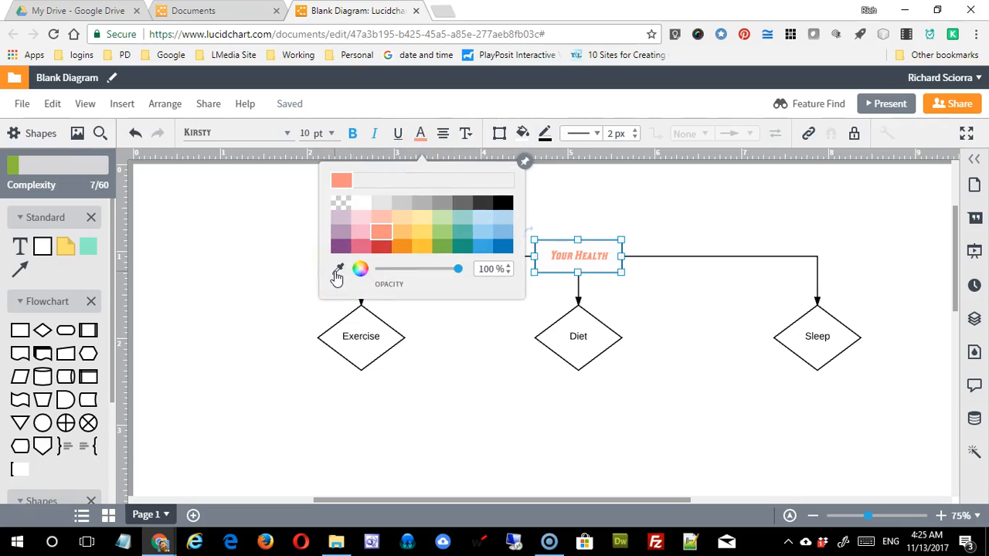
pyautogui.click(337, 269)
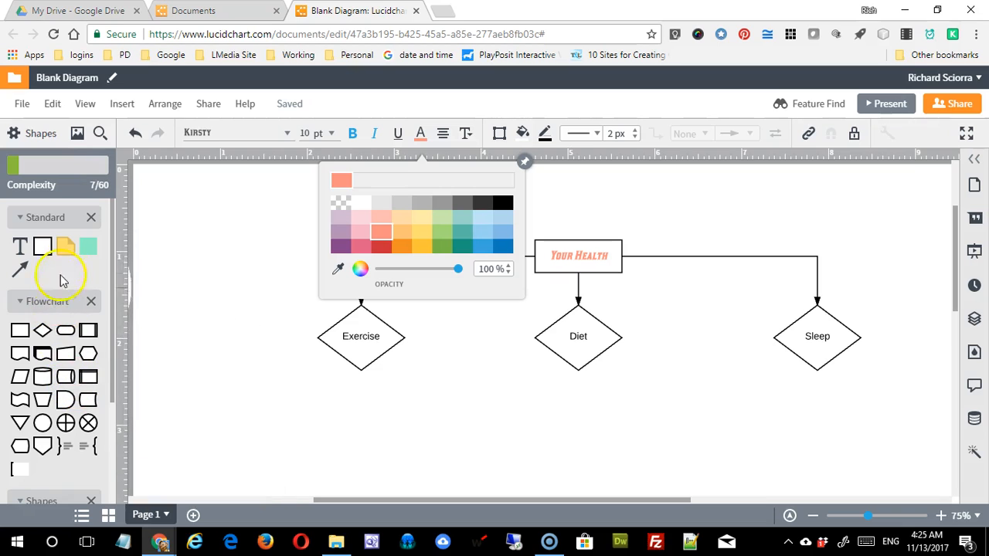
pyautogui.click(360, 269)
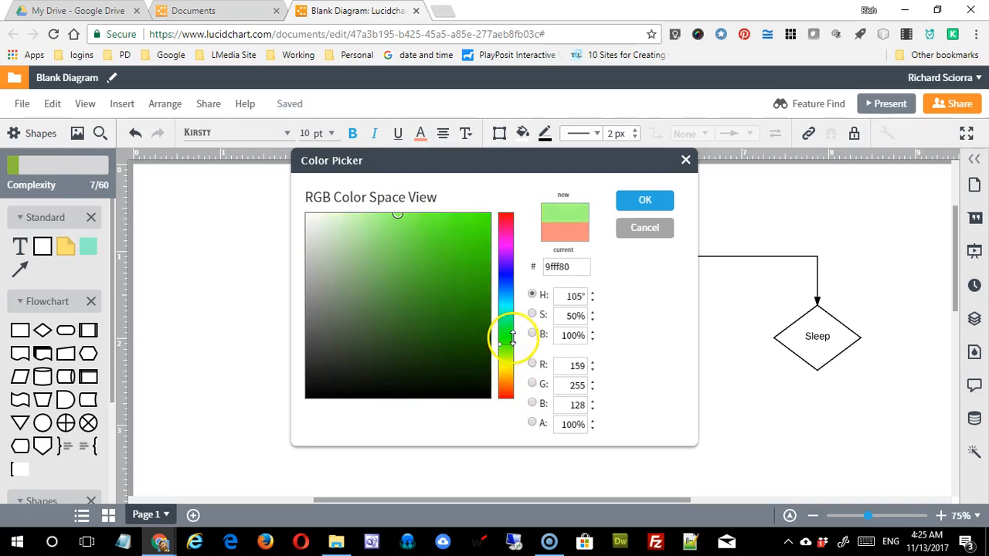
# Try a red-orange shade in the custom colour picker, then cancel to keep salmon
pyautogui.moveTo(507, 336); pyautogui.dragTo(506, 394)
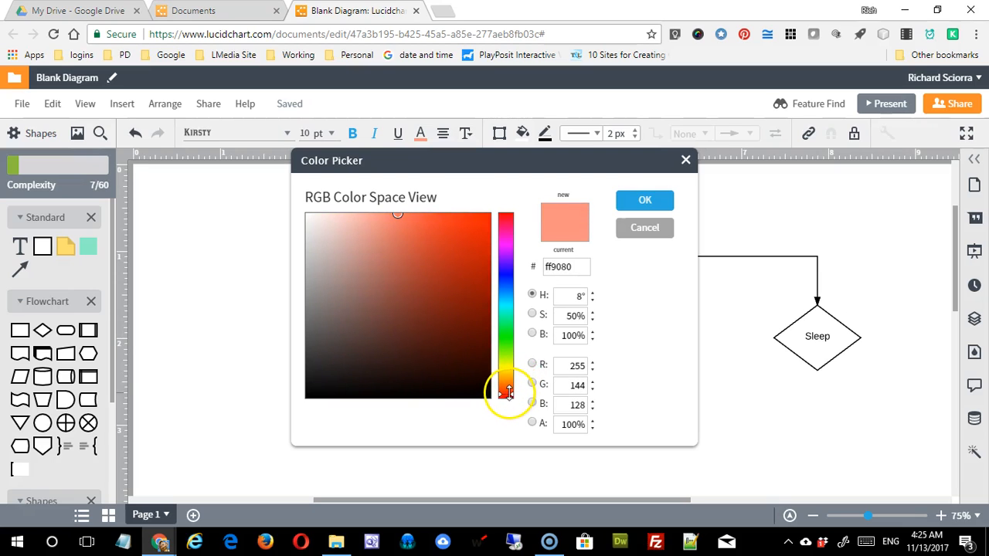
pyautogui.click(442, 253)
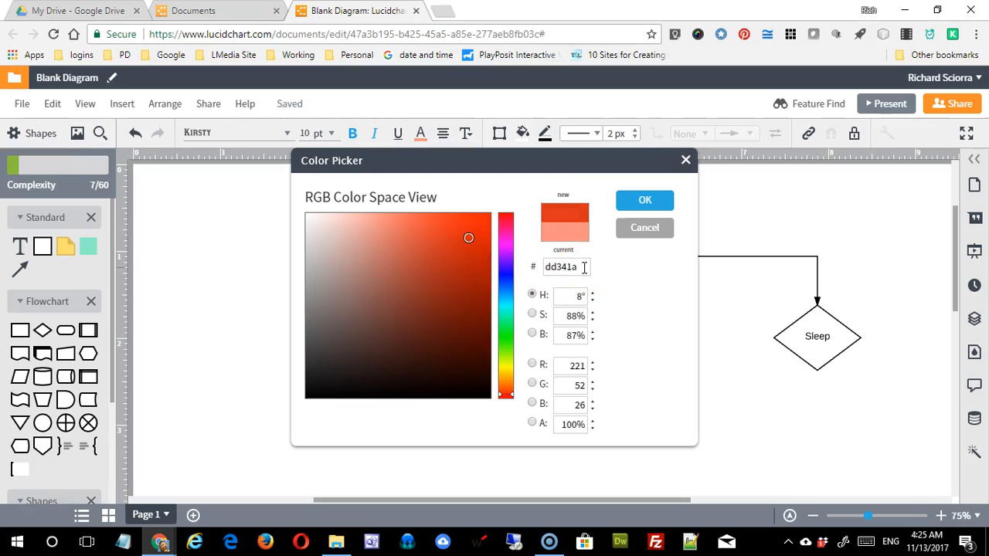
pyautogui.tripleClick(562, 265)
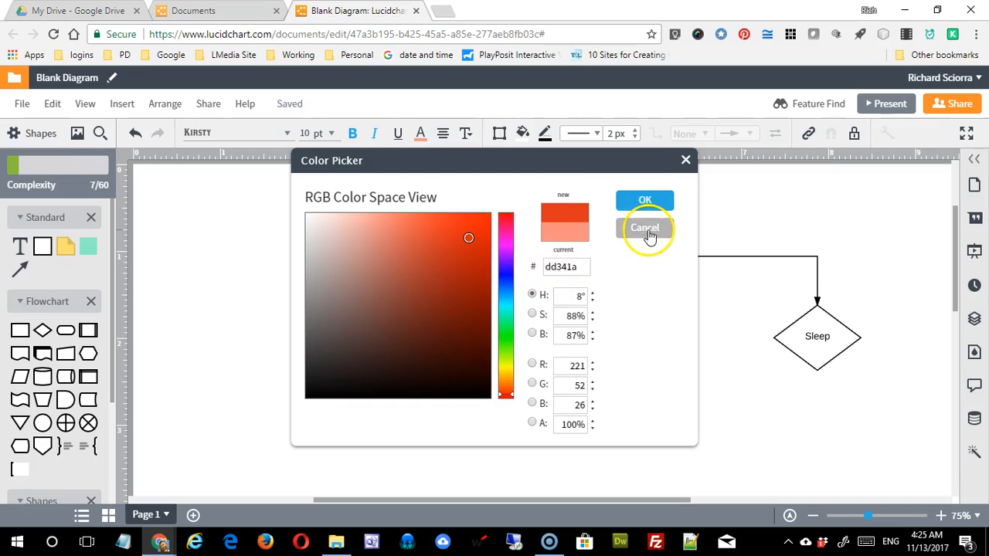
pyautogui.click(646, 227)
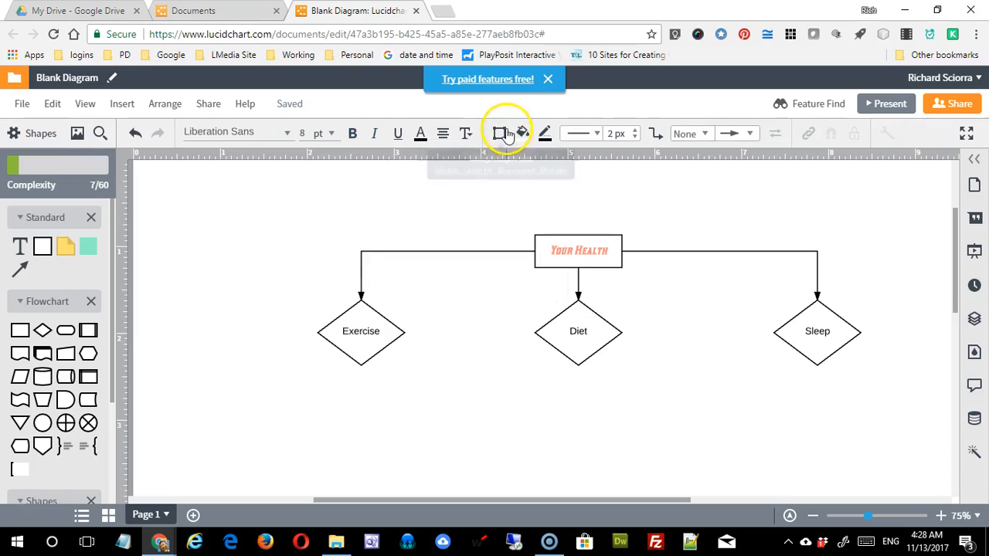
# Set the Your Health box's corner rounding to 15 px in Shape Options
pyautogui.click(501, 133)
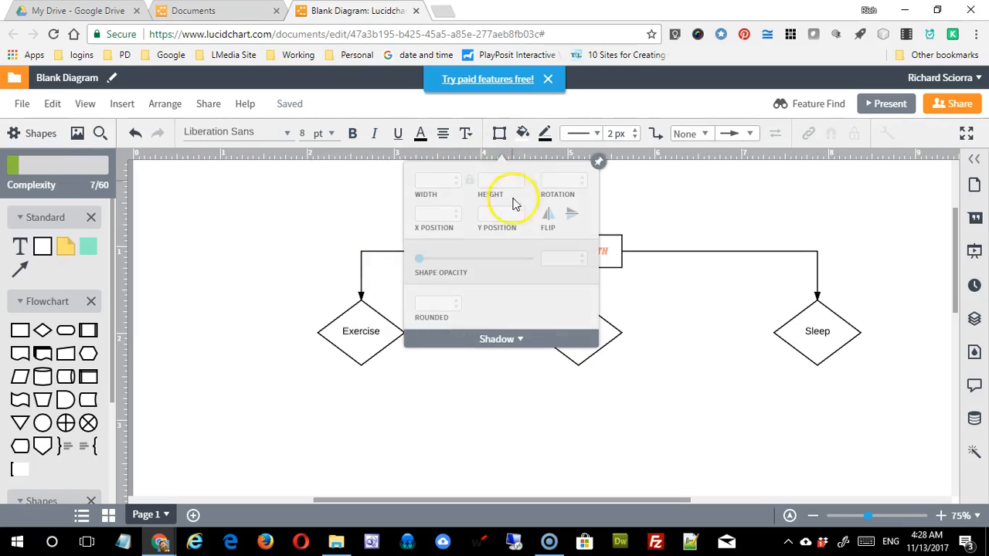
pyautogui.click(598, 162)
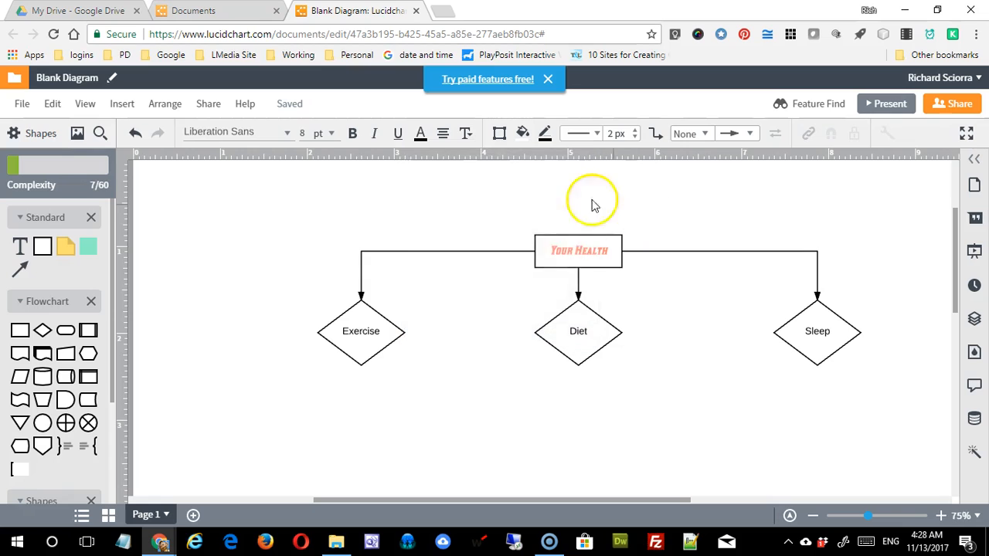
pyautogui.click(578, 250)
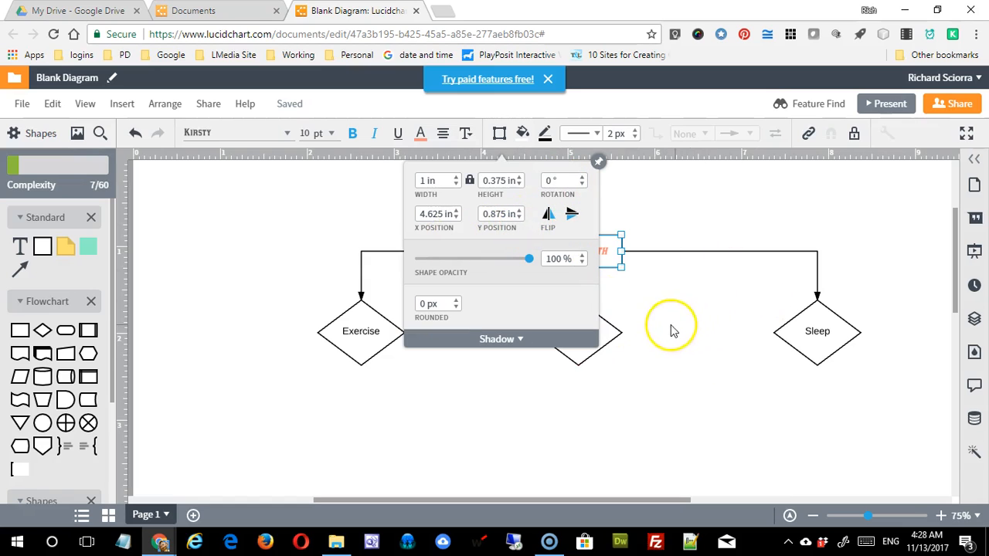
pyautogui.moveTo(762, 251)
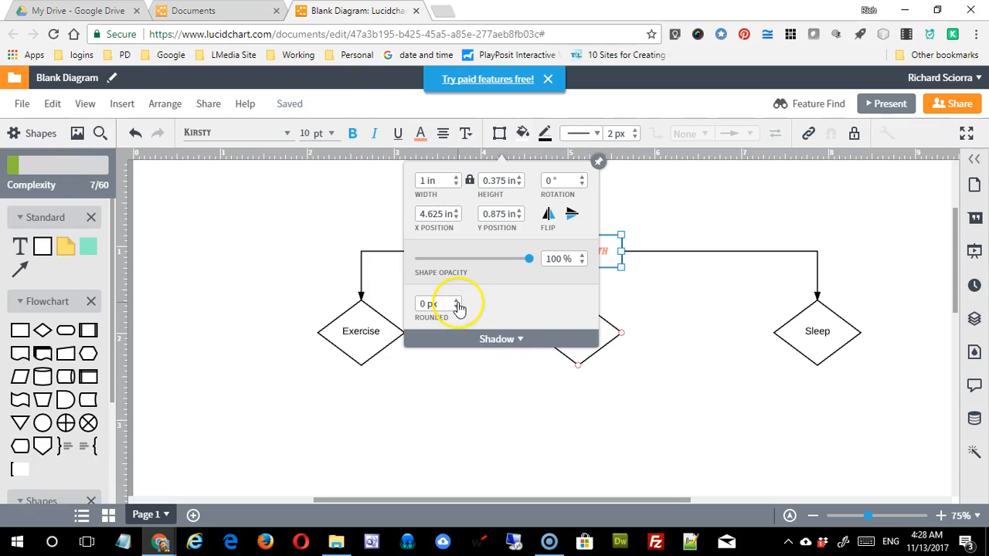
pyautogui.click(456, 300)
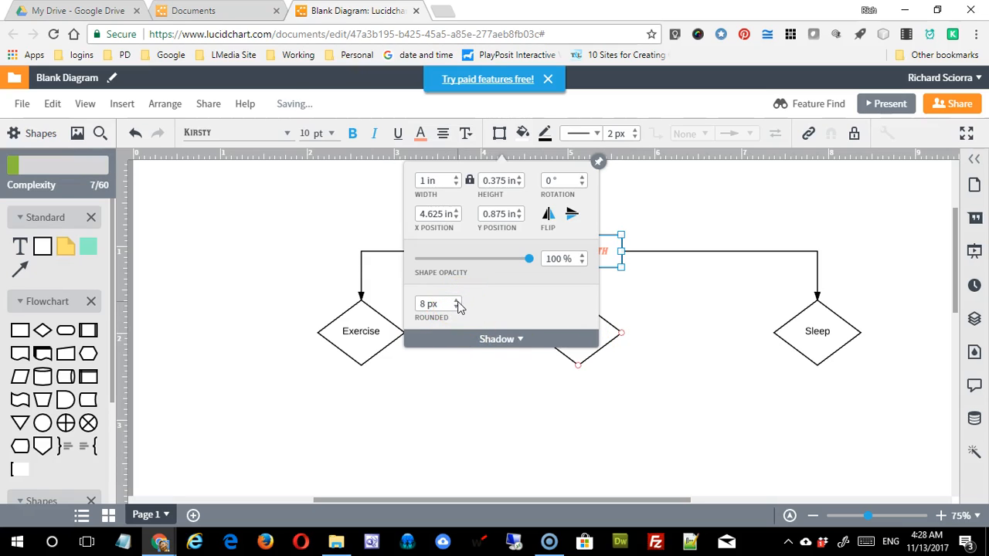
pyautogui.click(458, 300)
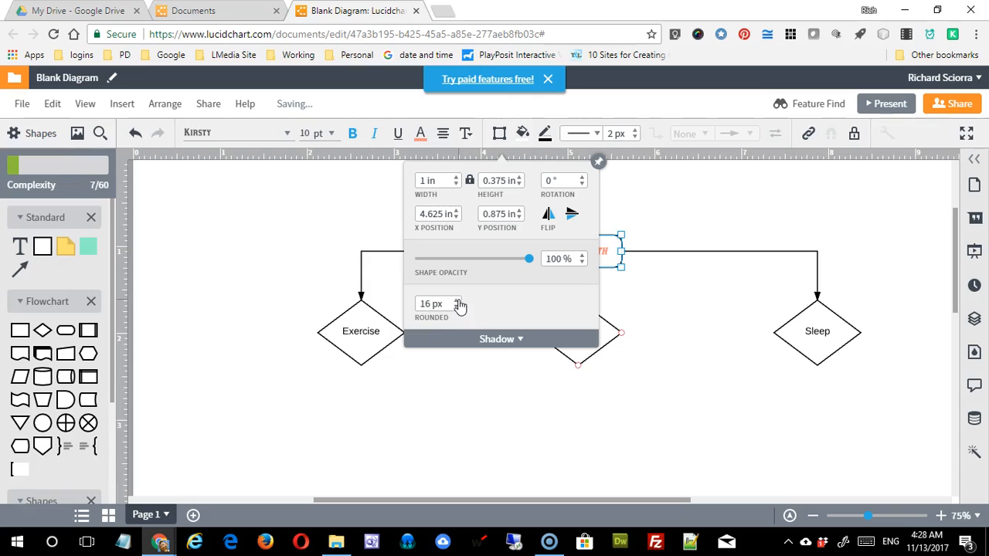
pyautogui.click(457, 306)
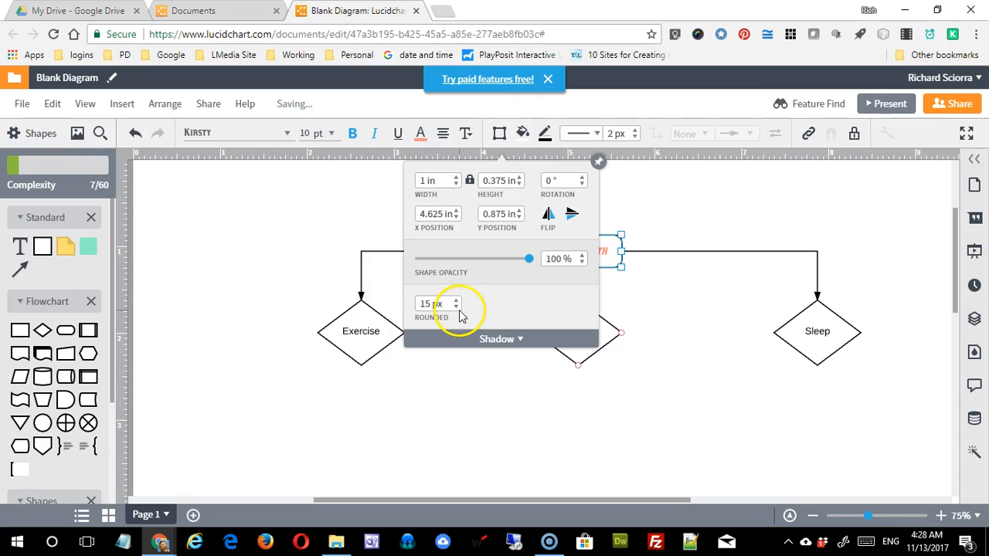
pyautogui.click(500, 338)
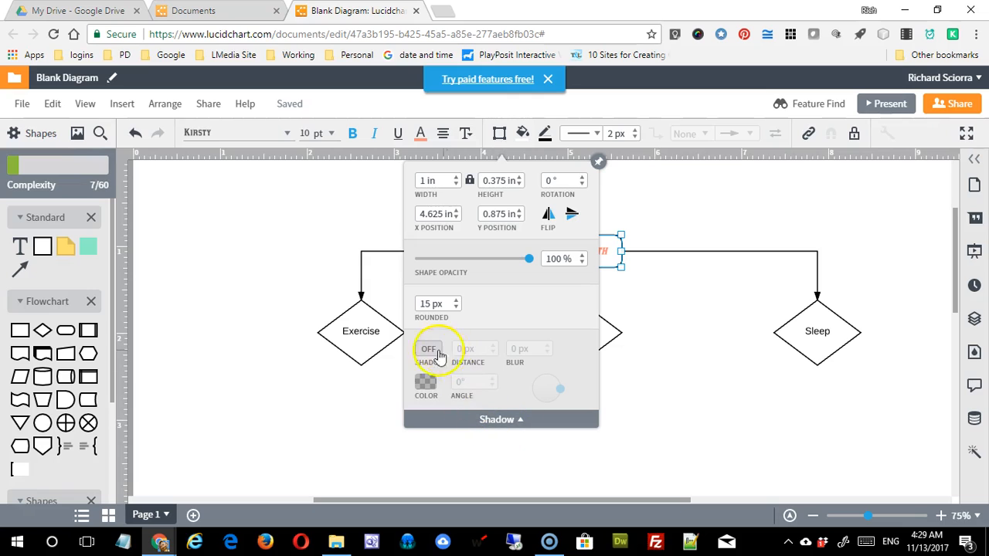
# Turn on a drop shadow for the Your Health box and rotate its angle
pyautogui.click(428, 349)
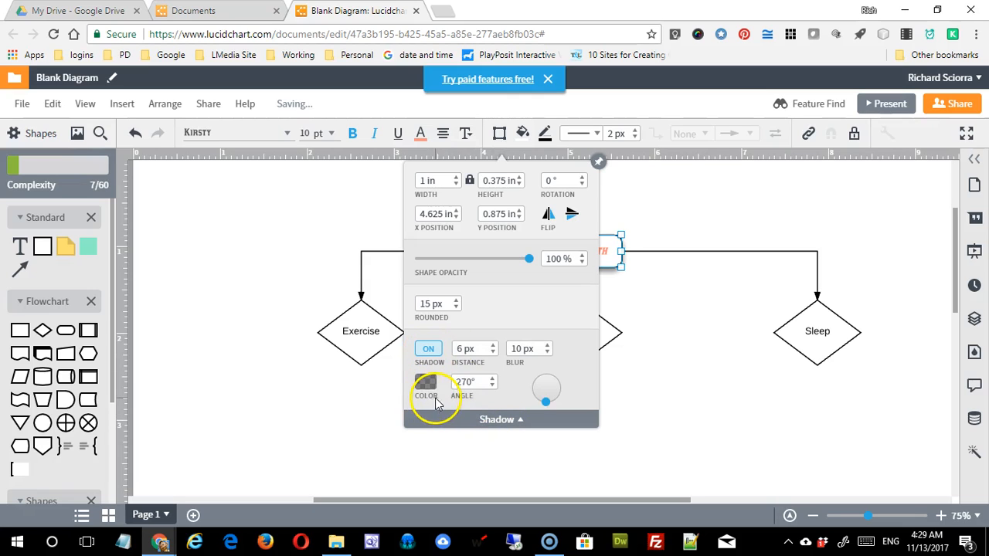
pyautogui.moveTo(633, 325)
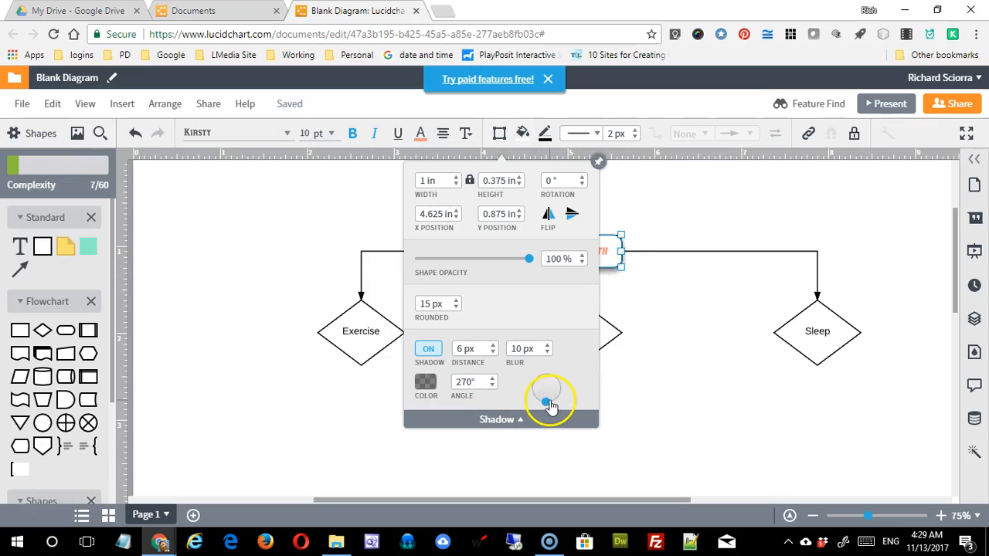
pyautogui.moveTo(544, 395); pyautogui.dragTo(558, 396)
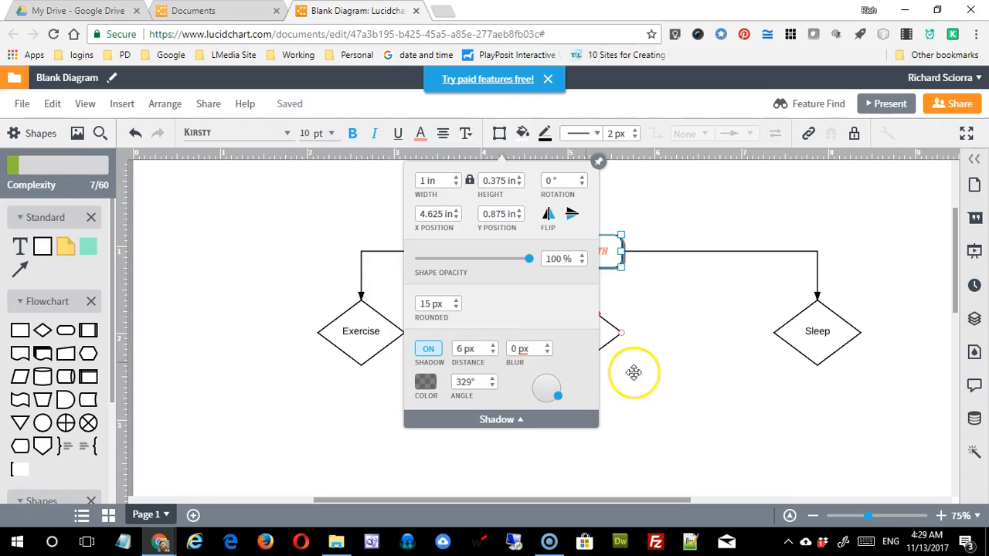
pyautogui.click(600, 162)
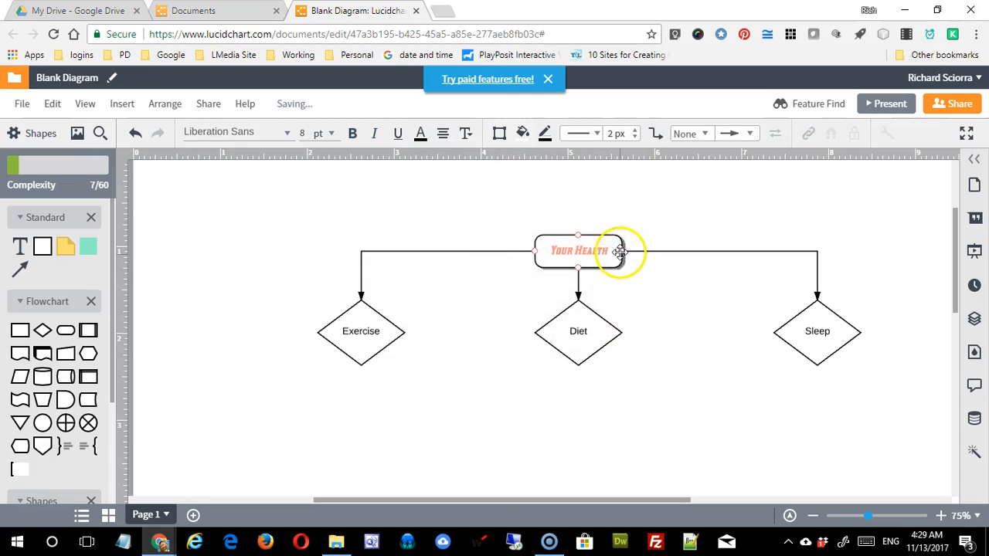
pyautogui.moveTo(578, 272)
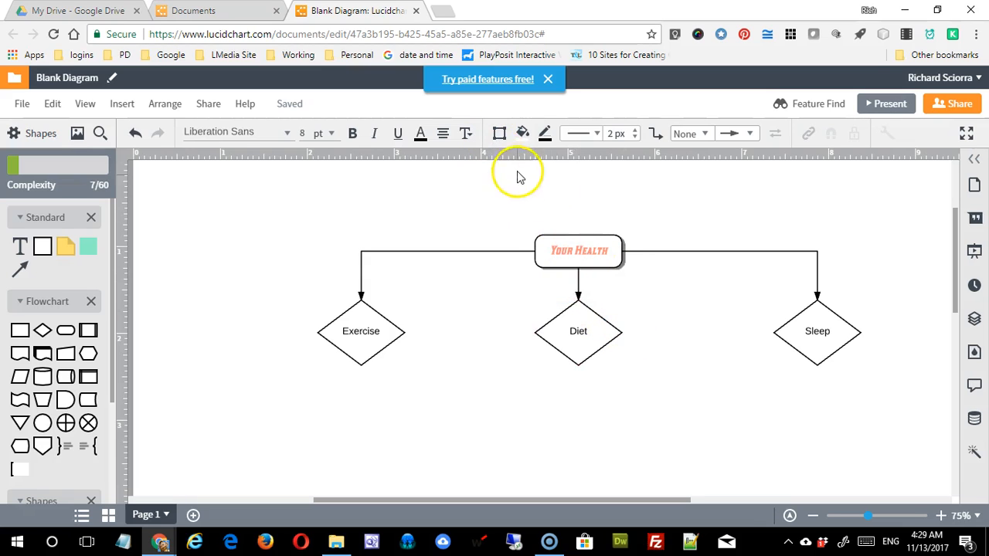
# Fill the Your Health box with red
pyautogui.click(544, 133)
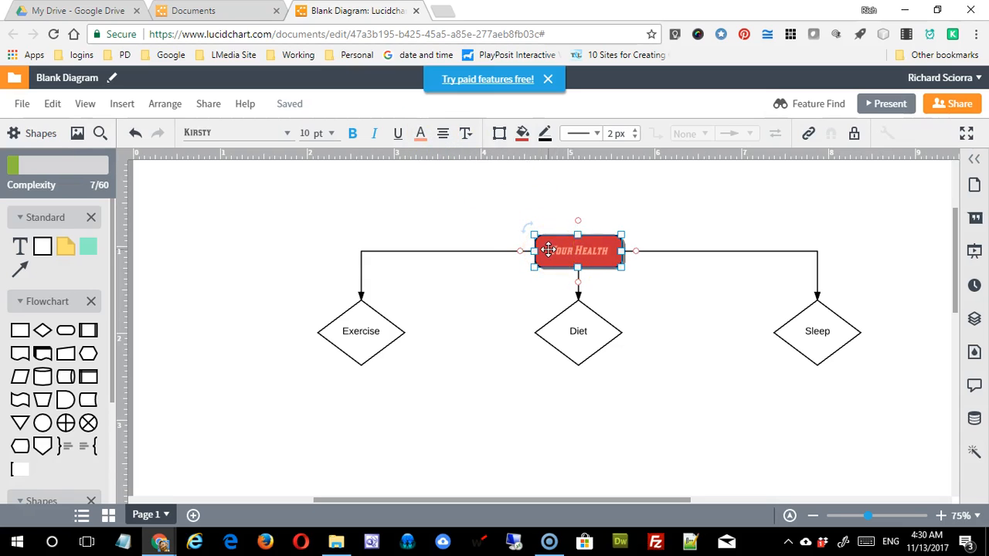
pyautogui.click(544, 133)
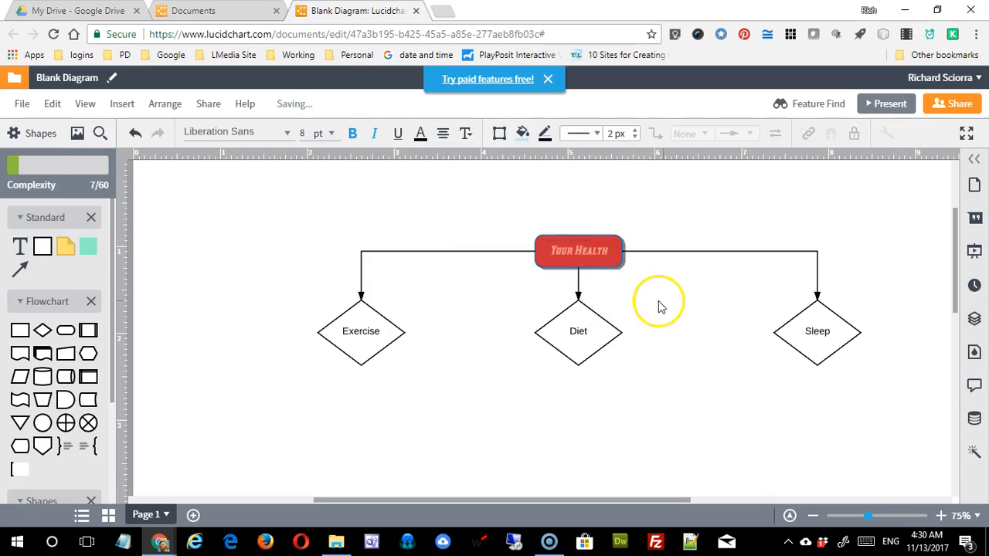
pyautogui.click(577, 250)
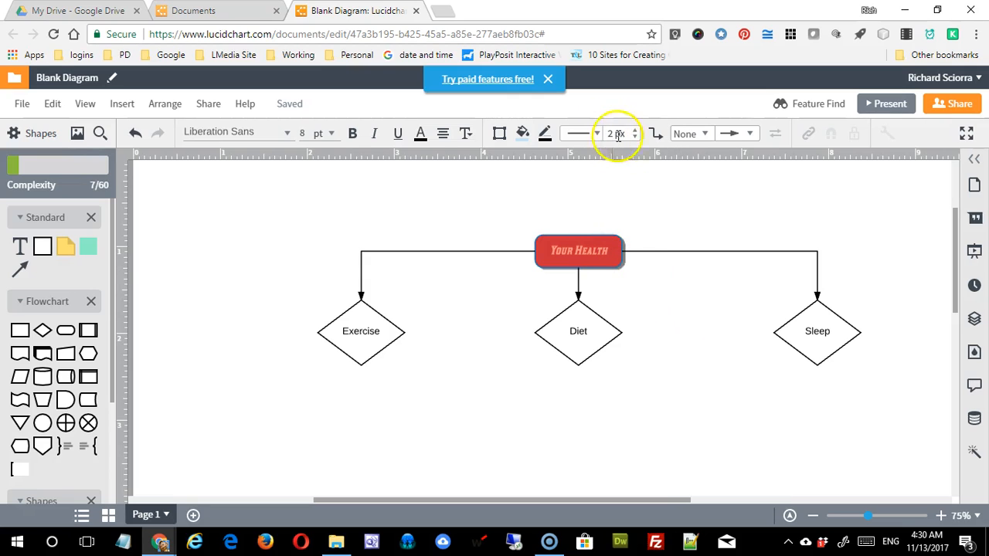
# Thicken the Your Health box outline to 8 px
pyautogui.click(578, 250)
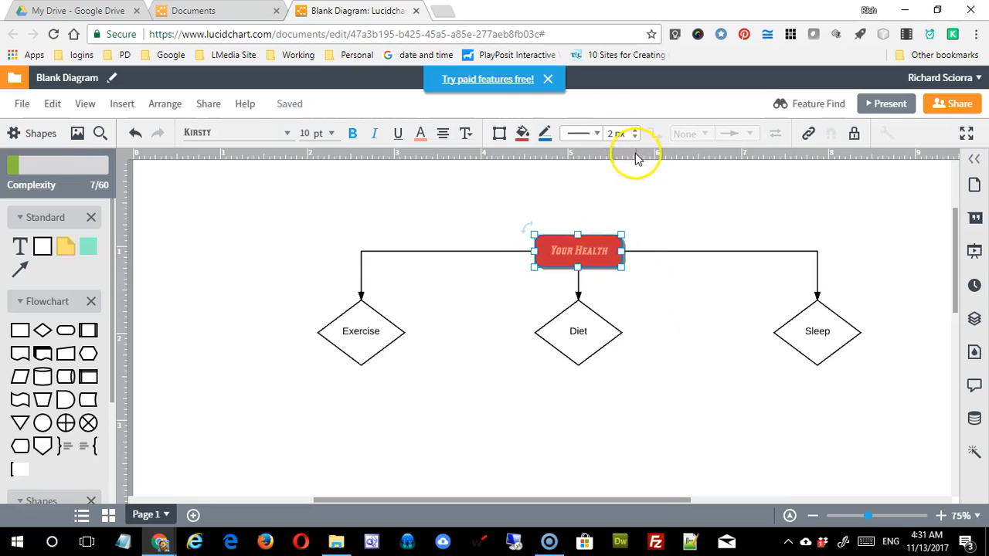
pyautogui.click(633, 132)
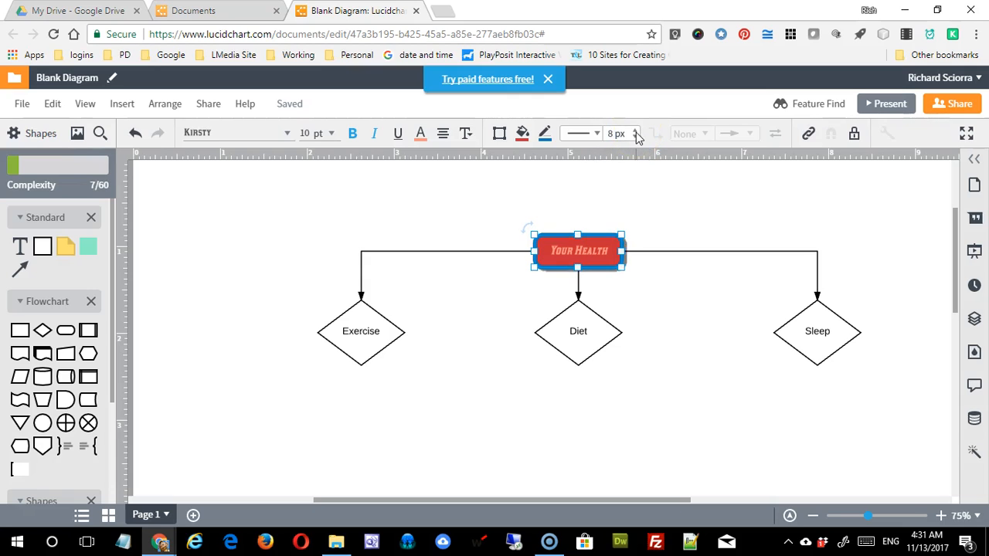
pyautogui.click(562, 261)
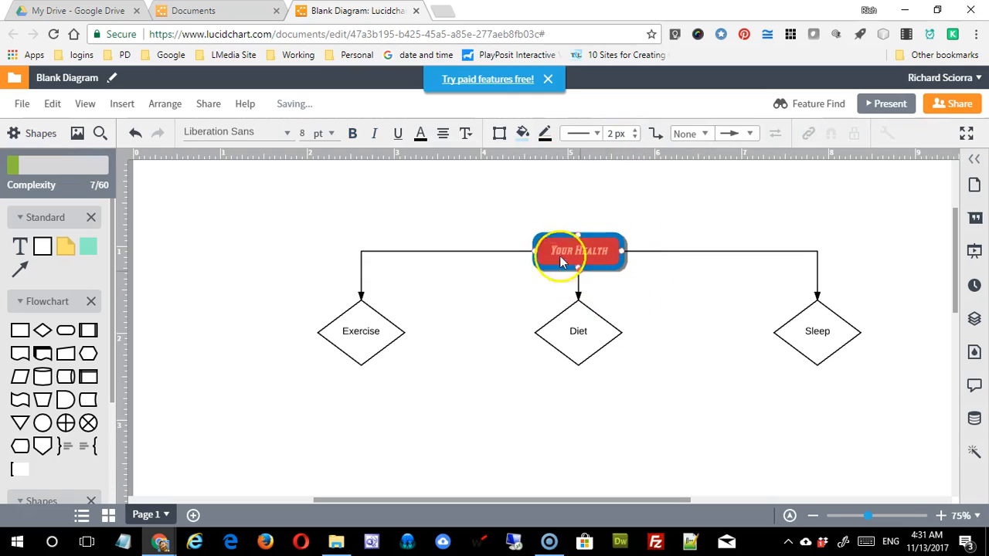
pyautogui.click(682, 177)
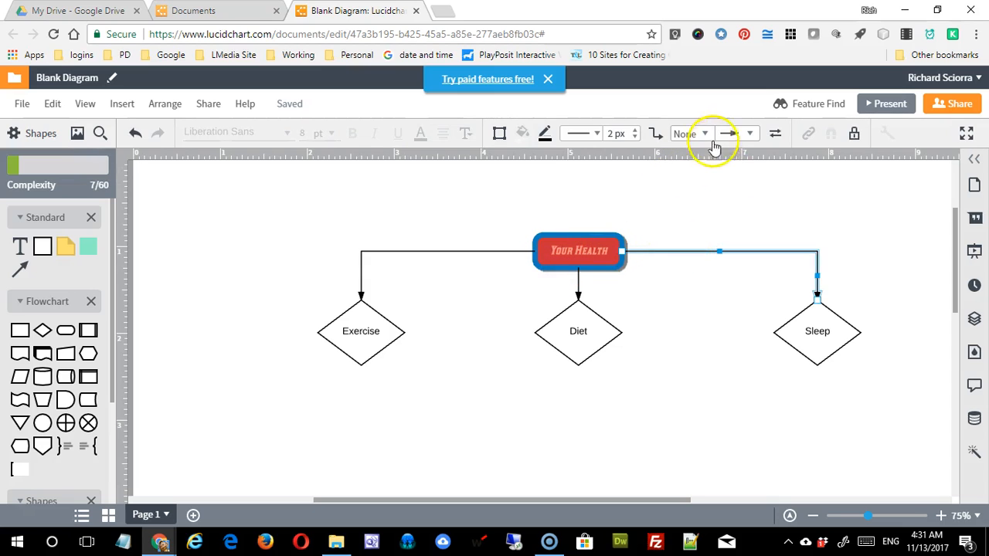
pyautogui.click(749, 133)
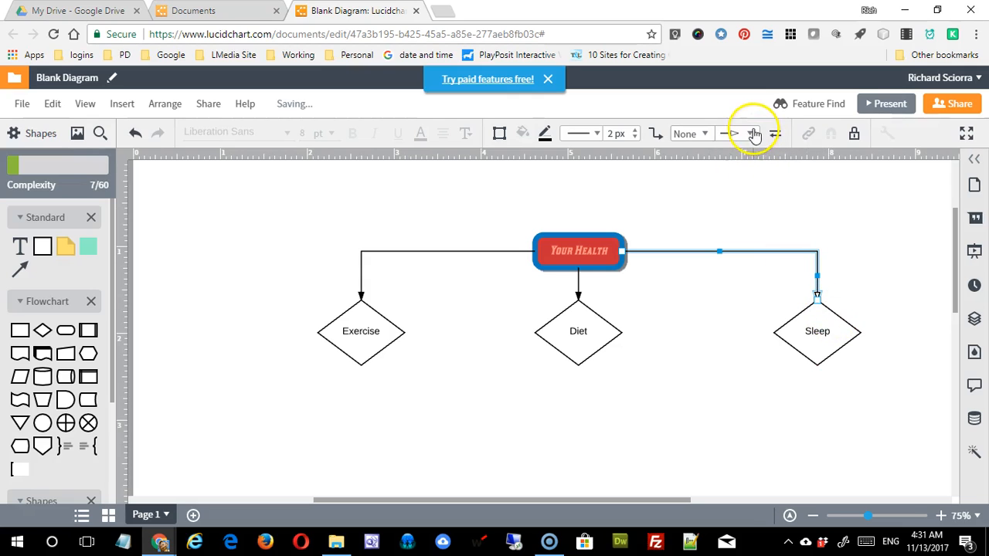
pyautogui.click(750, 133)
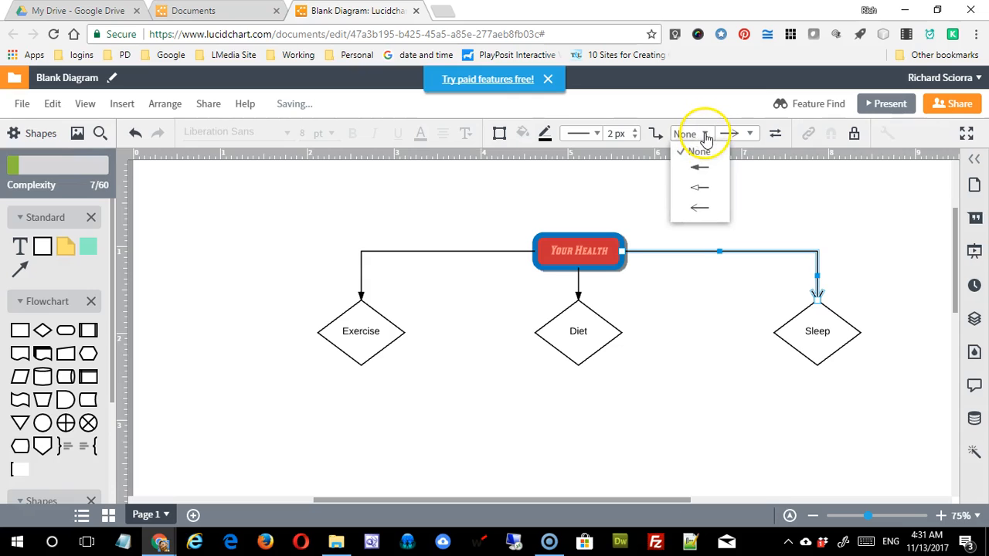
pyautogui.click(698, 167)
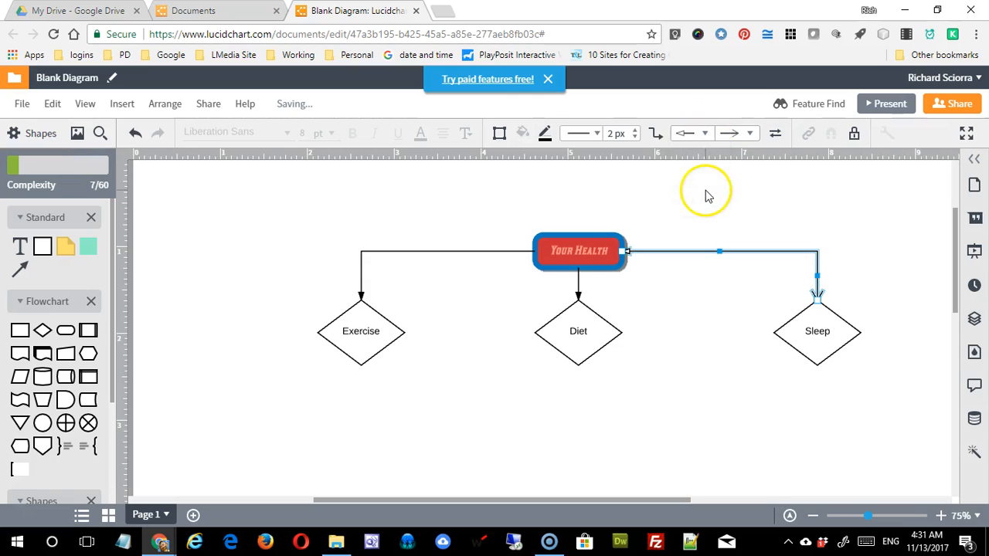
pyautogui.click(579, 250)
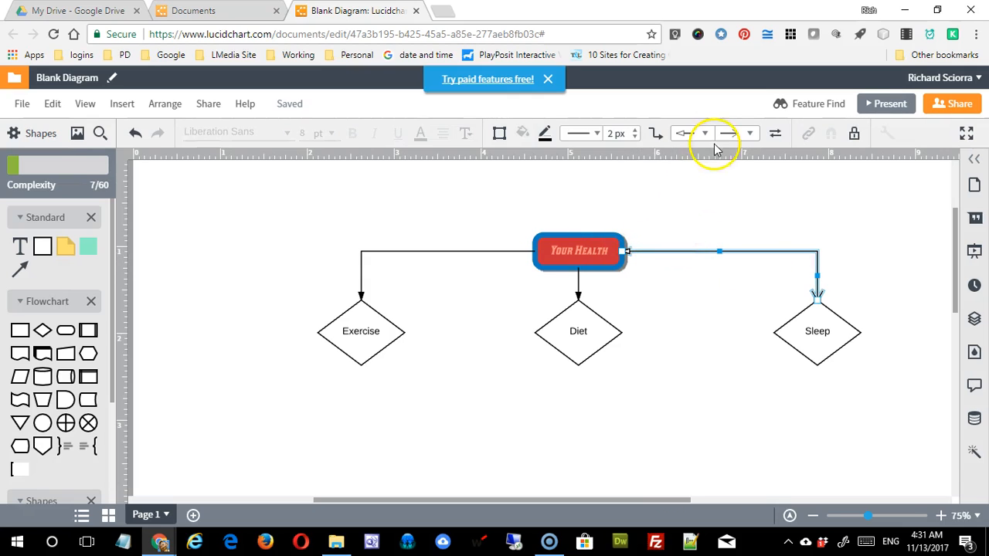
pyautogui.click(704, 133)
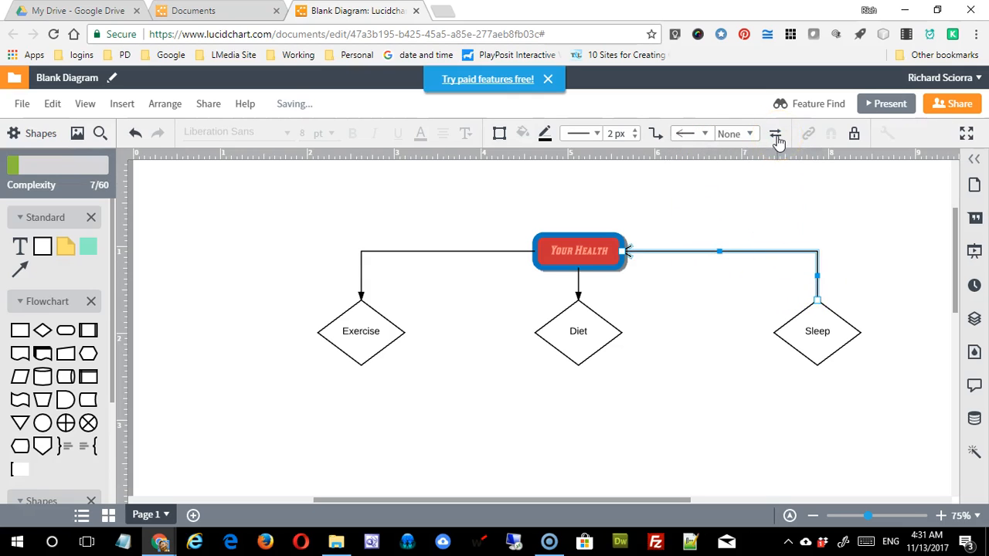
pyautogui.click(776, 133)
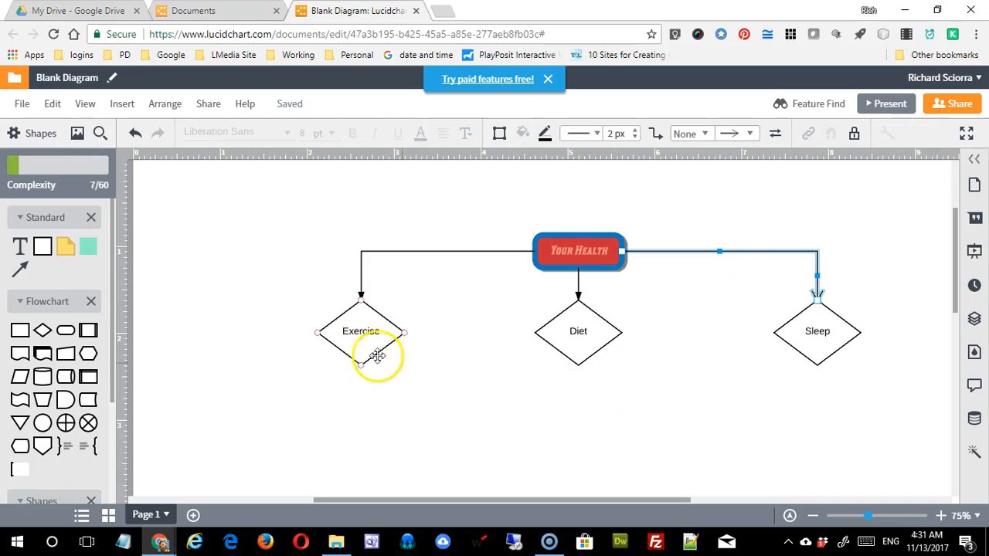
# With the Diet diamond selected, show the Image, SVG and Image Manager insert options
pyautogui.click(578, 331)
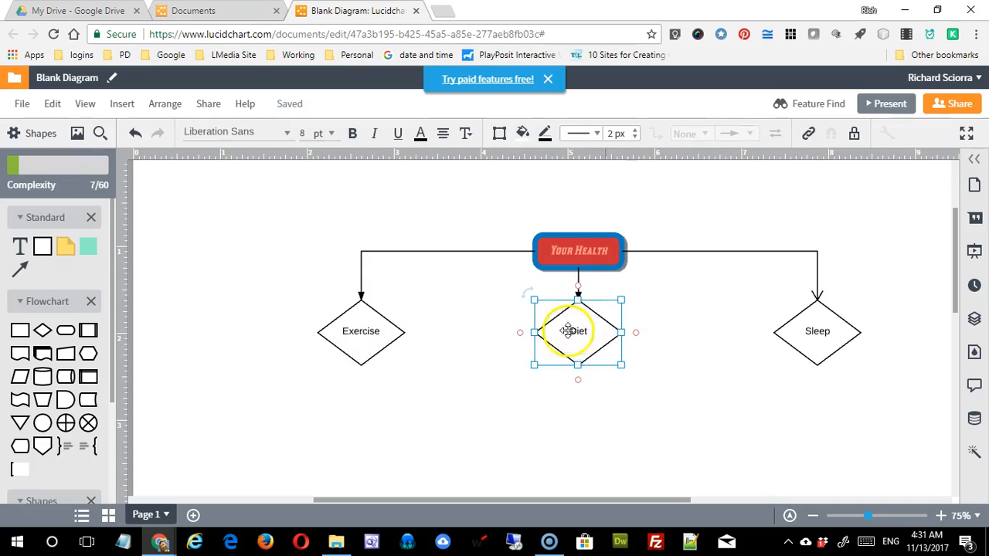
pyautogui.moveTo(625, 342)
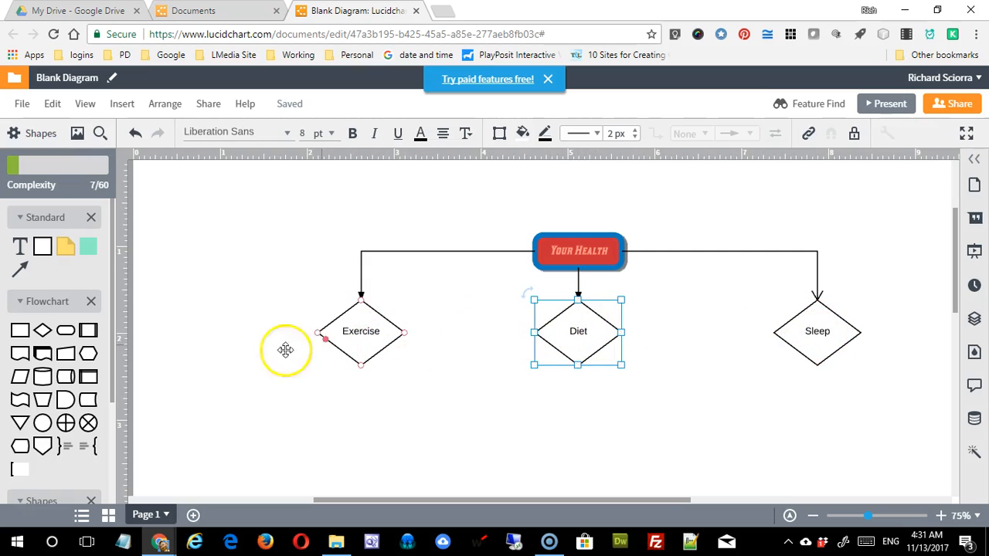
pyautogui.moveTo(705, 362)
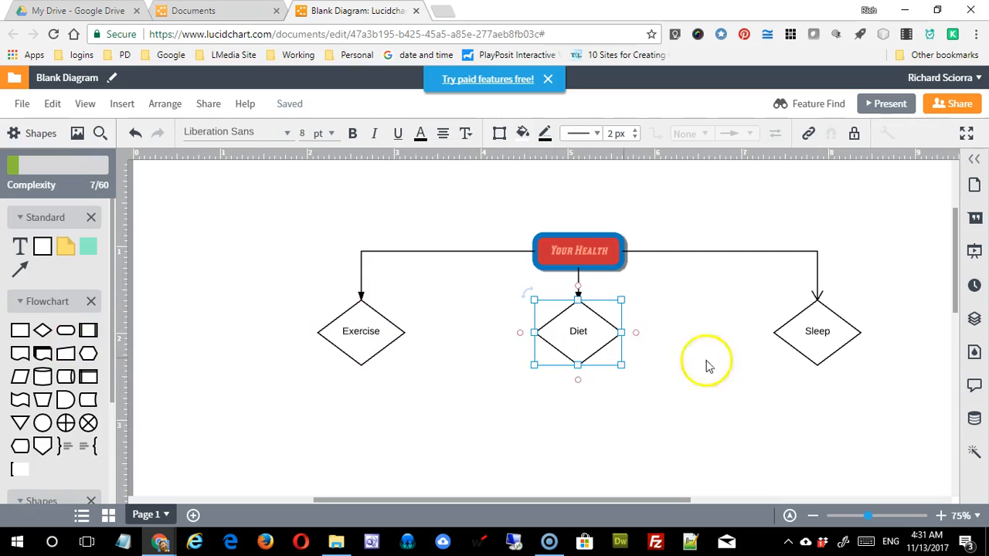
pyautogui.moveTo(456, 346)
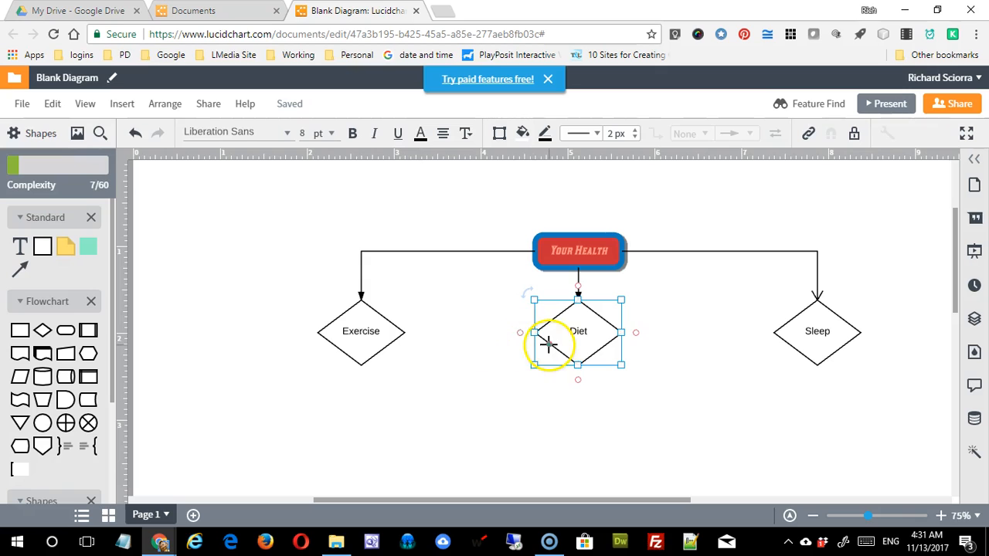
pyautogui.click(77, 132)
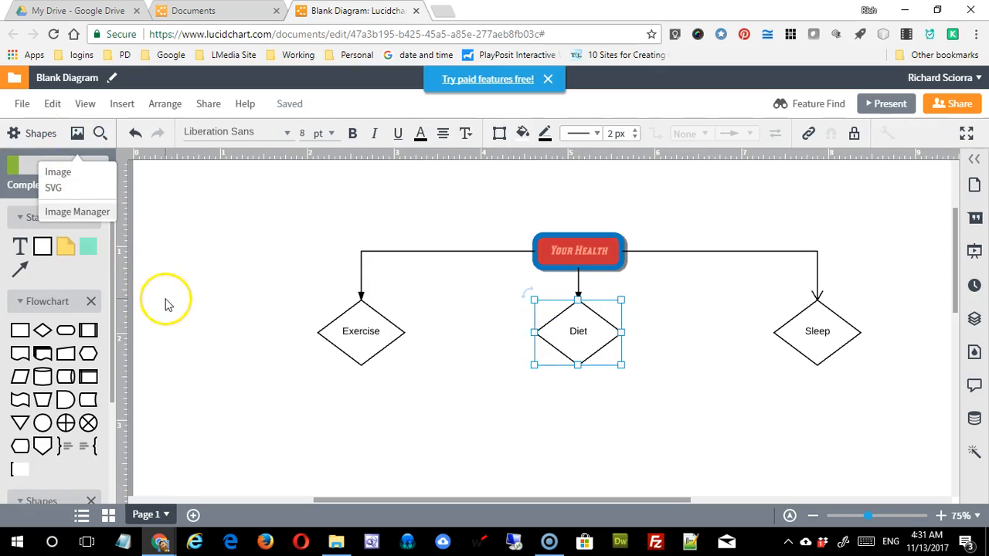
pyautogui.click(59, 172)
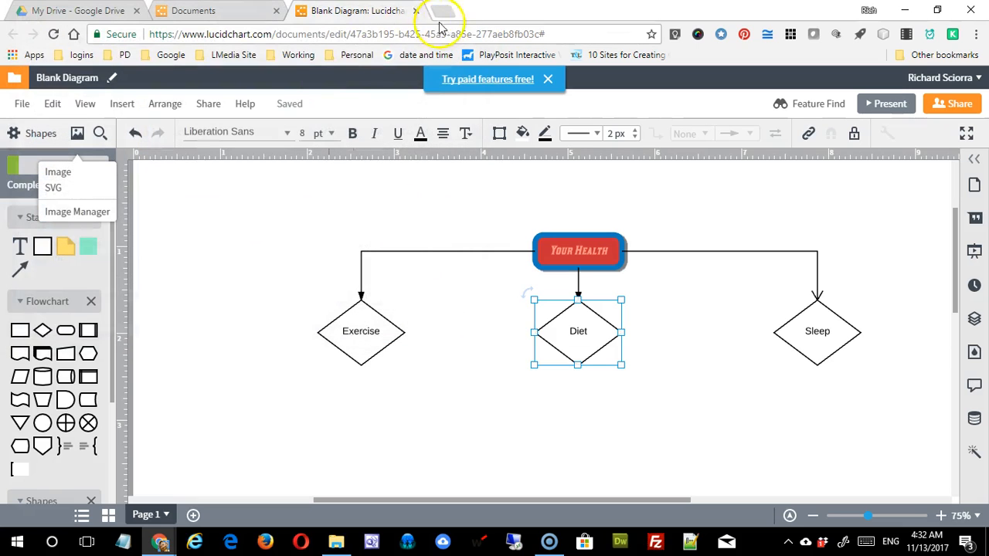
# Search Google Images for 'diet' in a new browser tab
pyautogui.click(445, 11)
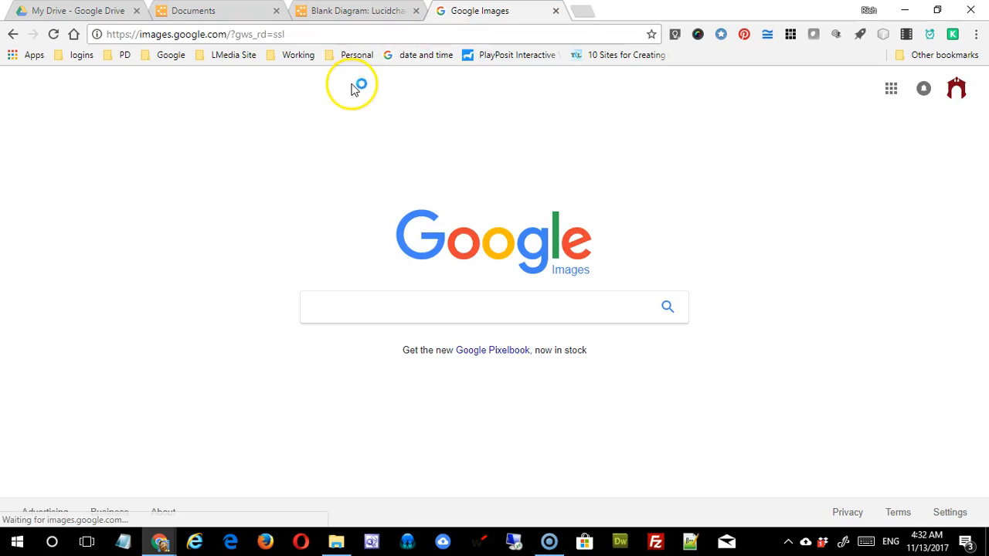
pyautogui.write('die')
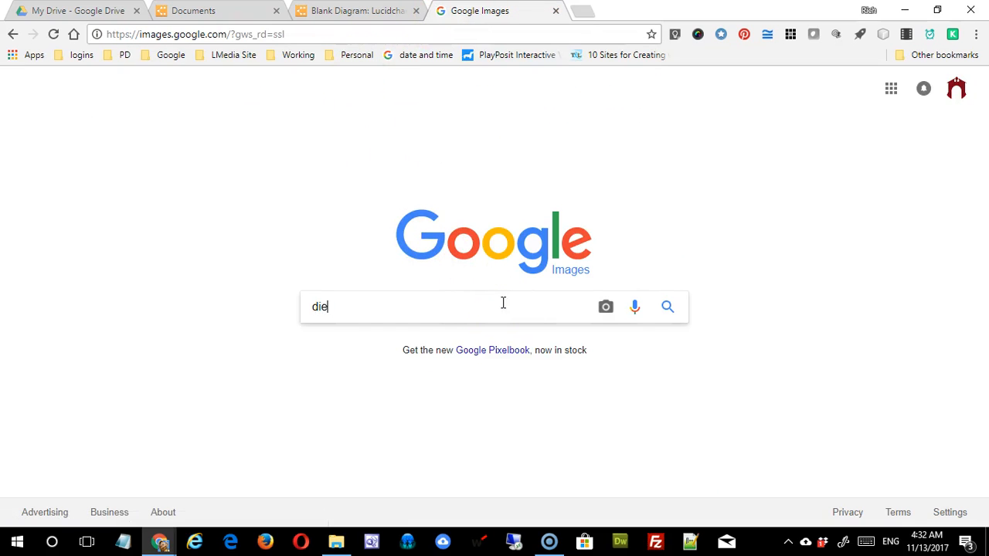
pyautogui.press('Return')
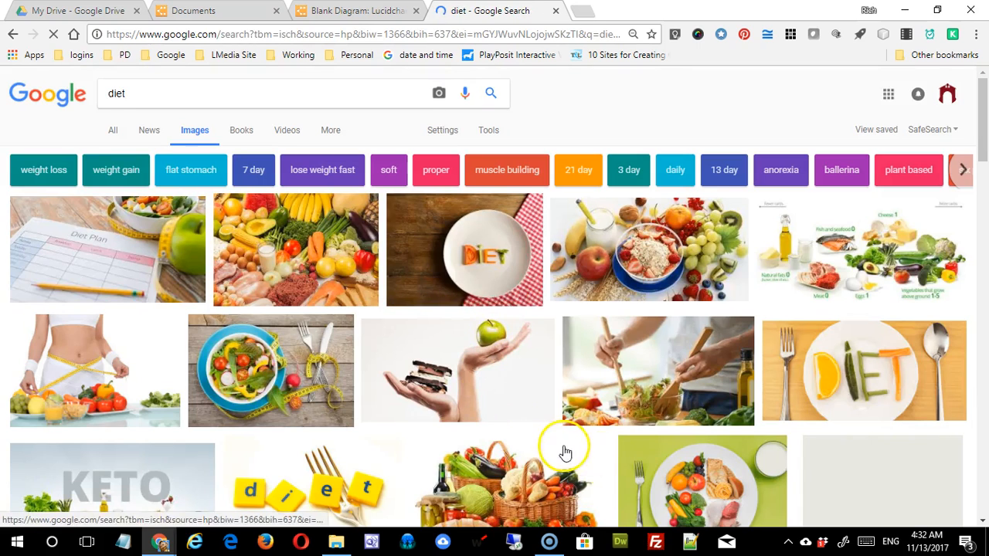
# Filter to images labelled for reuse and preview the fruit platter photo
pyautogui.click(489, 130)
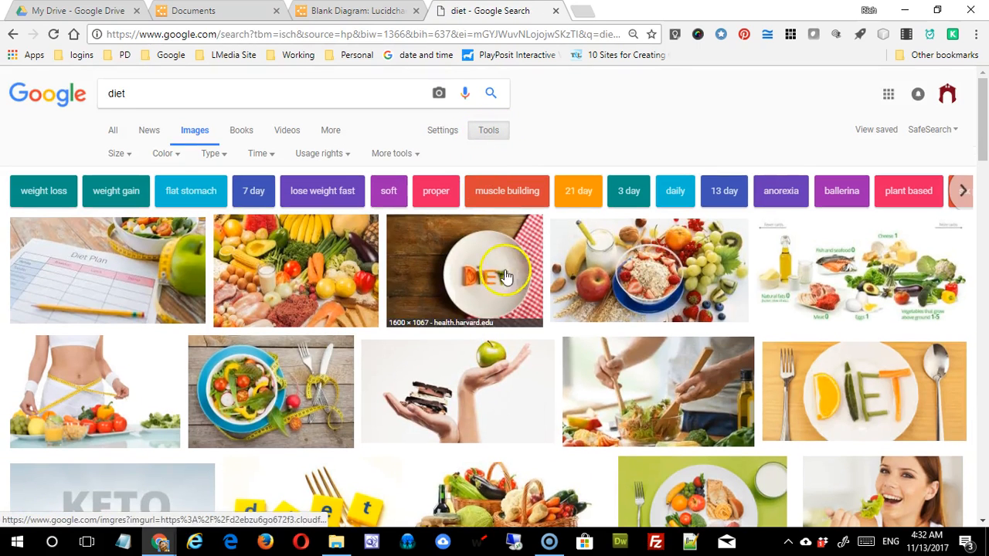
pyautogui.click(319, 153)
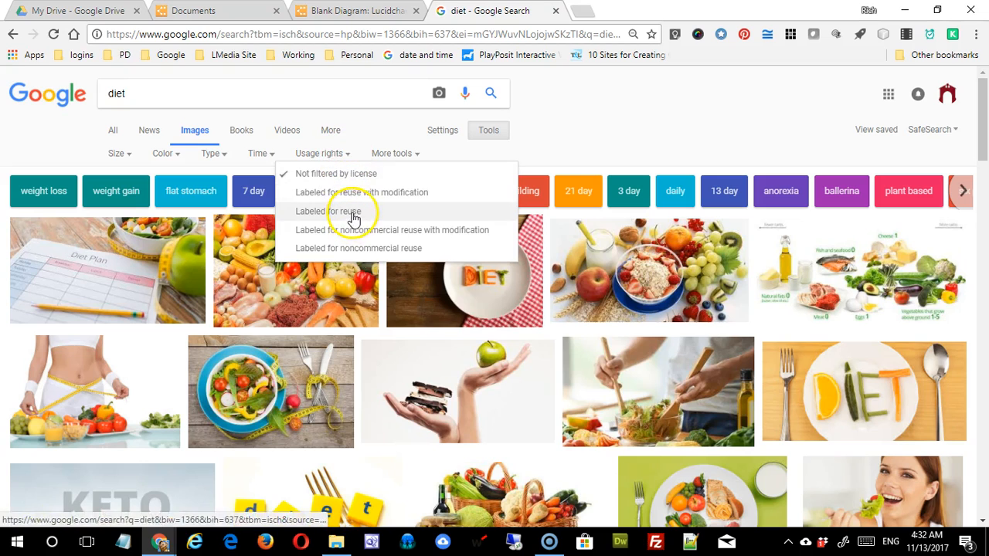
pyautogui.click(328, 210)
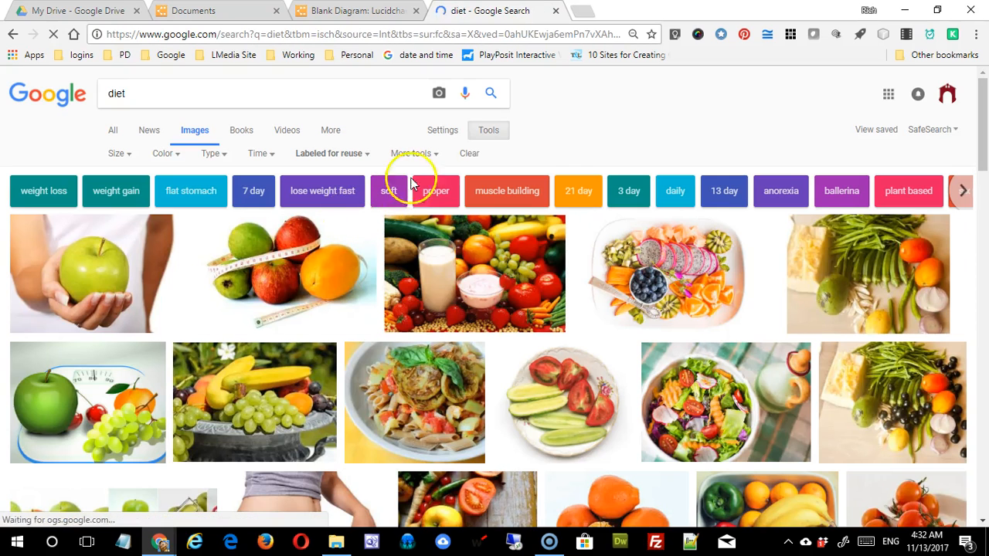
pyautogui.moveTo(494, 375)
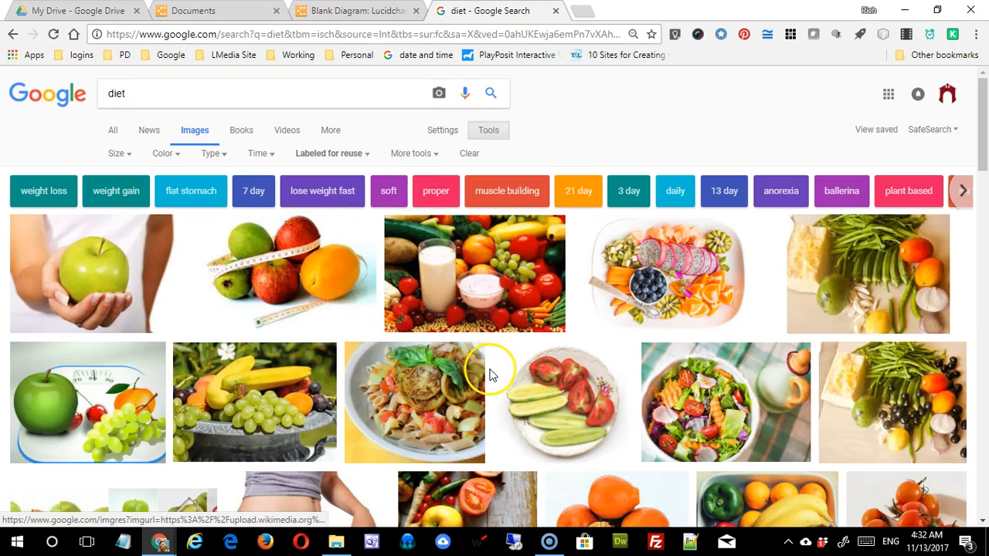
pyautogui.moveTo(671, 343)
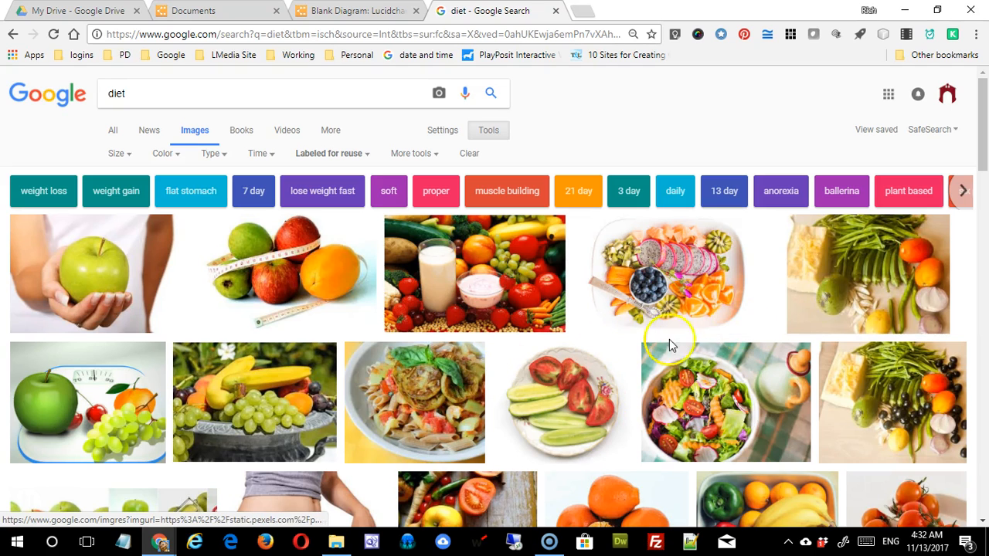
pyautogui.moveTo(670, 266)
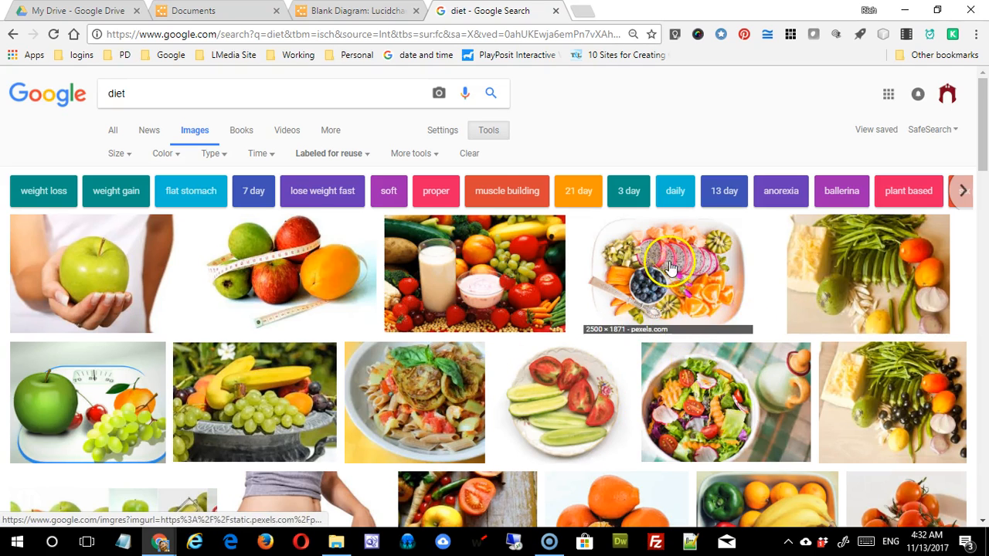
pyautogui.click(667, 272)
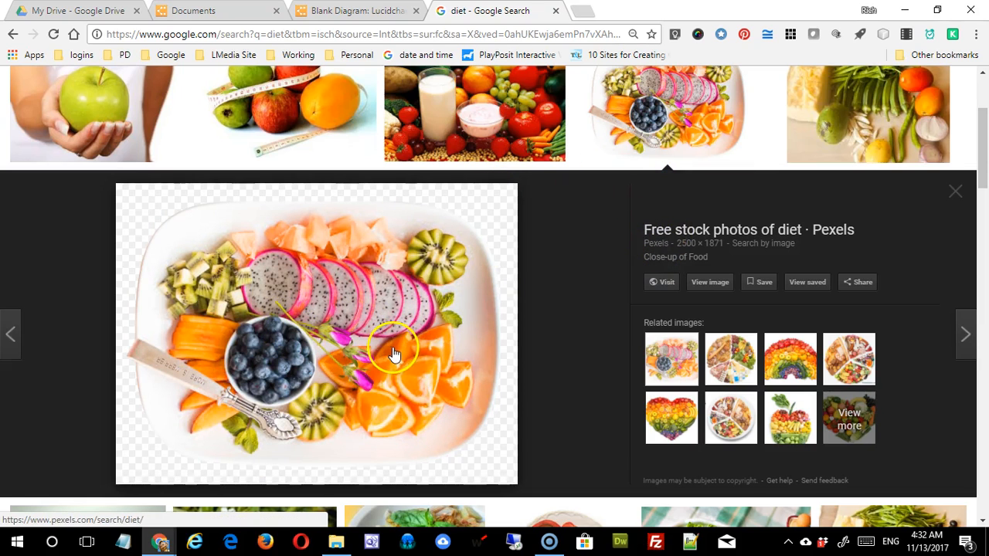
pyautogui.moveTo(301, 336)
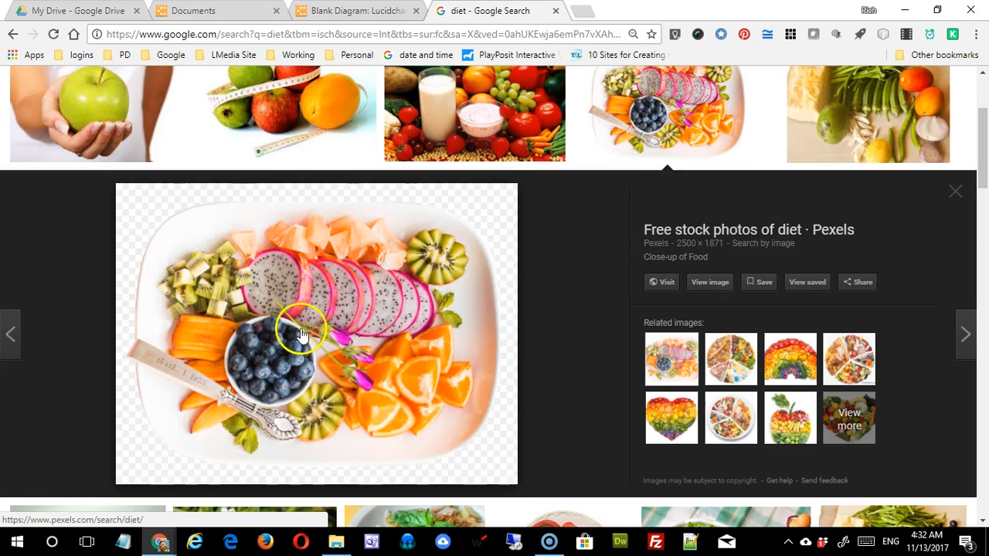
# Save the fruit platter photo as diet.png and return to the Lucidchart tab
pyautogui.rightClick(302, 332)
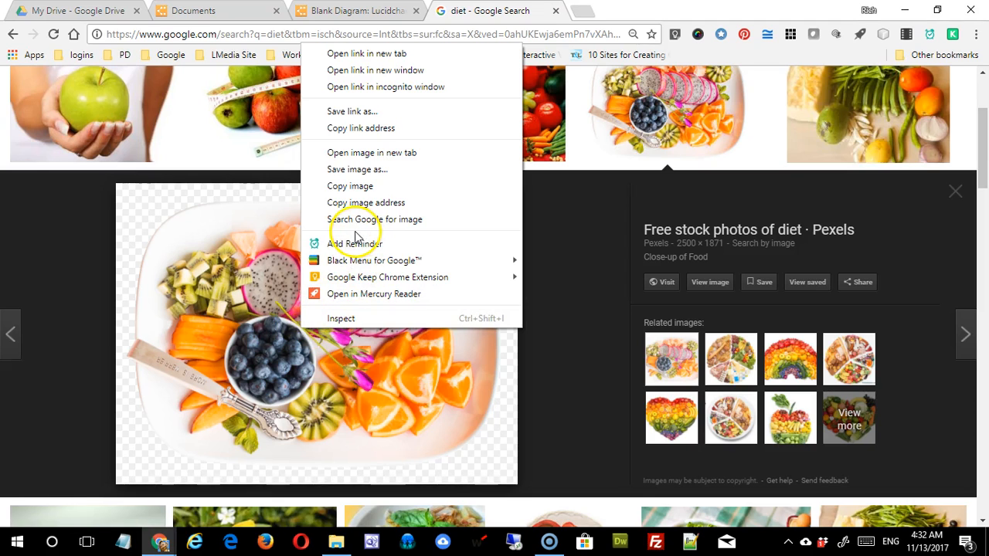
pyautogui.click(343, 260)
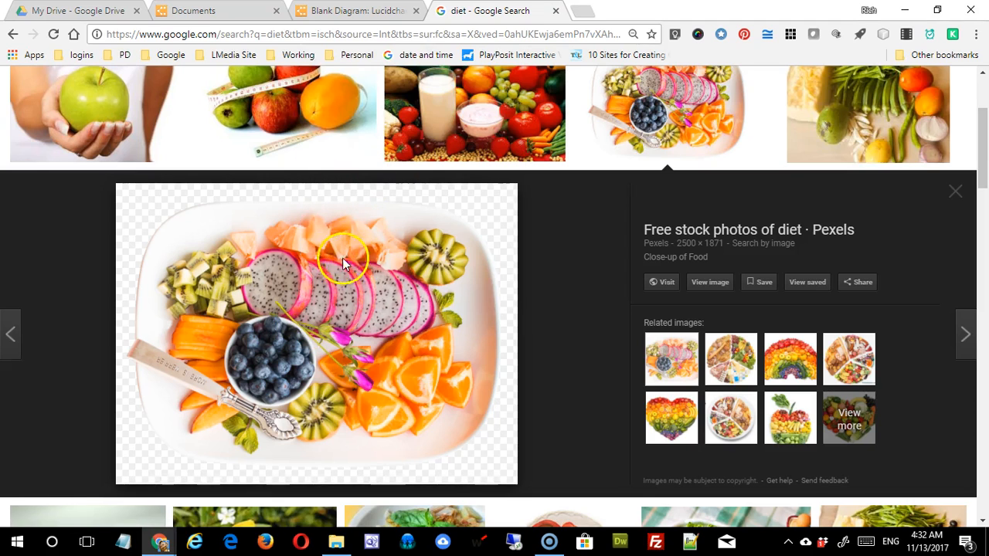
pyautogui.moveTo(262, 272)
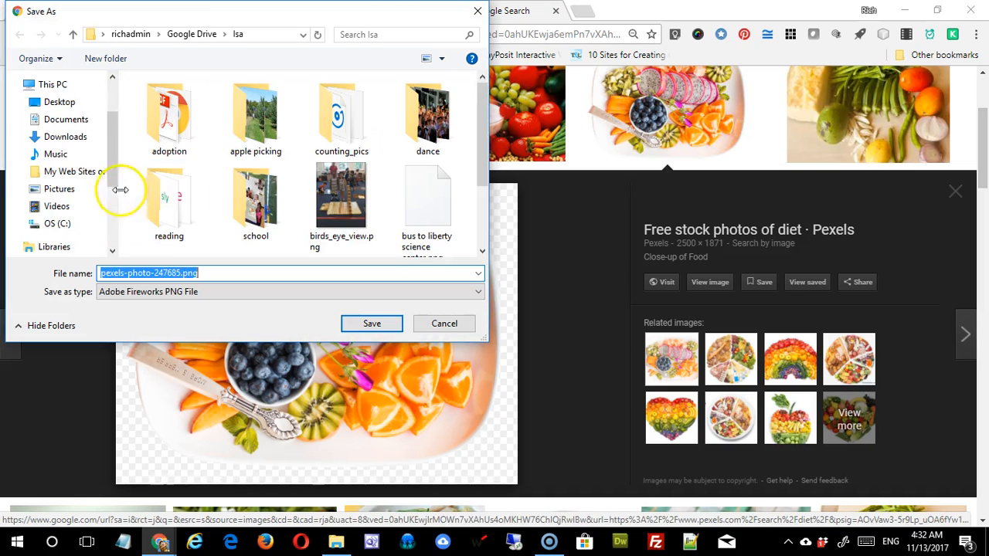
pyautogui.click(59, 102)
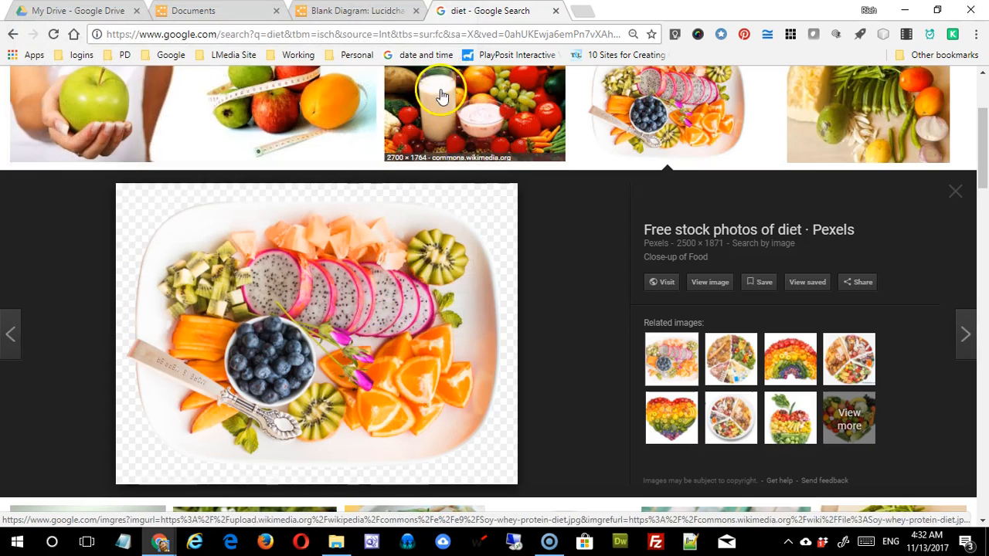
pyautogui.click(355, 9)
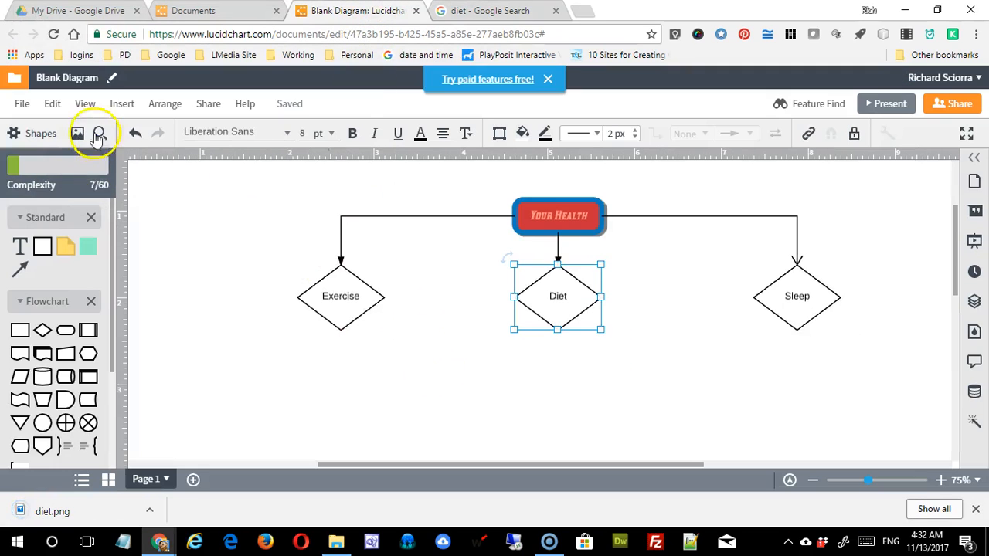
# Insert diet.png from the computer and place it beneath the middle diamond
pyautogui.click(77, 133)
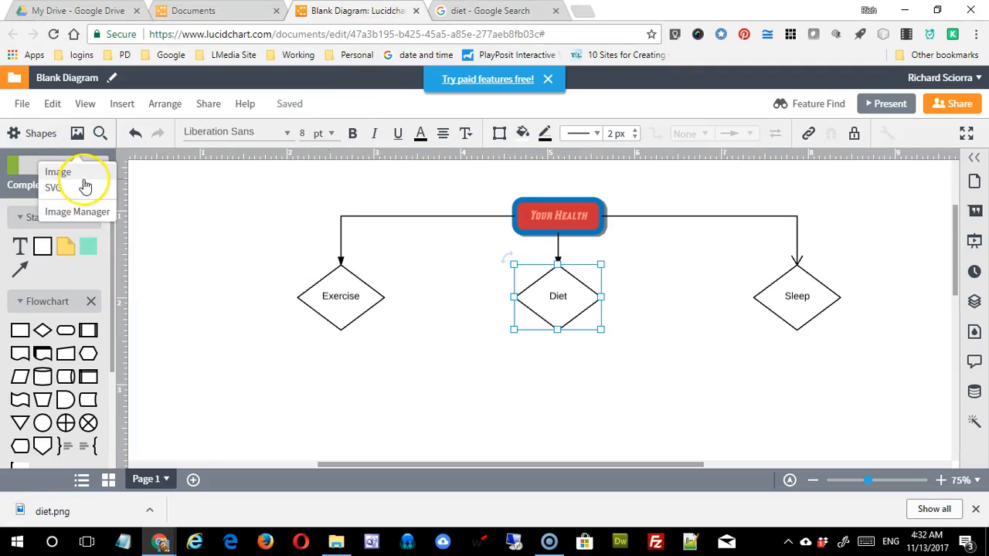
pyautogui.click(57, 172)
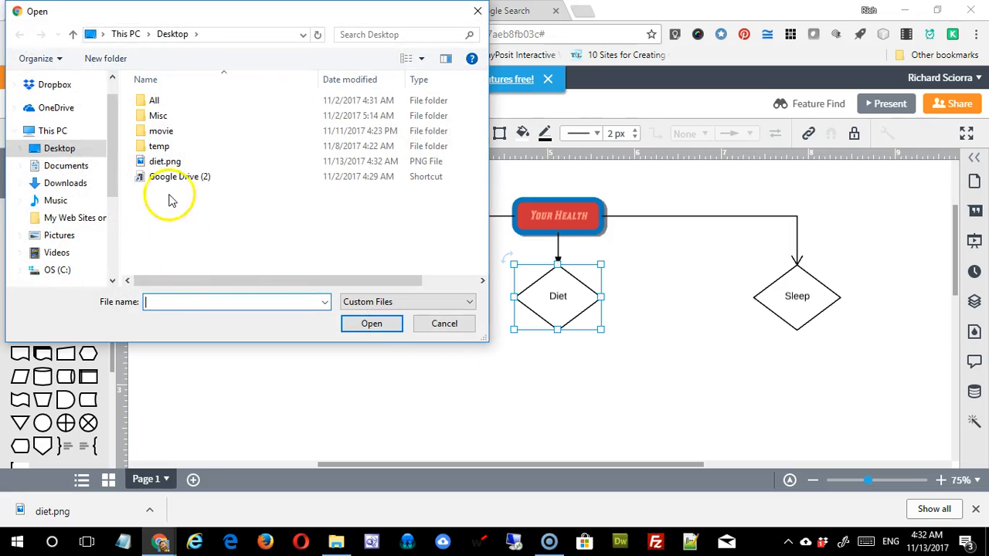
pyautogui.click(371, 323)
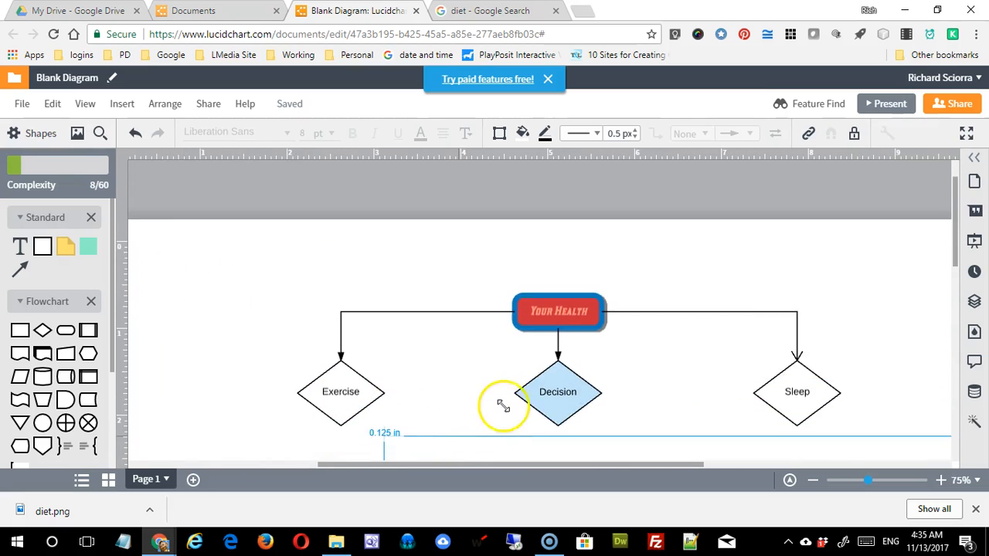
pyautogui.scroll(-3)
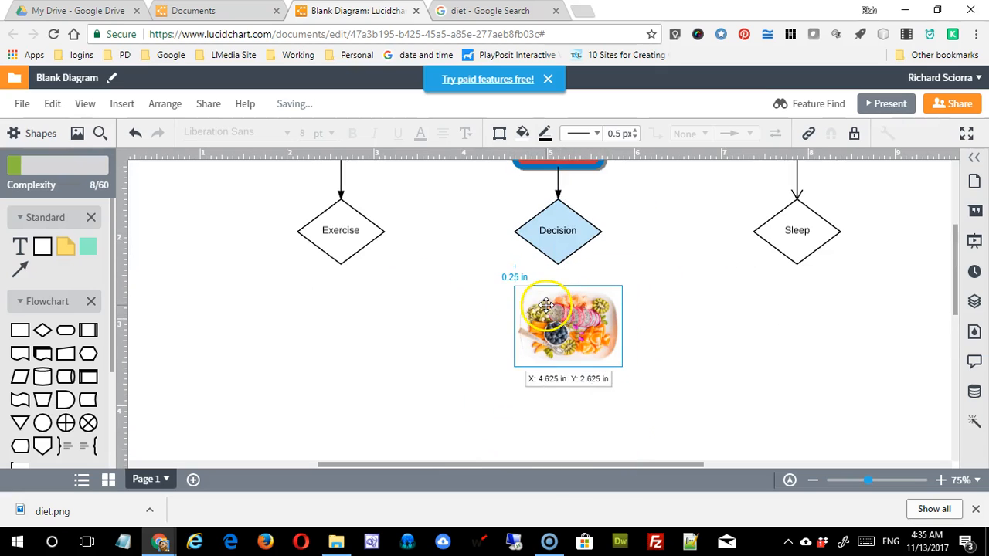
# Delete the middle diamond and move the diet photo up under the middle arrow
pyautogui.click(558, 230)
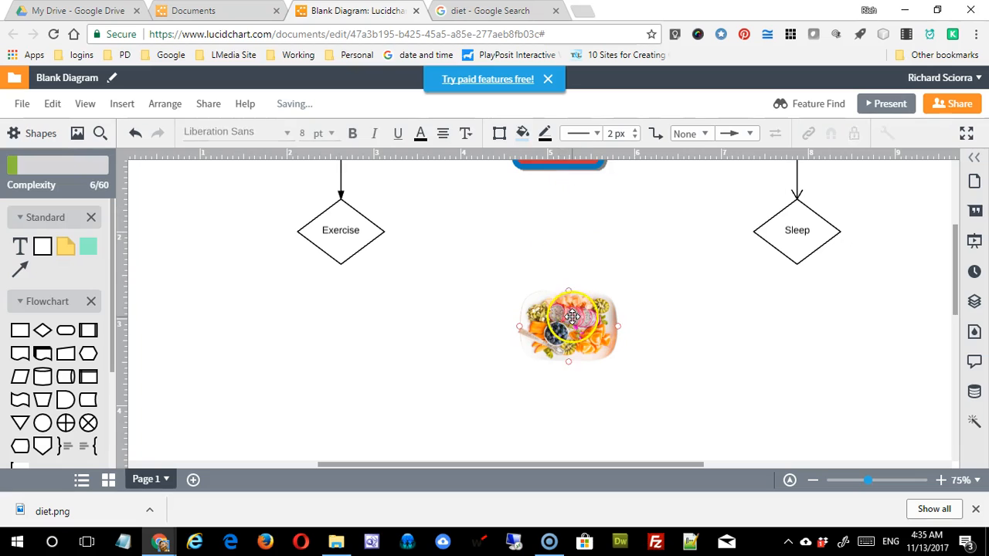
pyautogui.moveTo(569, 324); pyautogui.dragTo(556, 239)
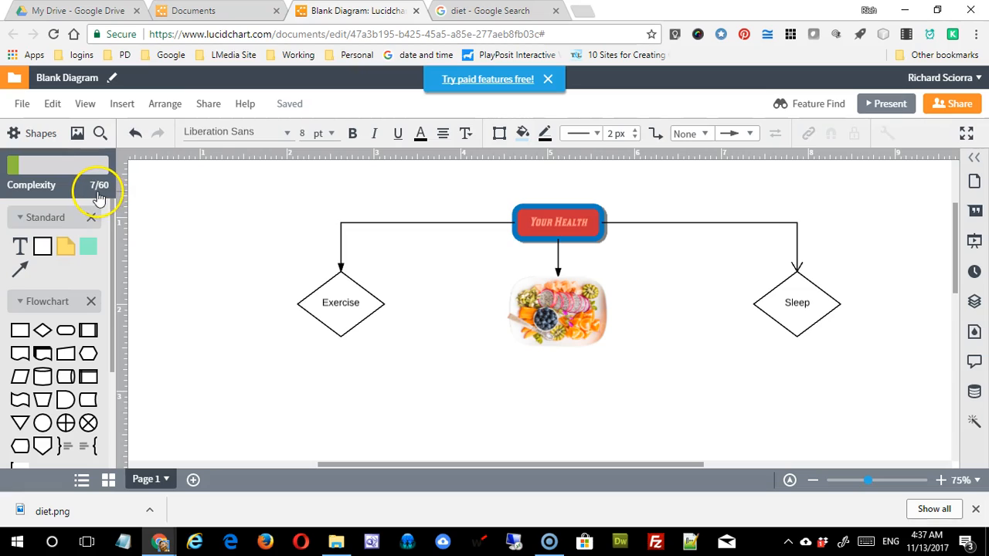
pyautogui.moveTo(105, 193)
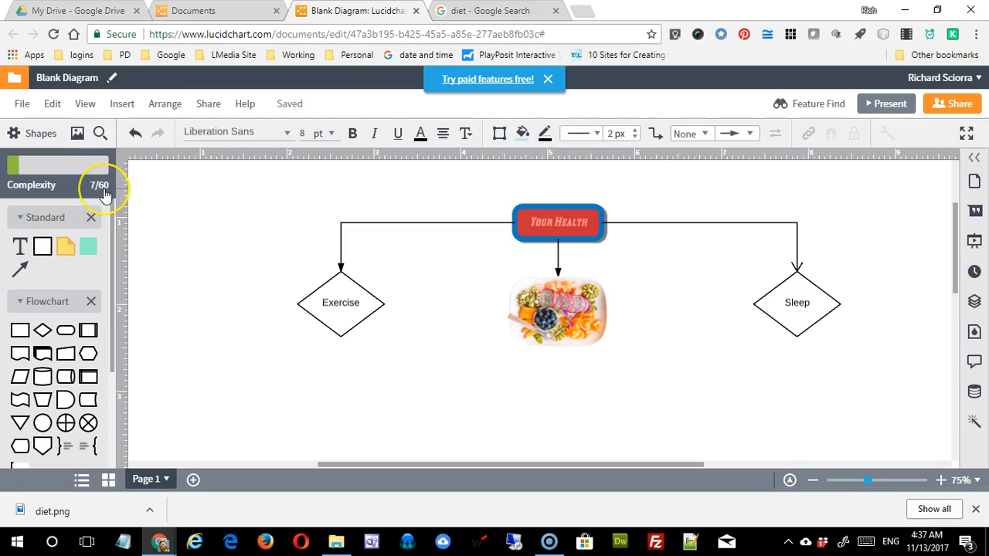
pyautogui.moveTo(152, 210)
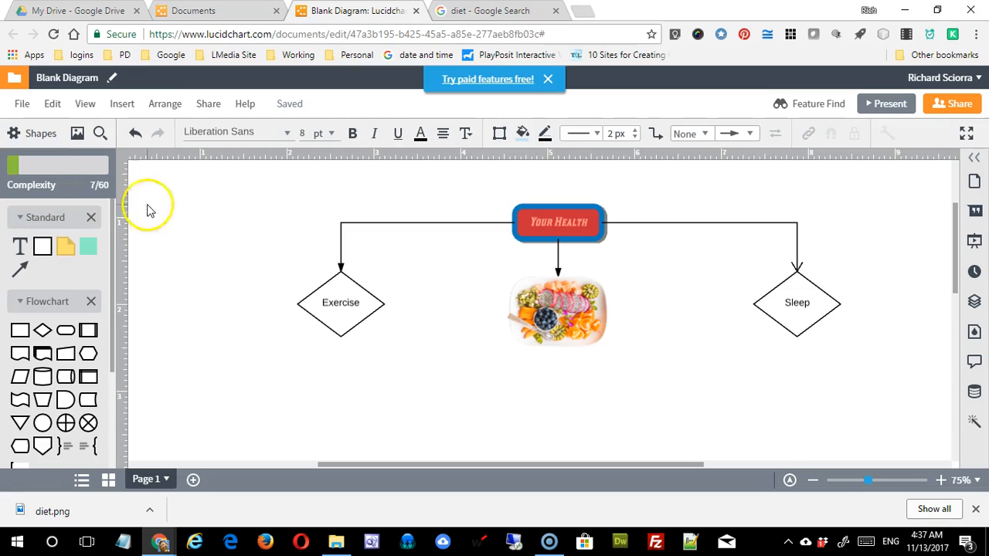
pyautogui.moveTo(524, 262)
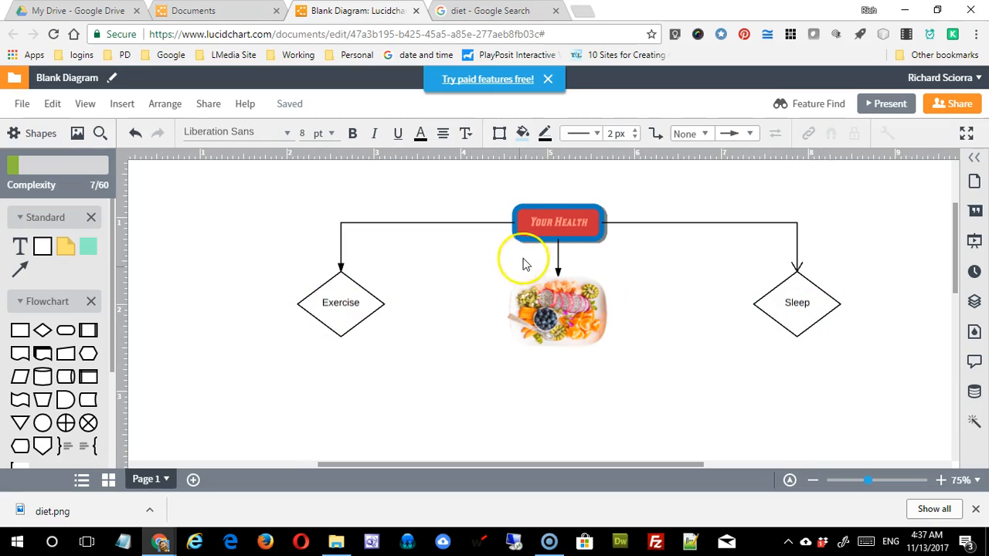
pyautogui.moveTo(738, 280)
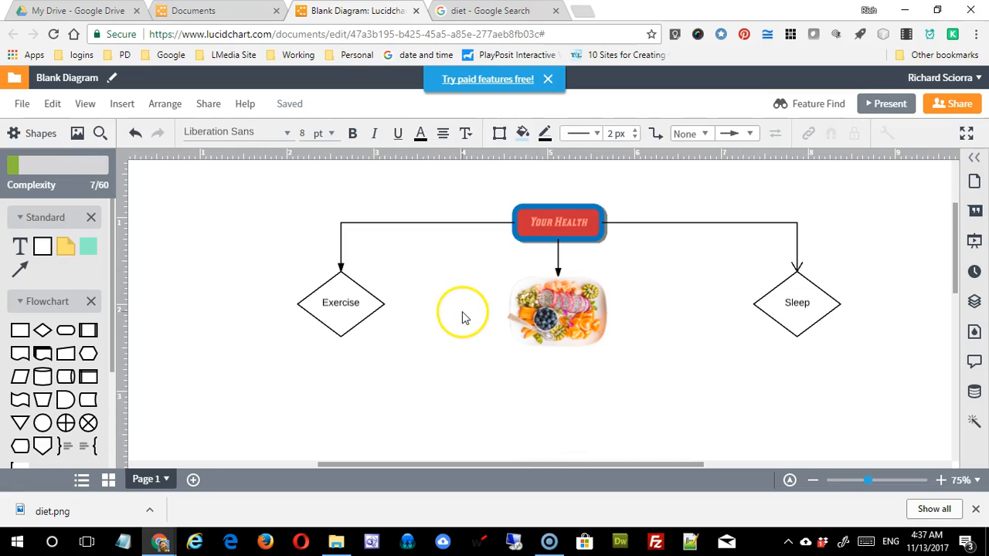
pyautogui.moveTo(111, 340)
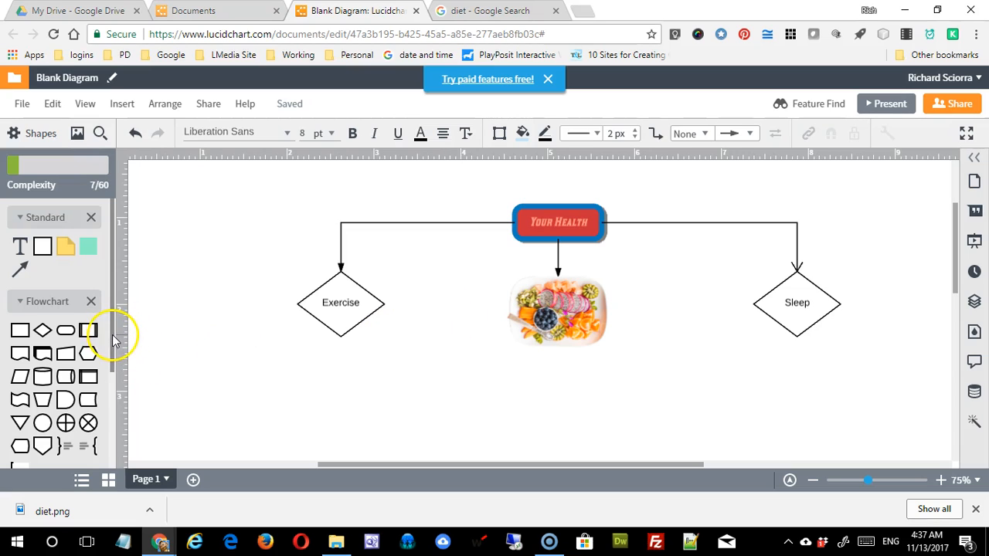
pyautogui.moveTo(124, 291)
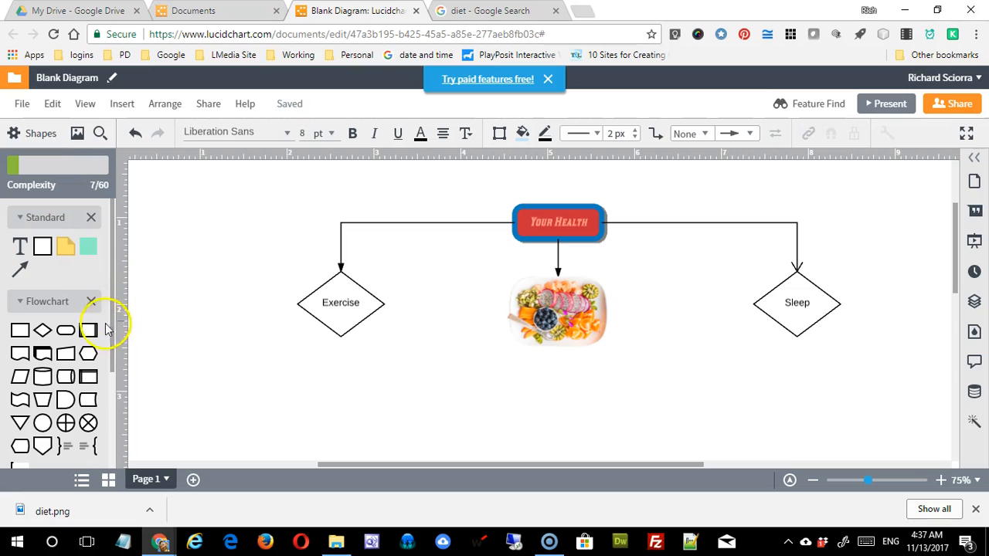
pyautogui.moveTo(114, 324)
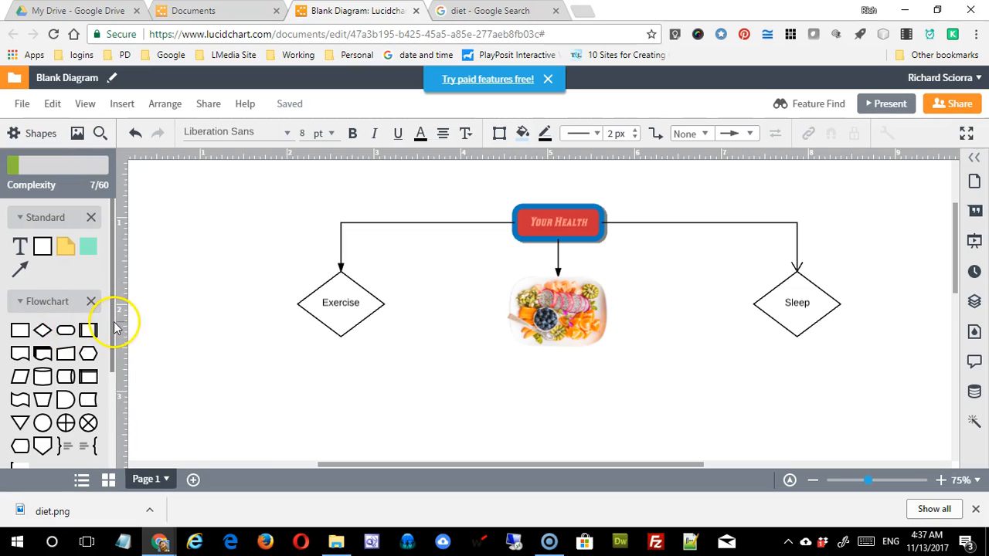
pyautogui.scroll(-3)
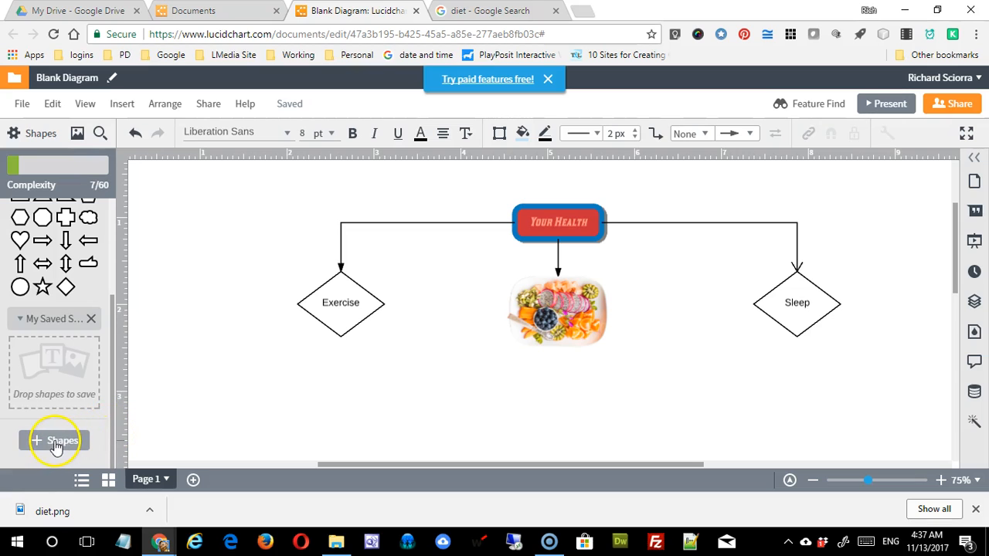
# Browse the shape library manager, try Mind Mapping and dismiss the premium upgrade notice
pyautogui.click(54, 441)
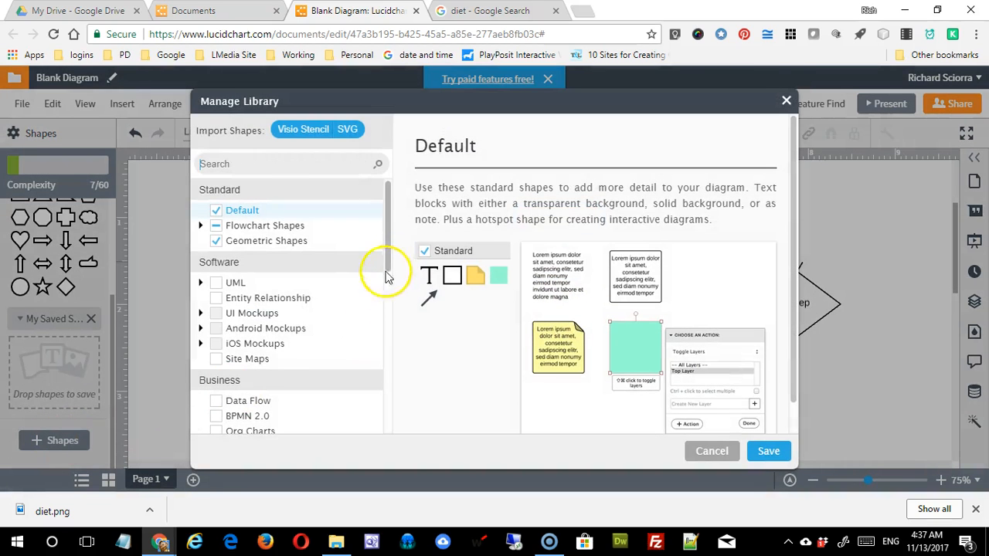
pyautogui.scroll(-3)
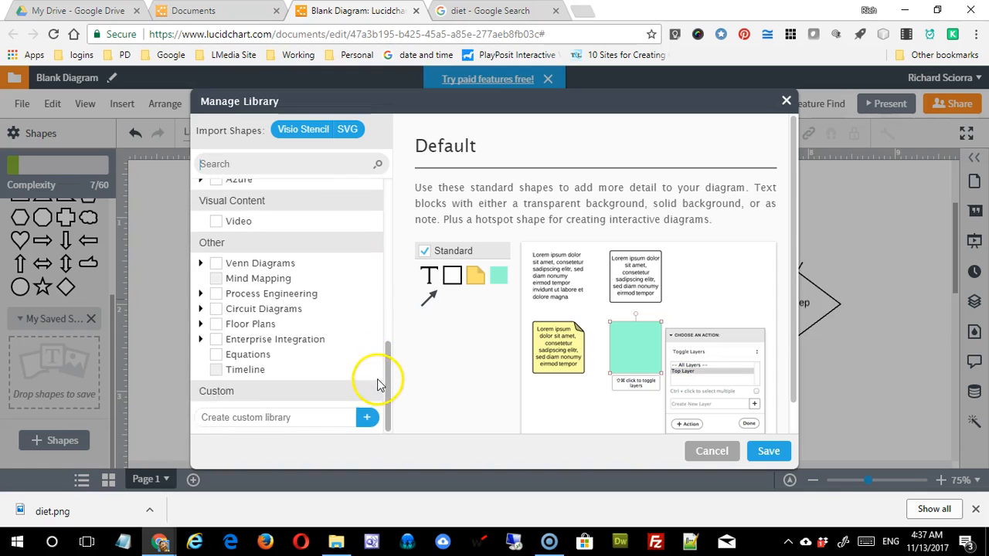
pyautogui.scroll(3)
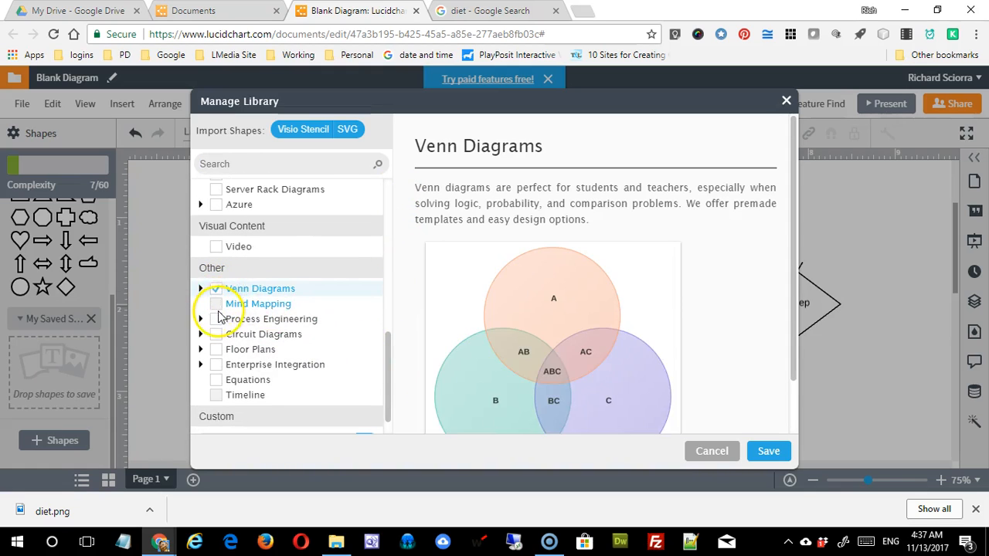
pyautogui.click(216, 289)
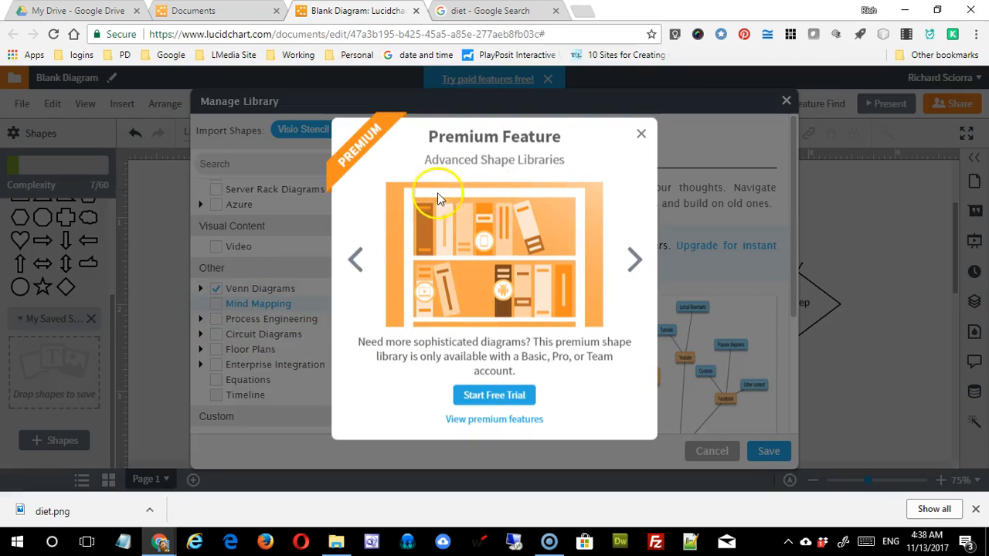
pyautogui.moveTo(643, 133)
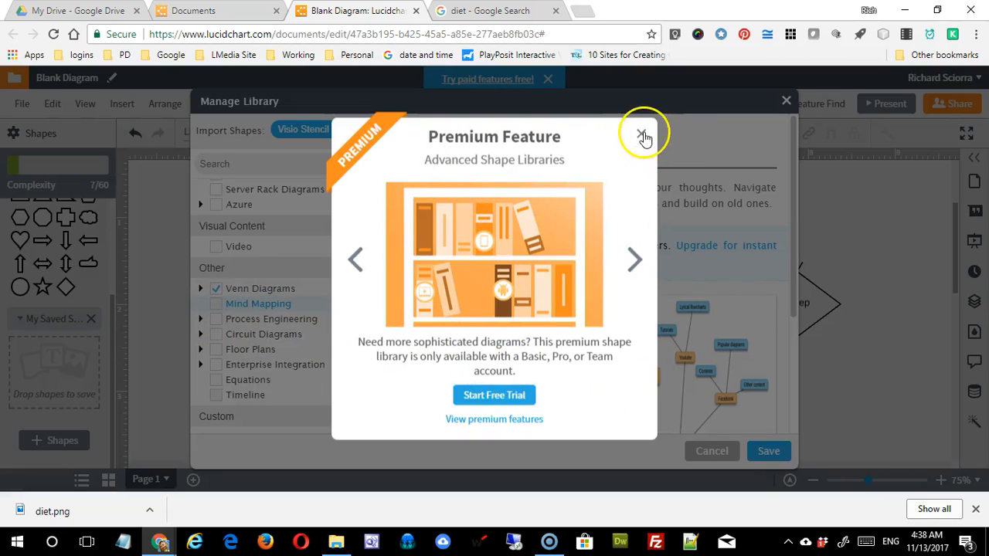
pyautogui.click(641, 133)
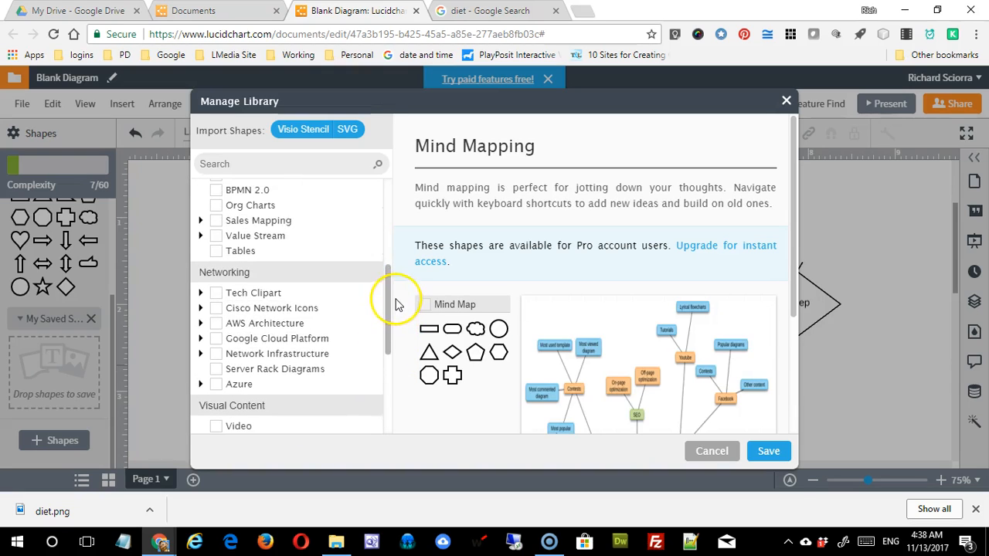
# Add the Tech Clipart and Video shape libraries and apply the selection
pyautogui.click(254, 306)
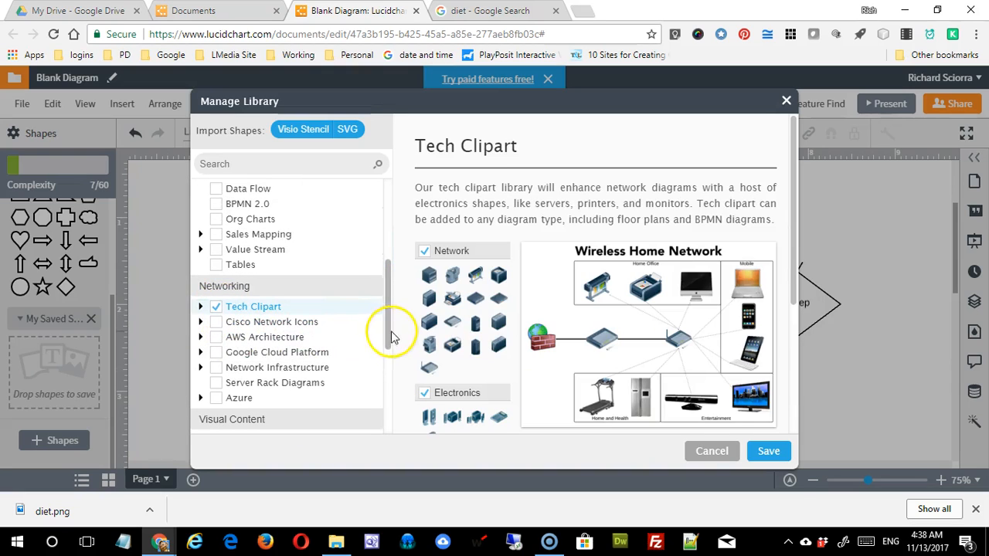
pyautogui.scroll(3)
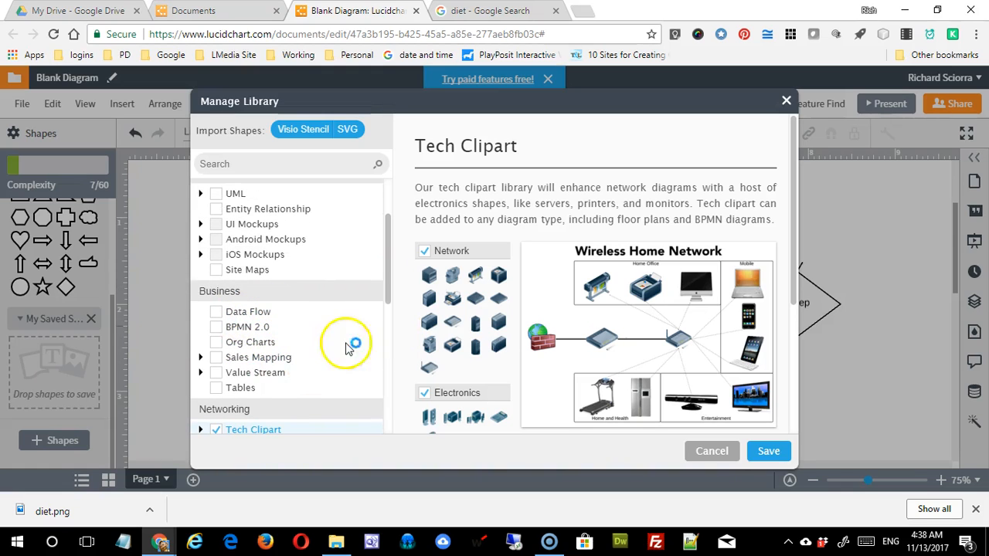
pyautogui.click(241, 386)
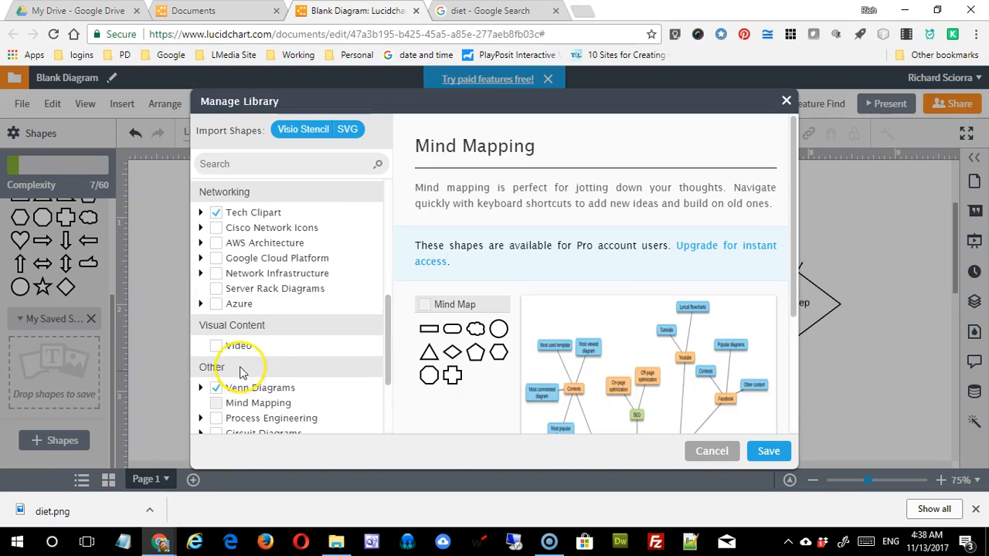
pyautogui.click(216, 346)
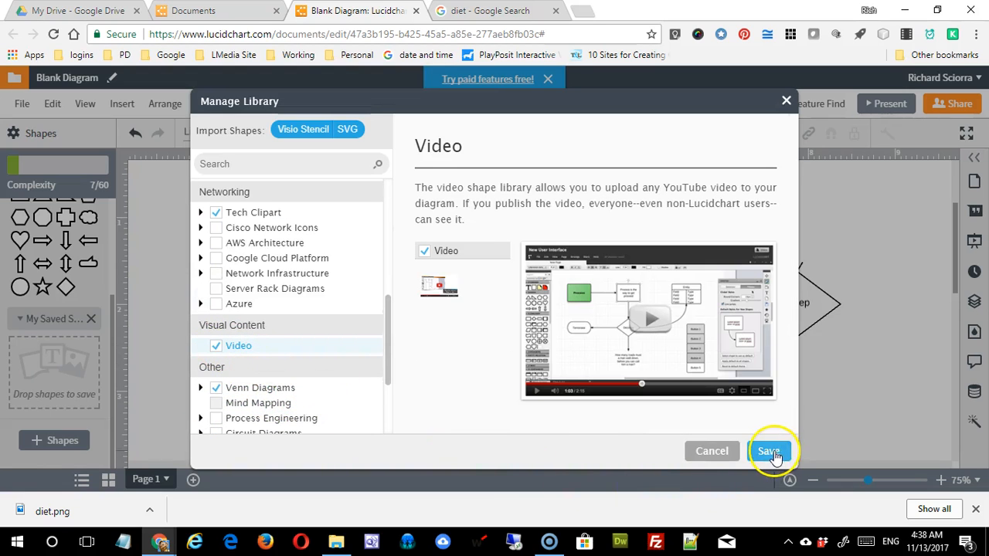
pyautogui.click(768, 452)
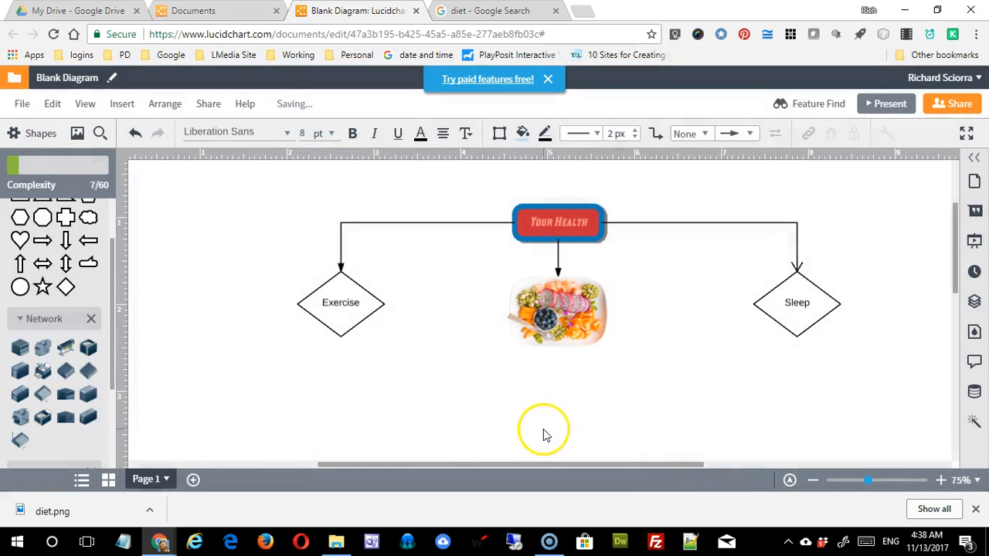
pyautogui.moveTo(111, 367)
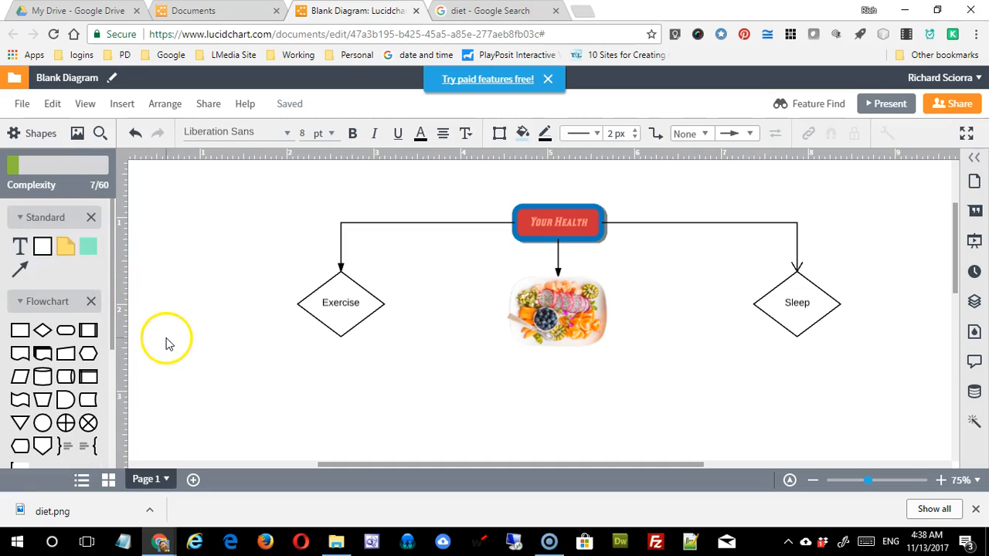
pyautogui.moveTo(279, 148)
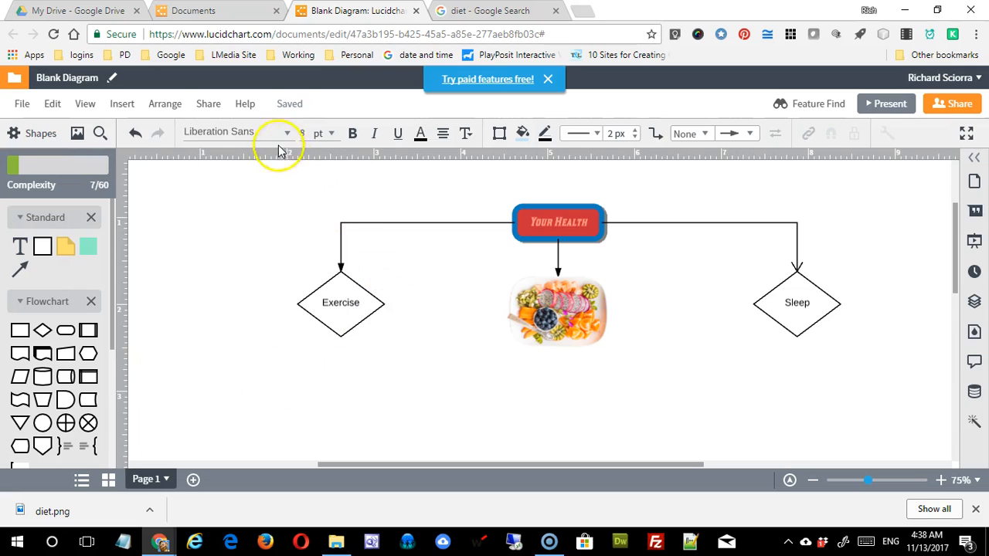
pyautogui.click(207, 104)
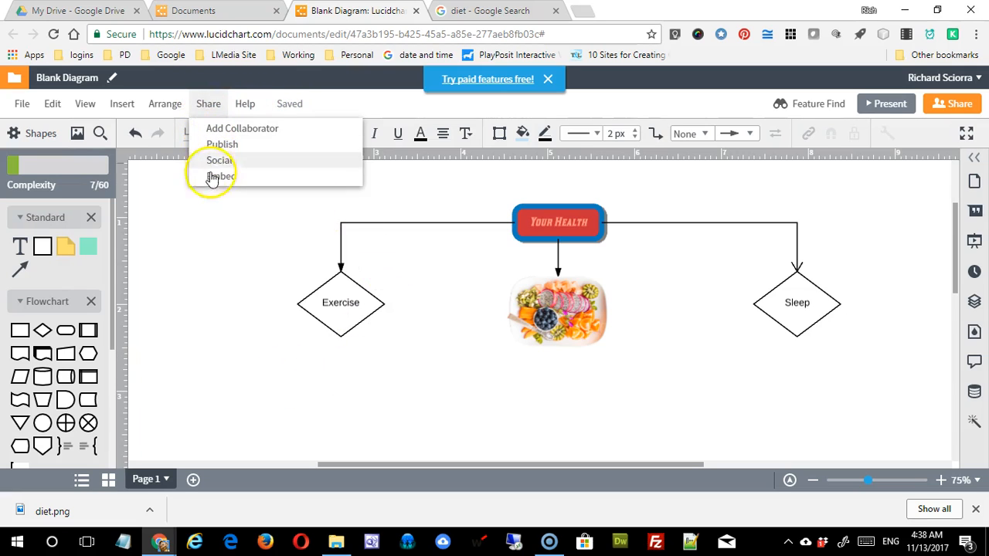
pyautogui.moveTo(222, 213)
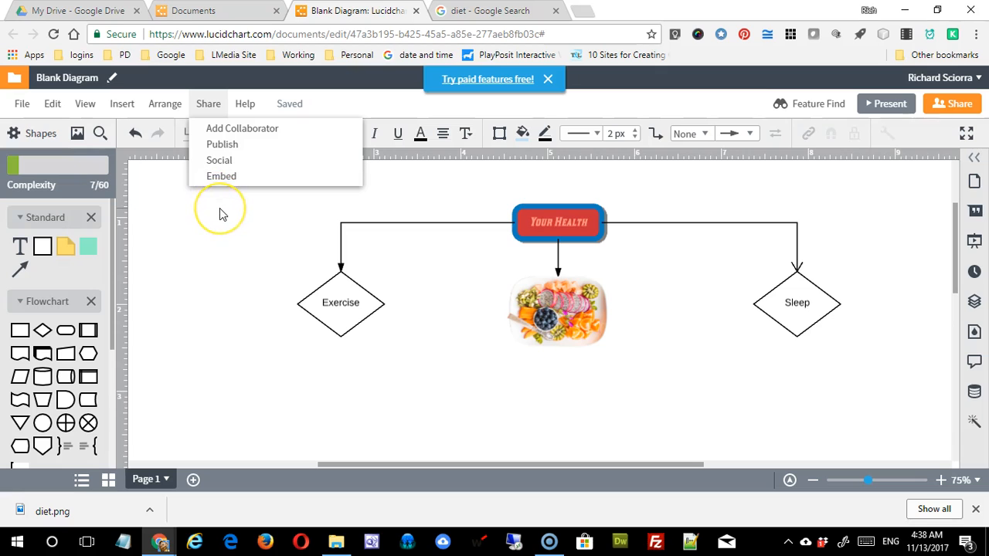
pyautogui.moveTo(235, 148)
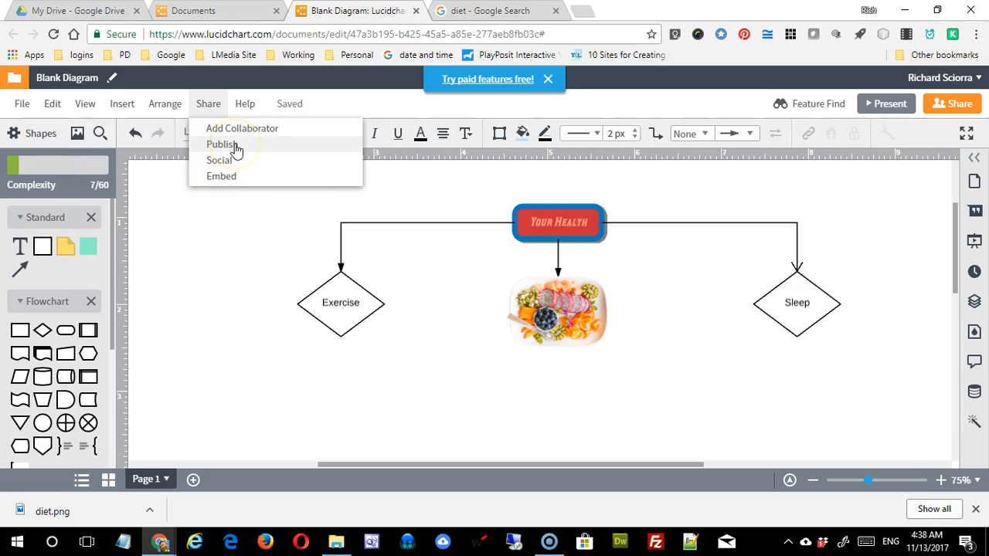
pyautogui.click(223, 145)
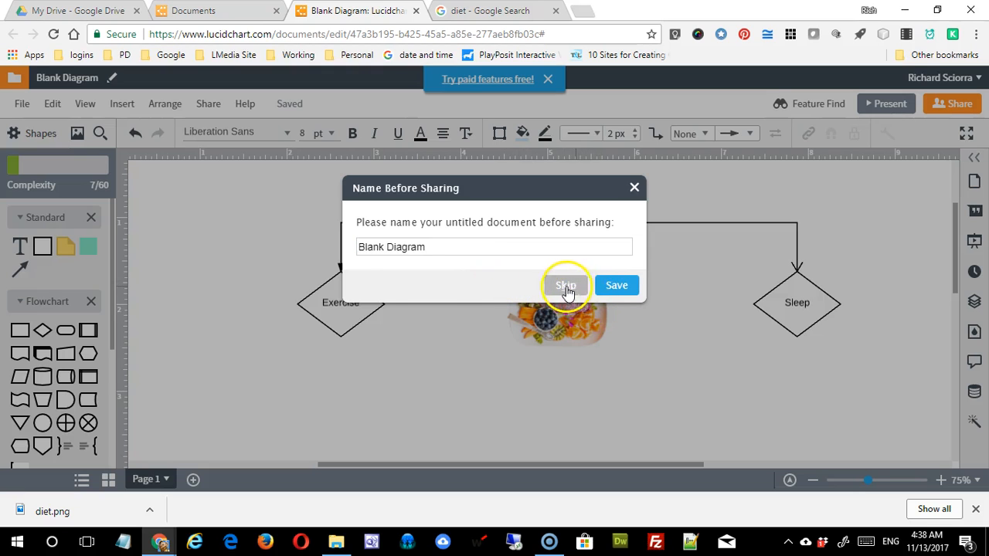
pyautogui.click(565, 285)
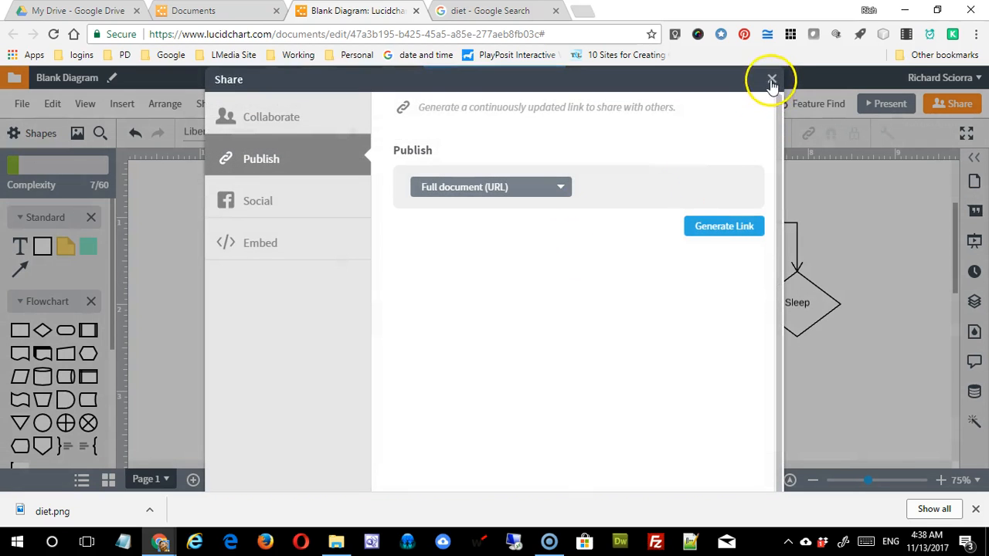
pyautogui.click(769, 80)
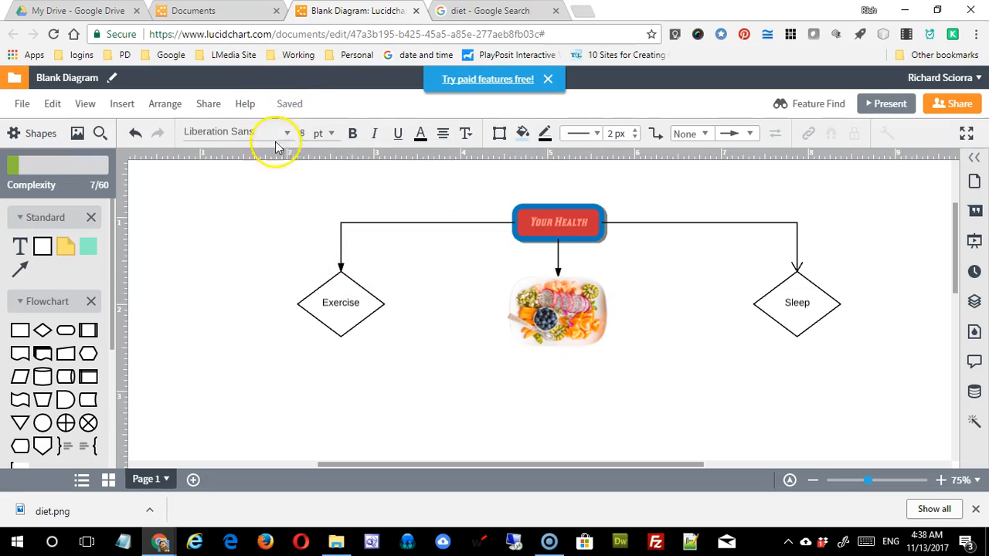
# Download the whole document as a PDF via File > Download As
pyautogui.click(22, 104)
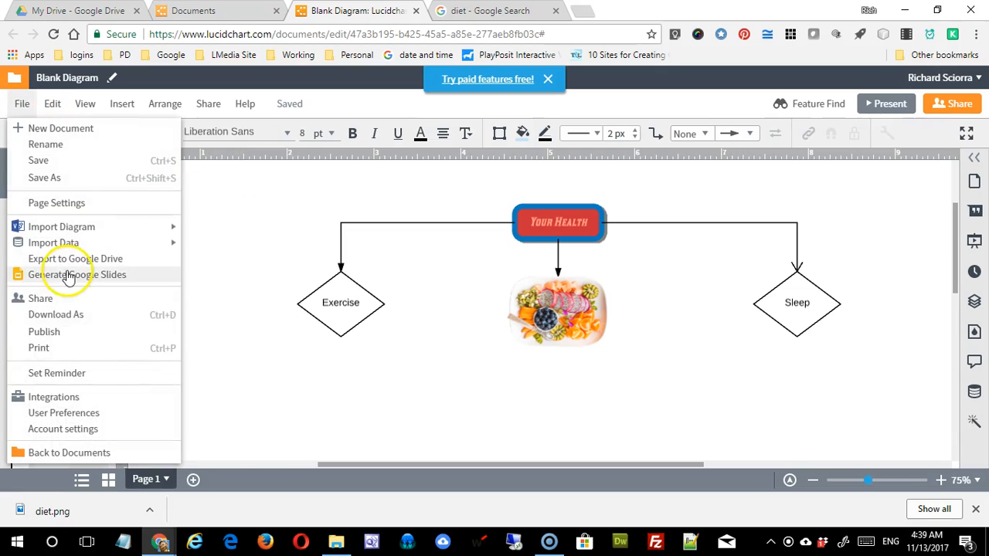
pyautogui.click(56, 315)
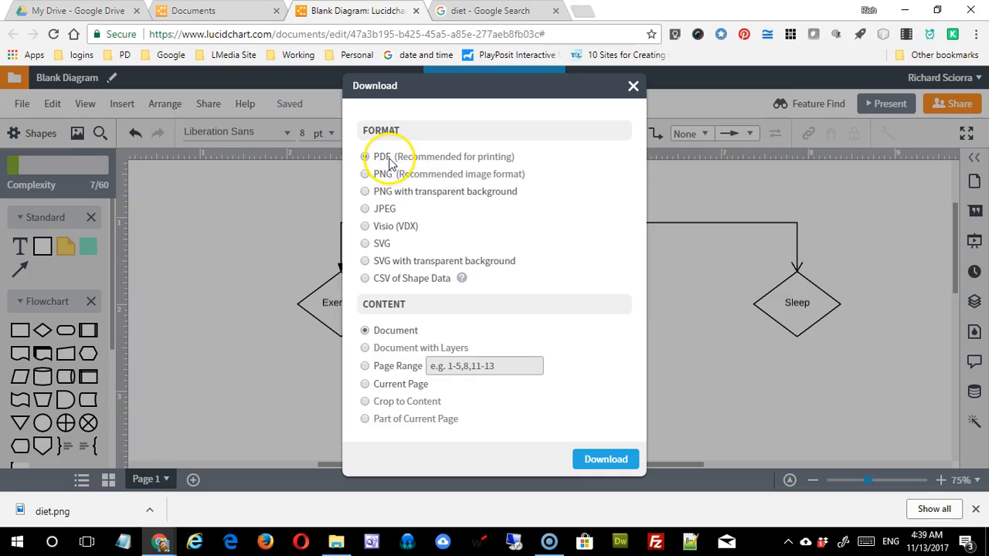
pyautogui.moveTo(390, 235)
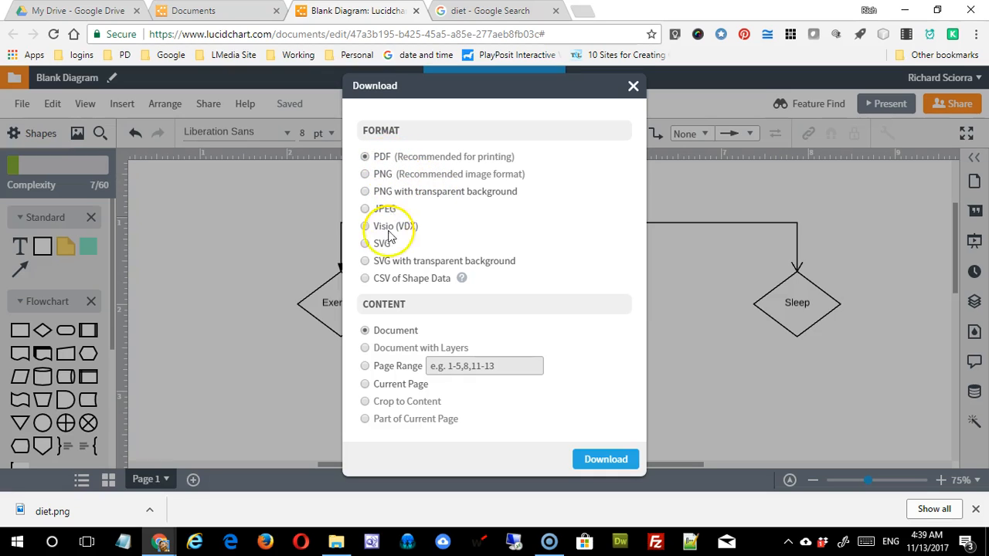
pyautogui.moveTo(386, 213)
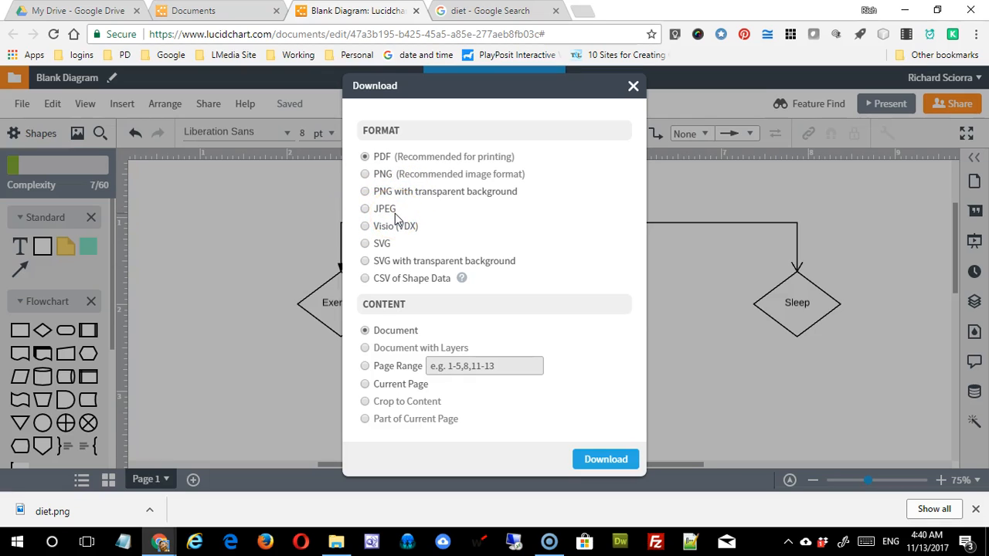
pyautogui.moveTo(414, 255)
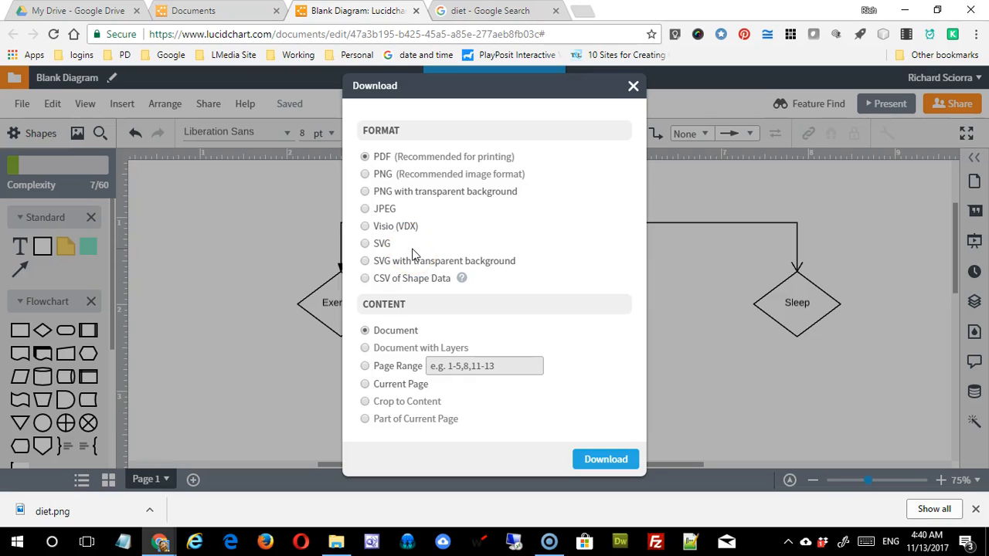
pyautogui.moveTo(37, 411)
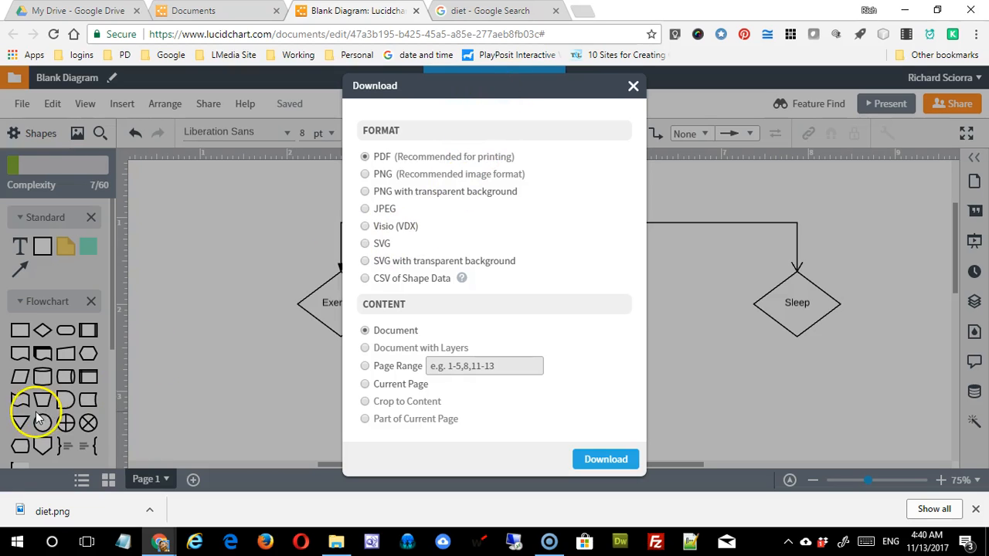
pyautogui.moveTo(59, 358)
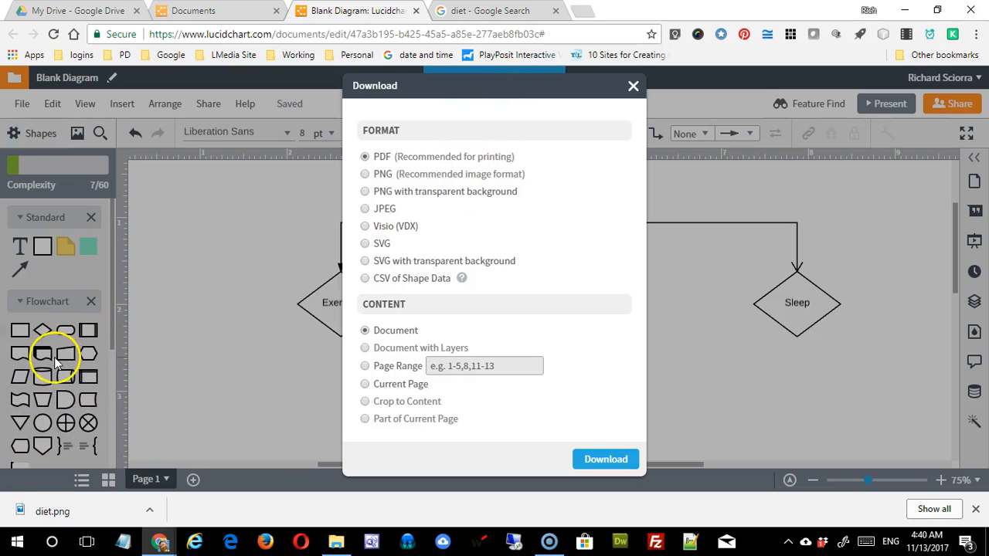
pyautogui.moveTo(54, 383)
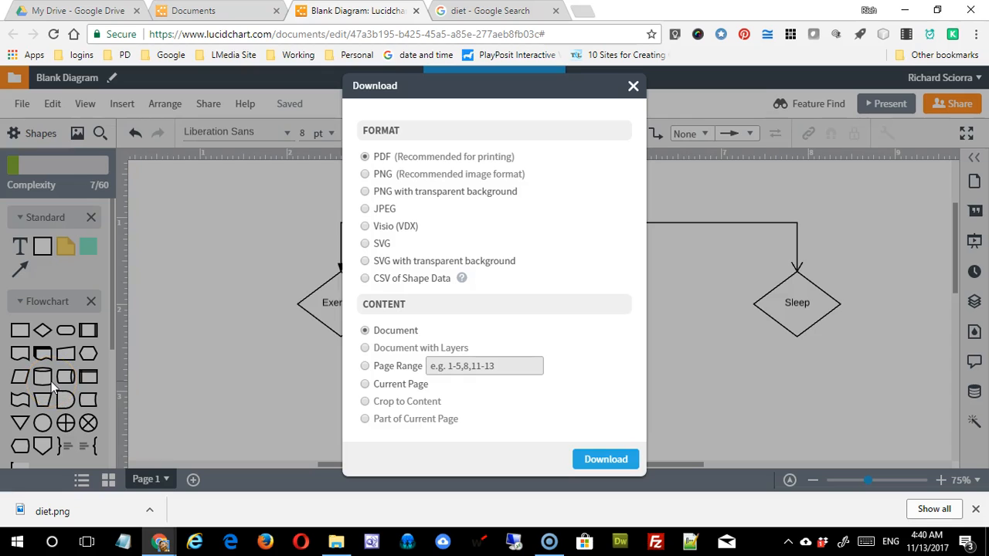
pyautogui.moveTo(161, 325)
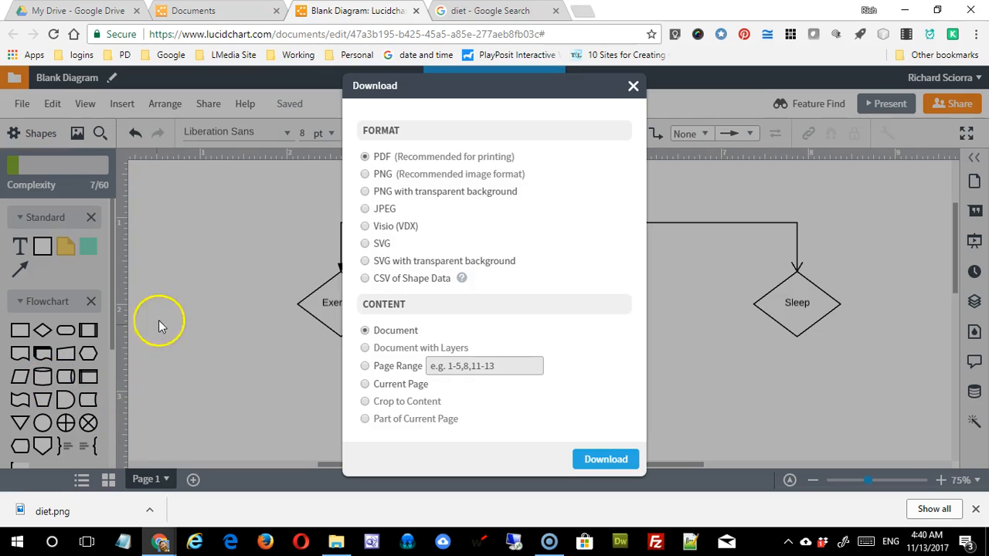
pyautogui.moveTo(605, 457)
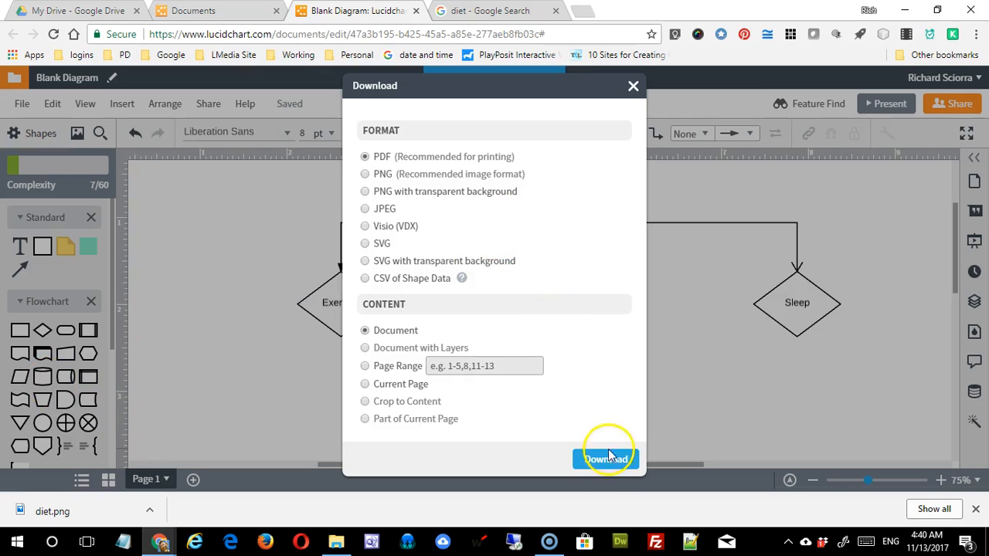
pyautogui.click(605, 458)
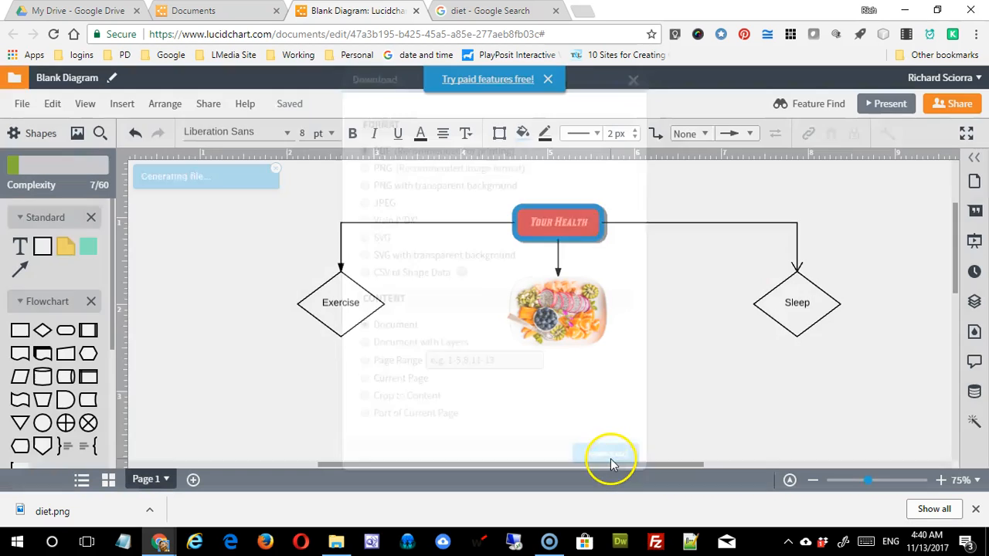
# Save Blank Diagram.pdf to the Desktop and dismiss the congratulations message
pyautogui.click(606, 454)
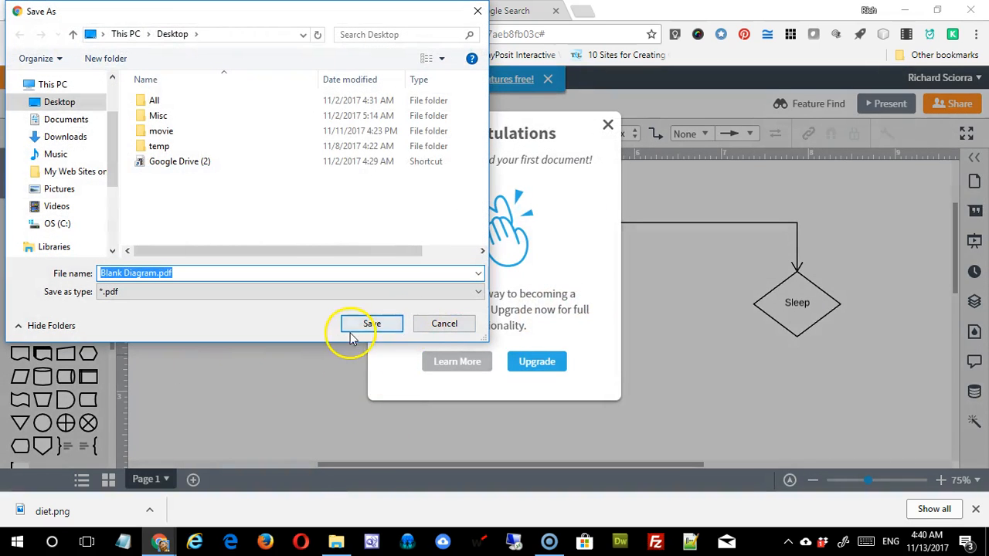
pyautogui.moveTo(195, 272)
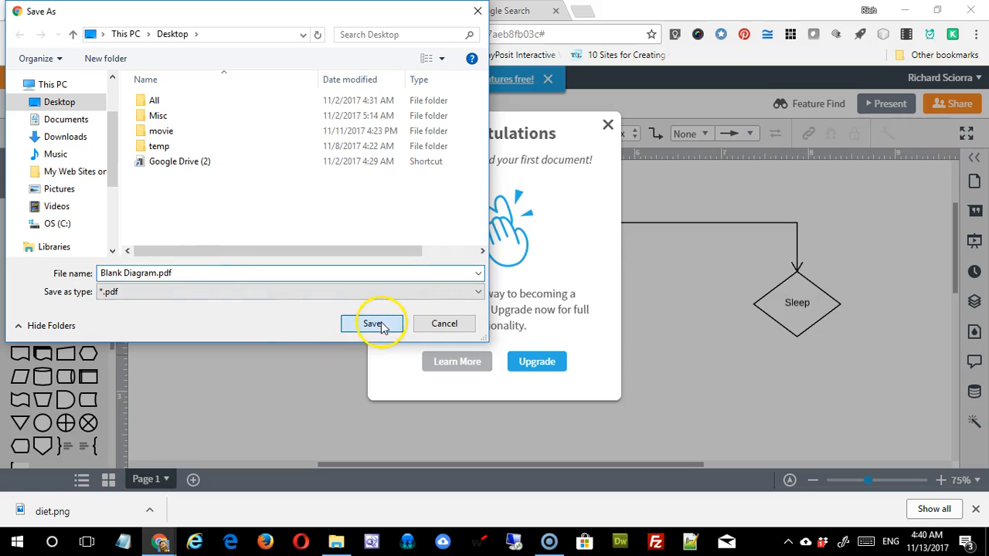
pyautogui.click(374, 323)
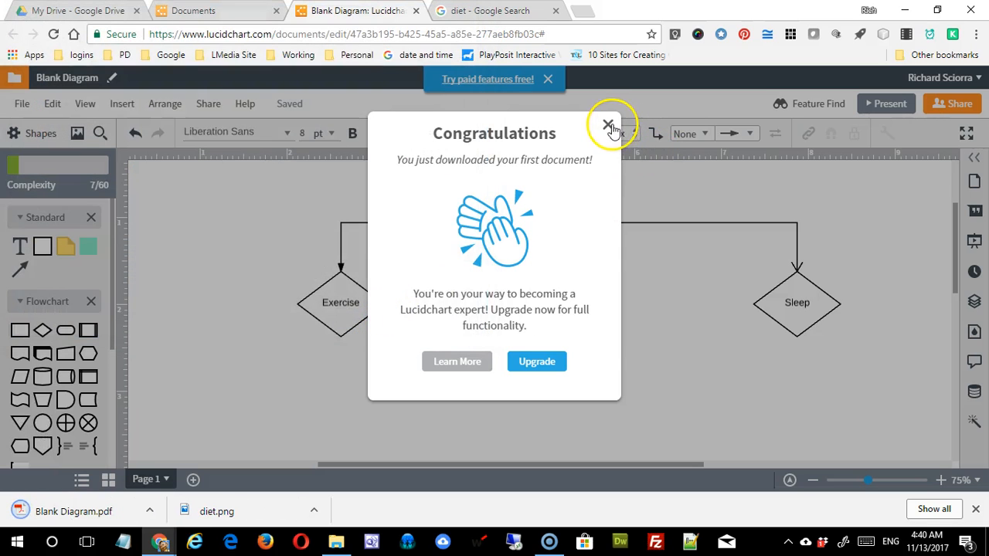
pyautogui.click(609, 123)
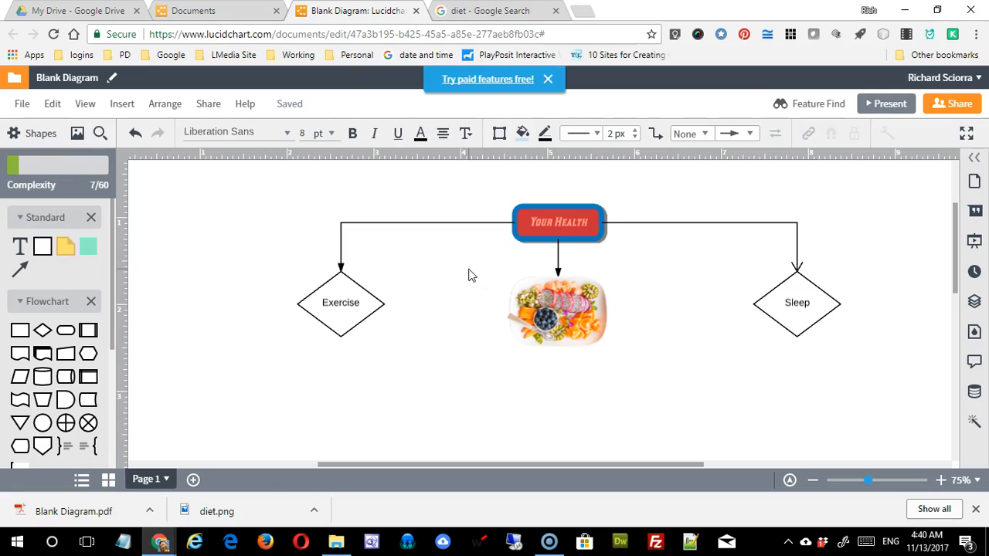
pyautogui.moveTo(324, 462)
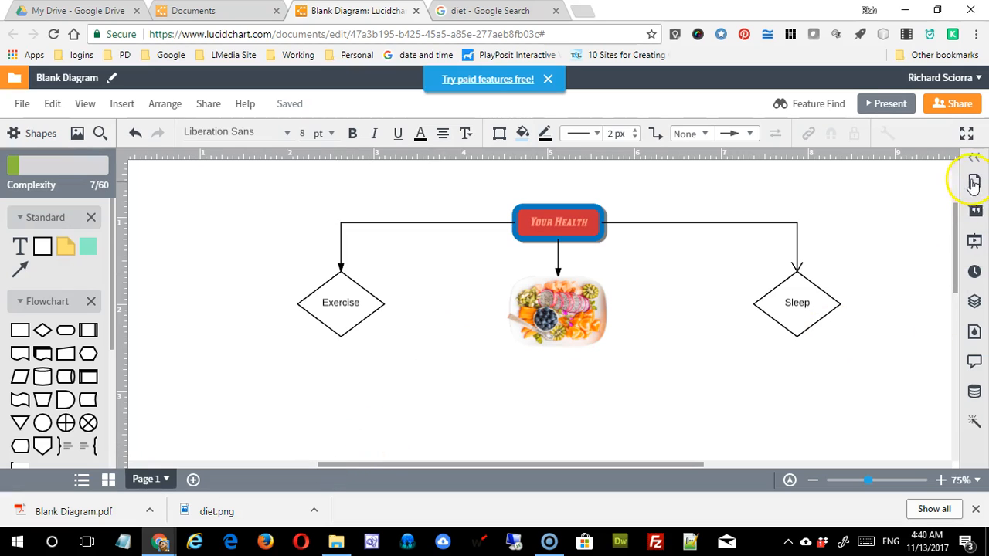
pyautogui.click(340, 301)
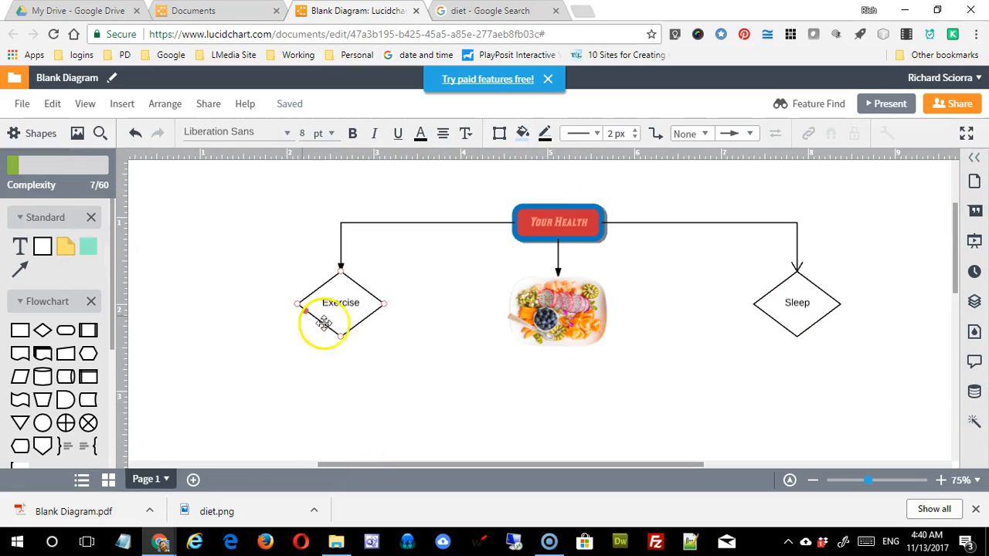
pyautogui.click(611, 379)
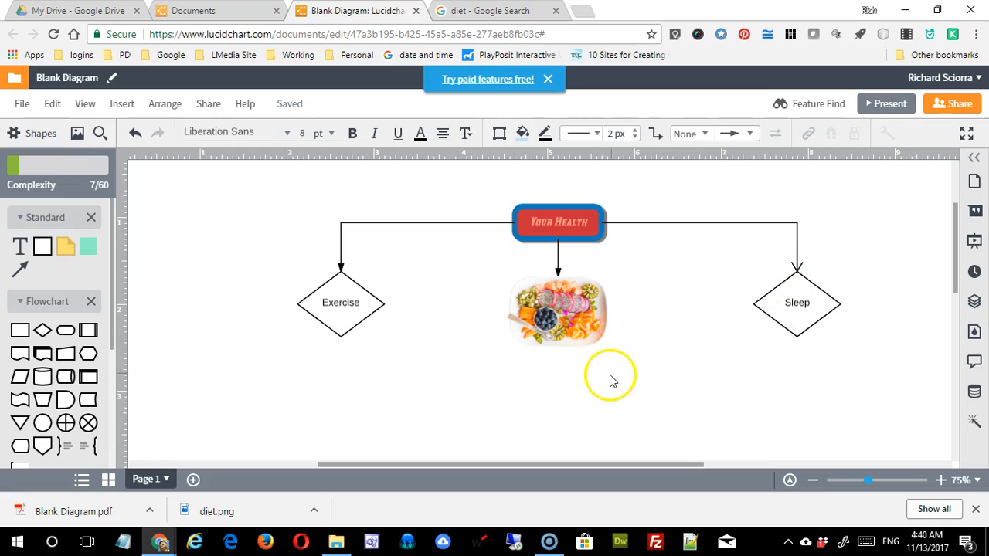